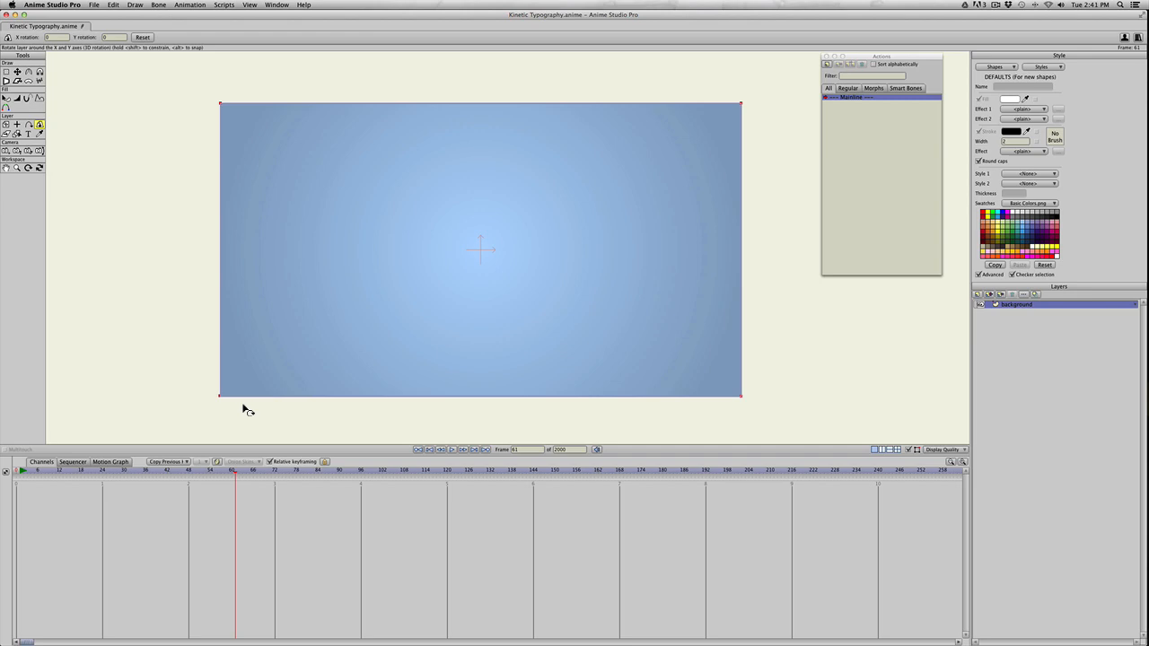
mouse_move(258, 363)
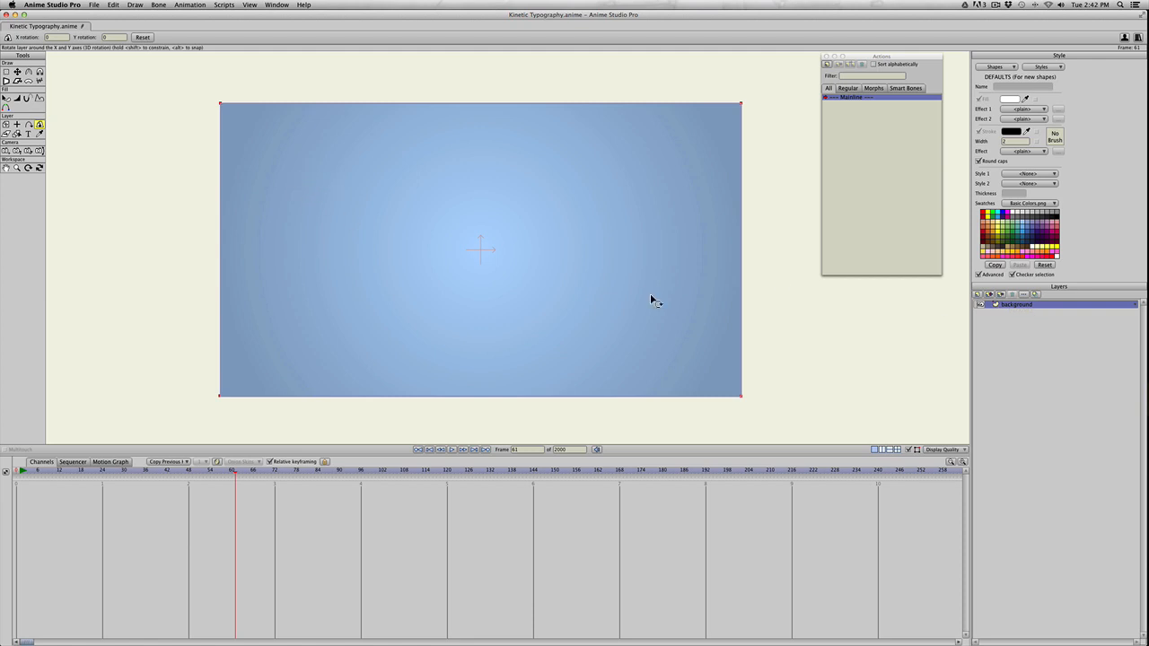
mouse_move(970, 317)
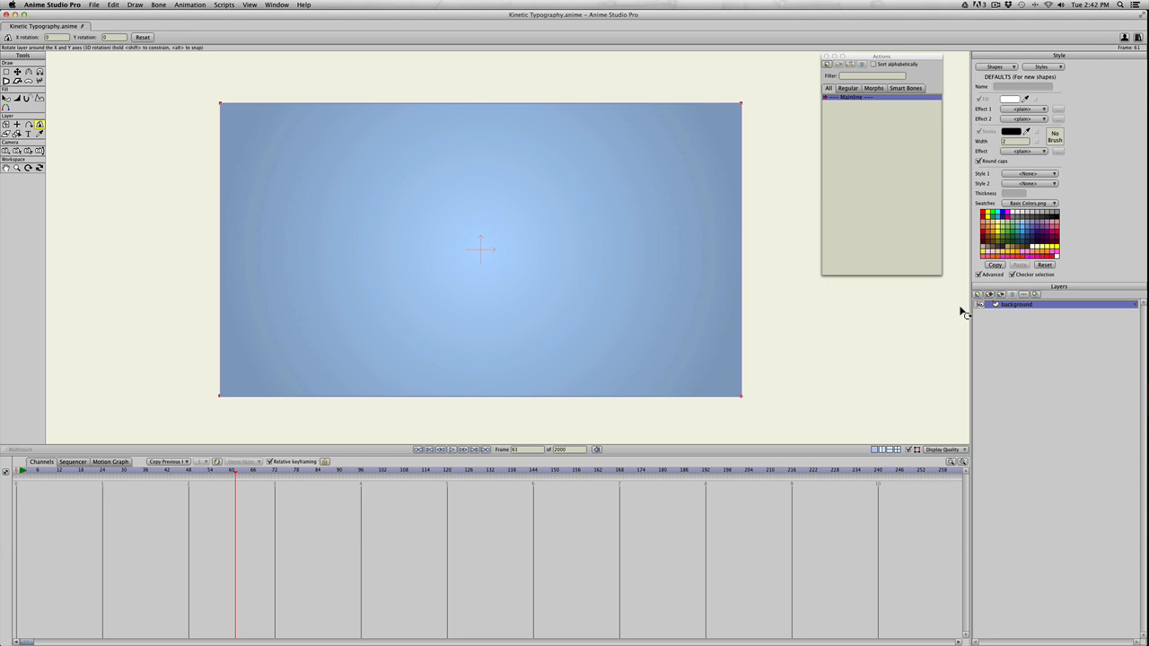
mouse_move(981, 301)
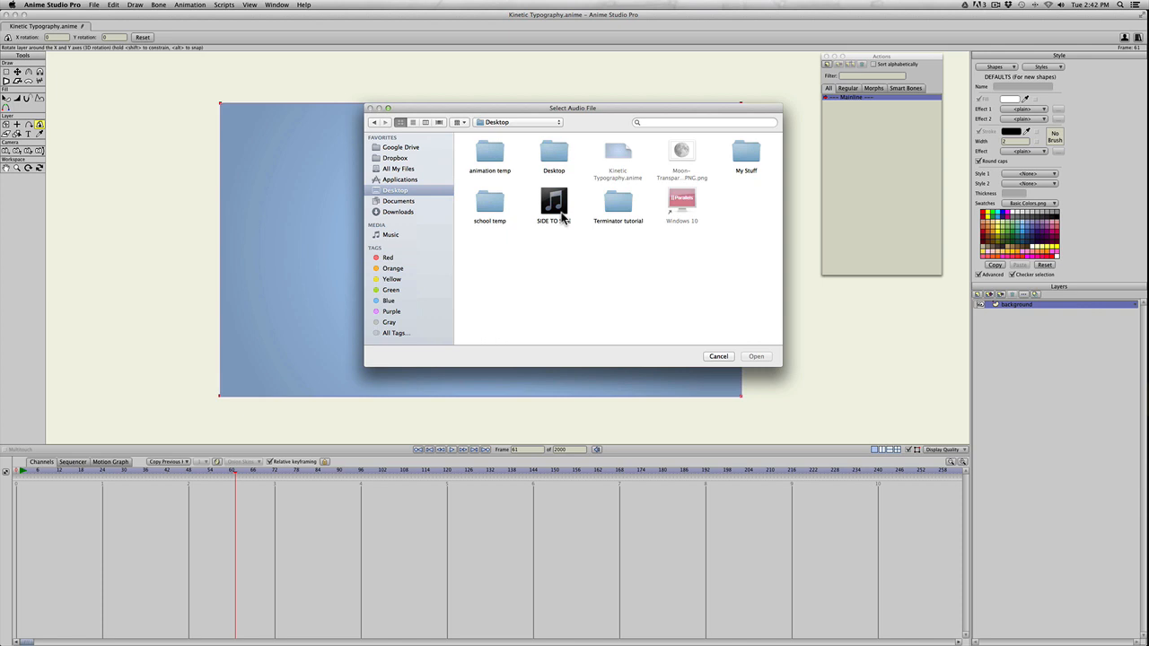
Step: Import the SIDE TO SIDE song as an audio layer and scrub through its waveform
left_click(755, 356)
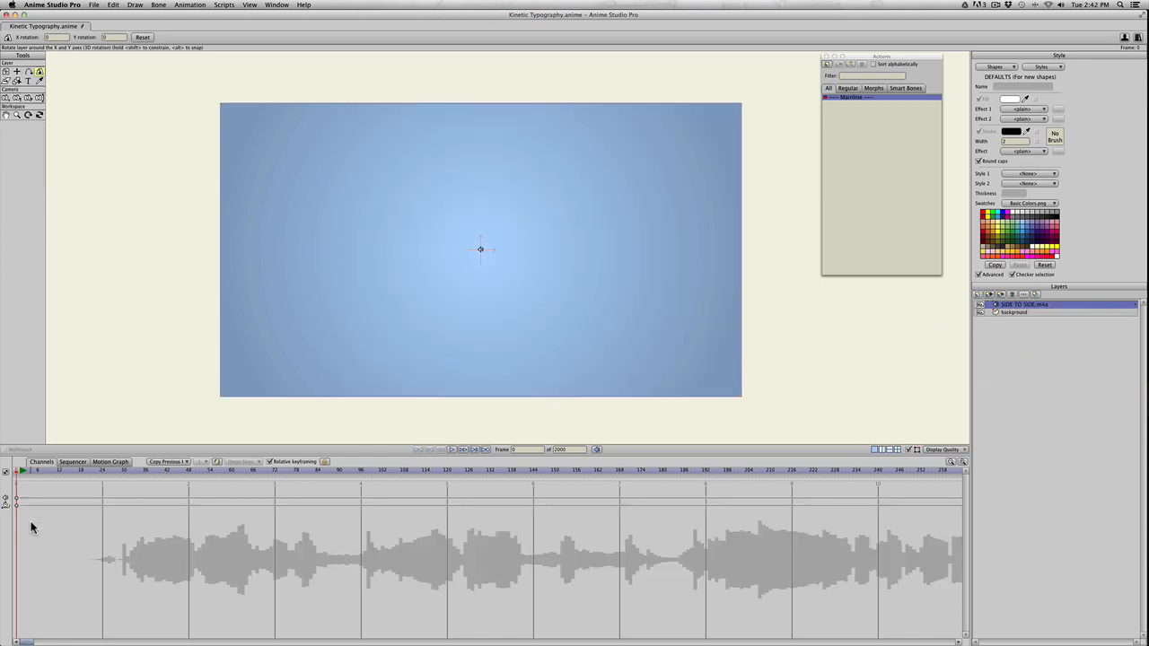
left_click(455, 450)
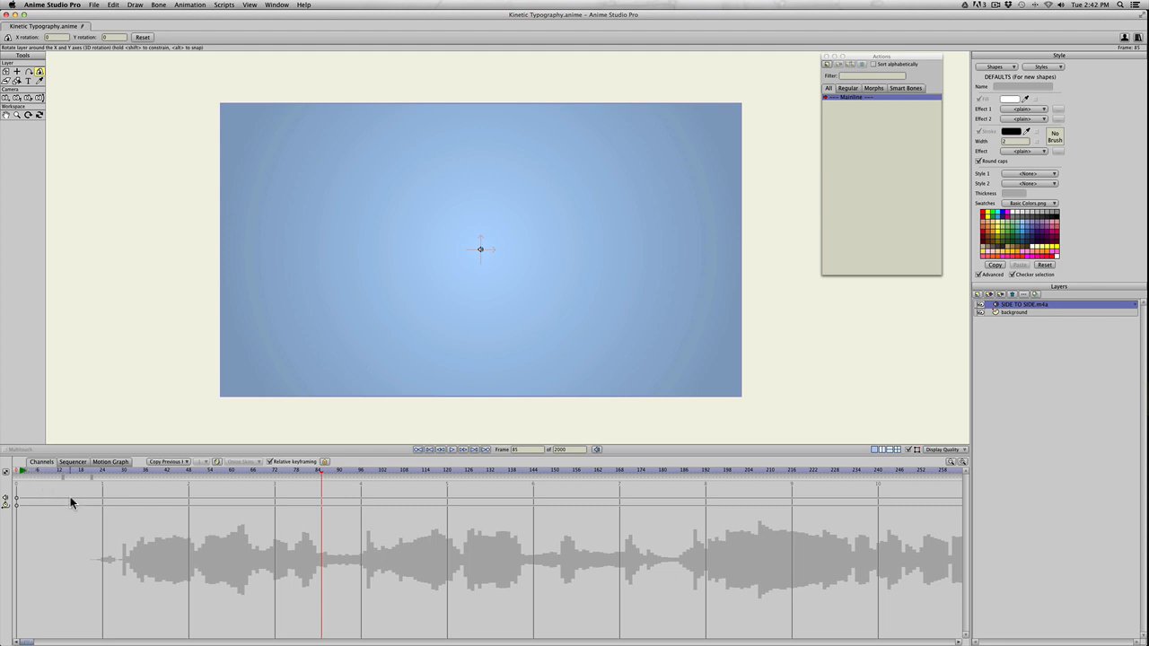
mouse_move(78, 473)
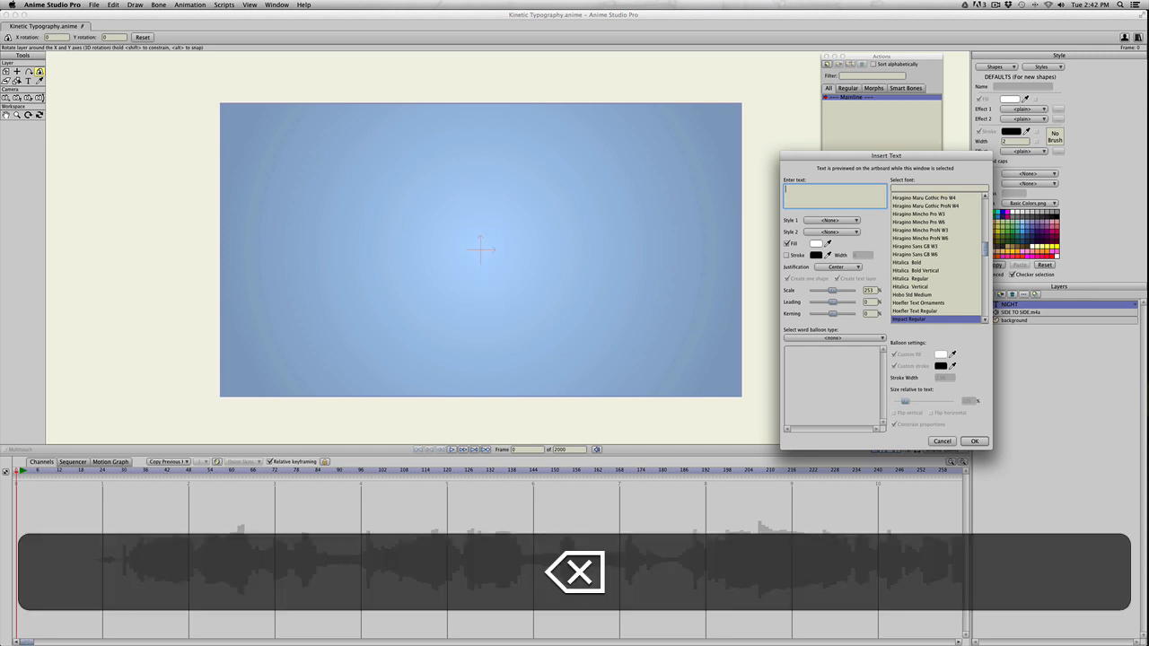
Step: Insert five Impact Regular text layers reading I'VE, BEEN, HERE, ALL and NIGHT
type("I'VE")
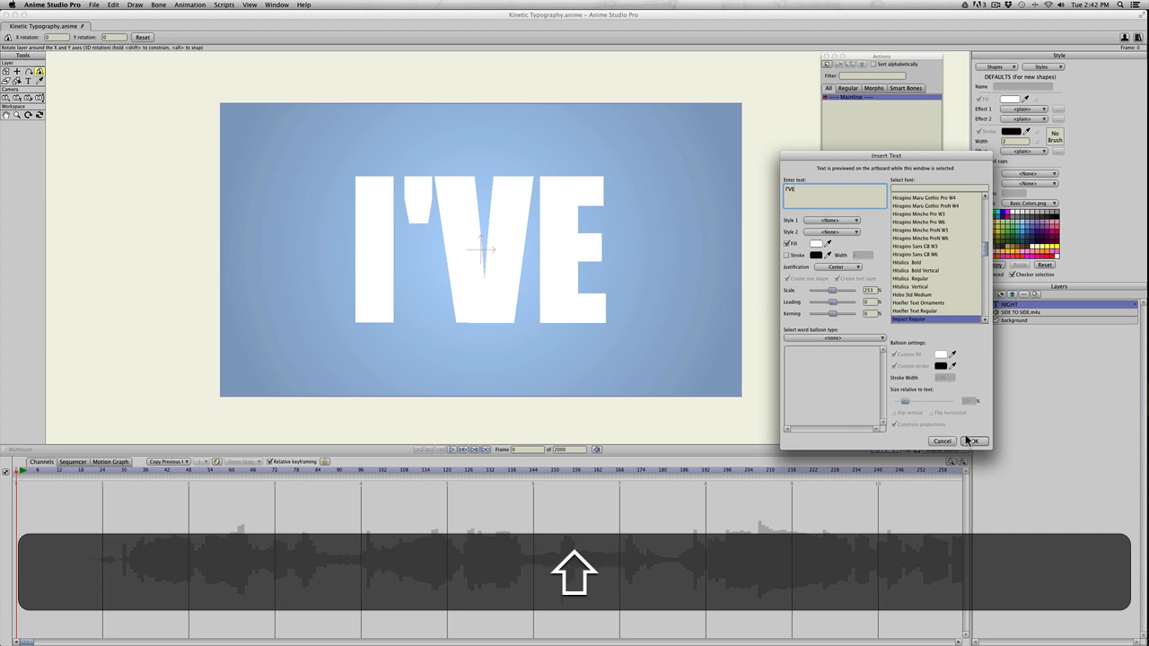
left_click(973, 441)
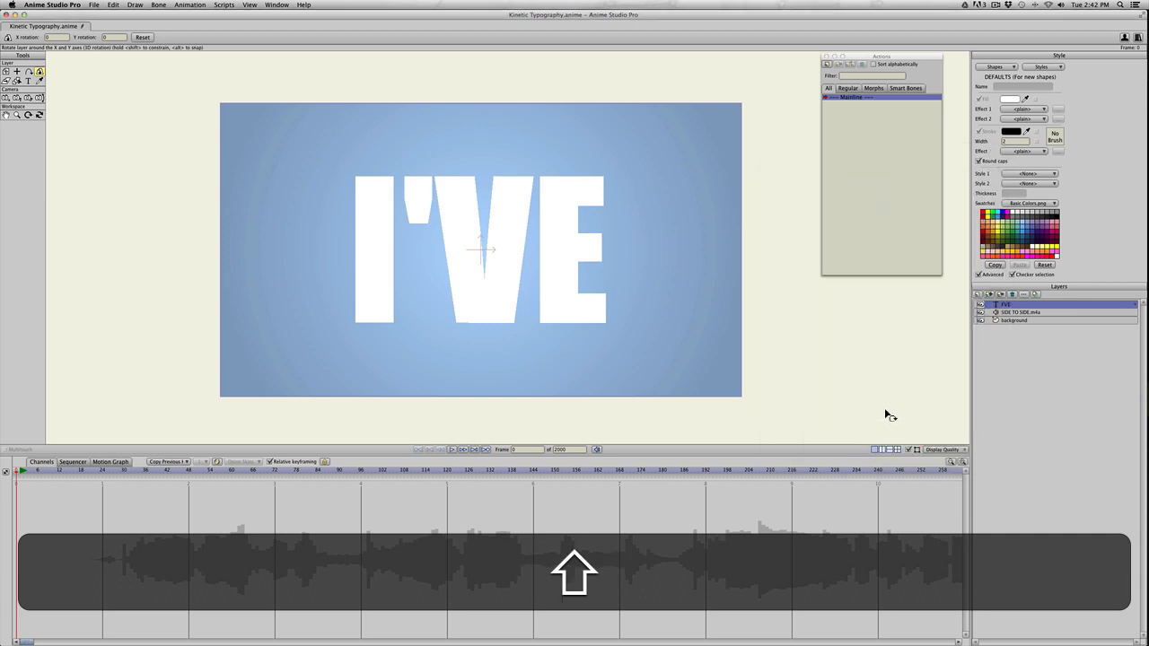
key("shift+cmd+t")
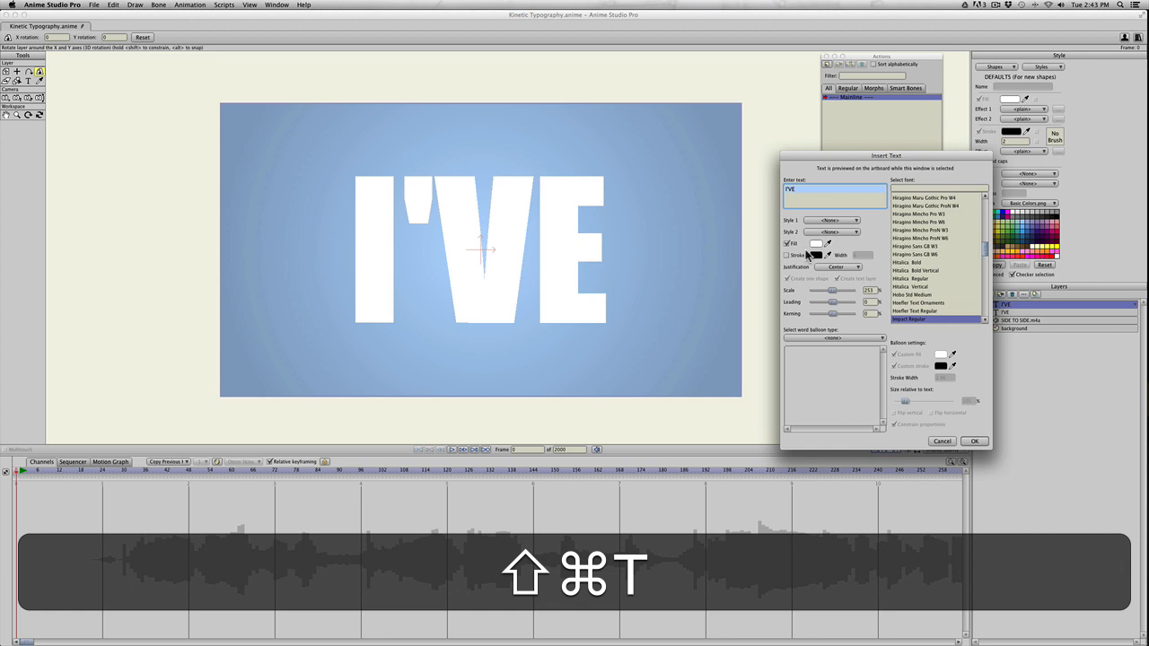
type("BEEN")
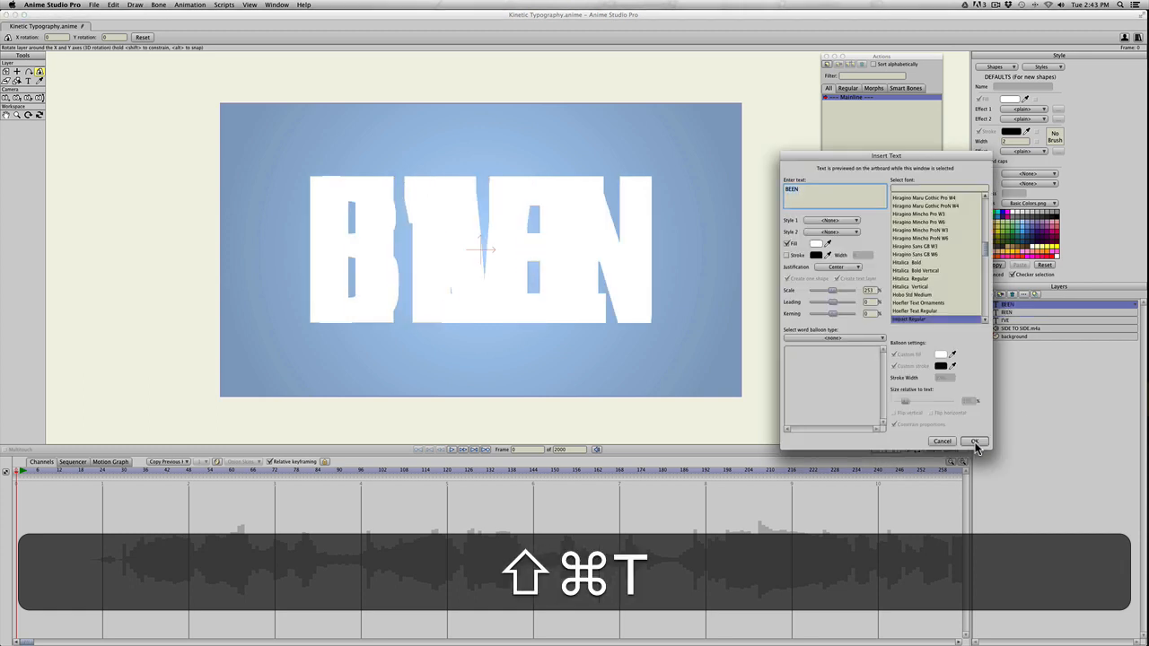
type("HERE")
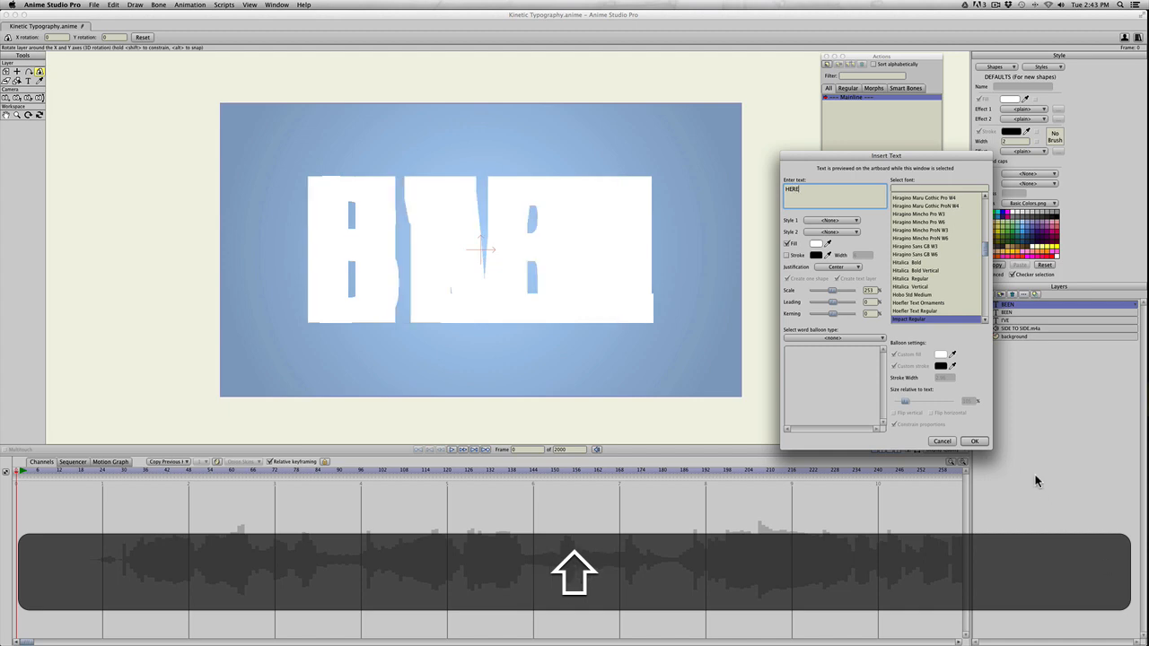
left_click(974, 441)
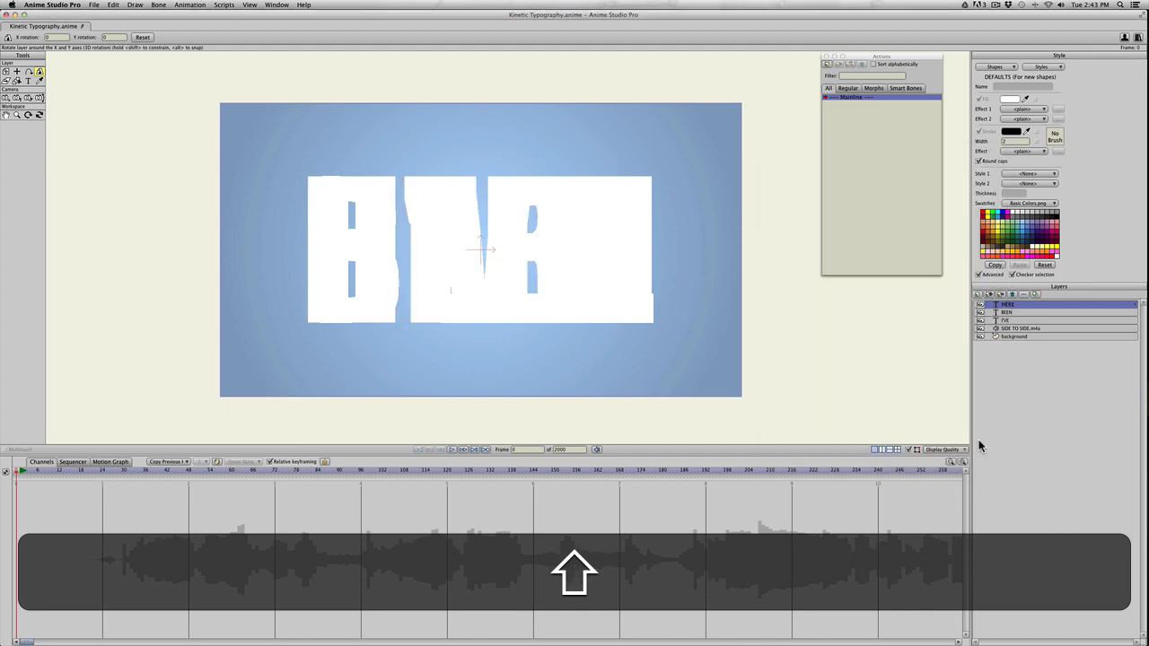
type("ALL")
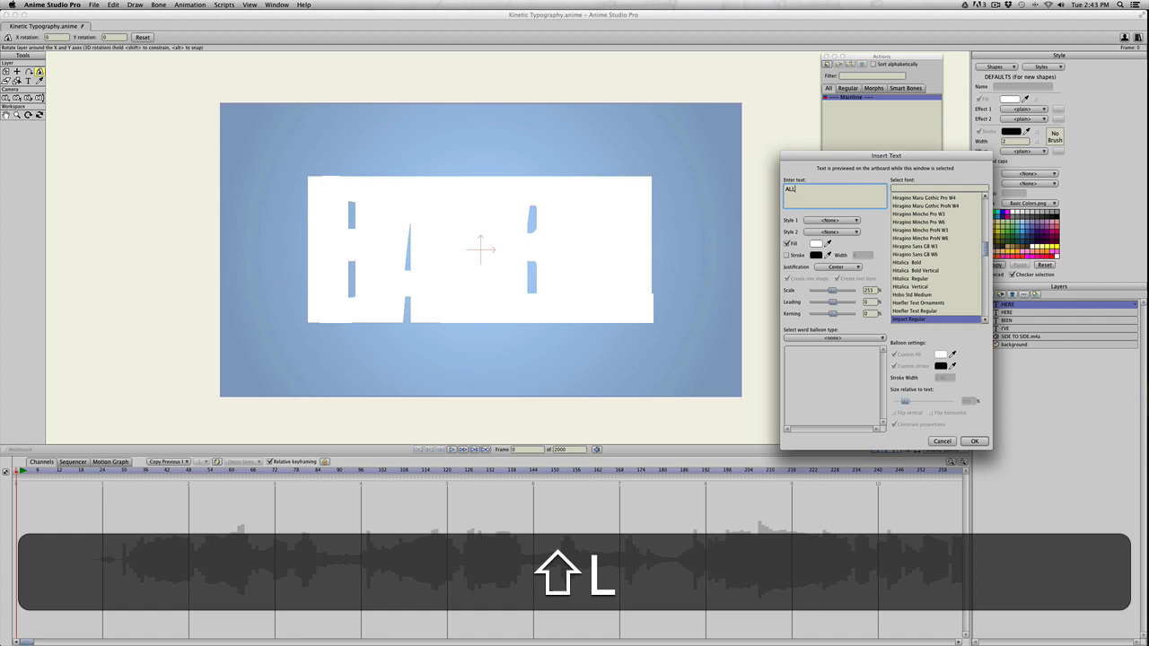
left_click(974, 440)
type("NIGHT")
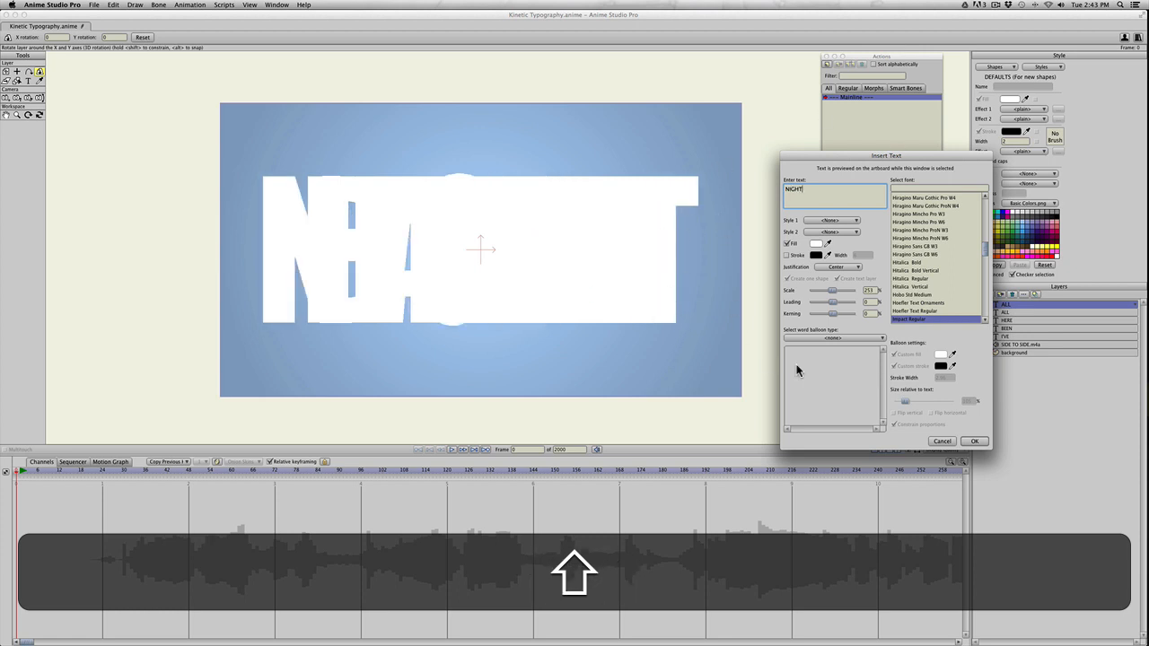
left_click(974, 441)
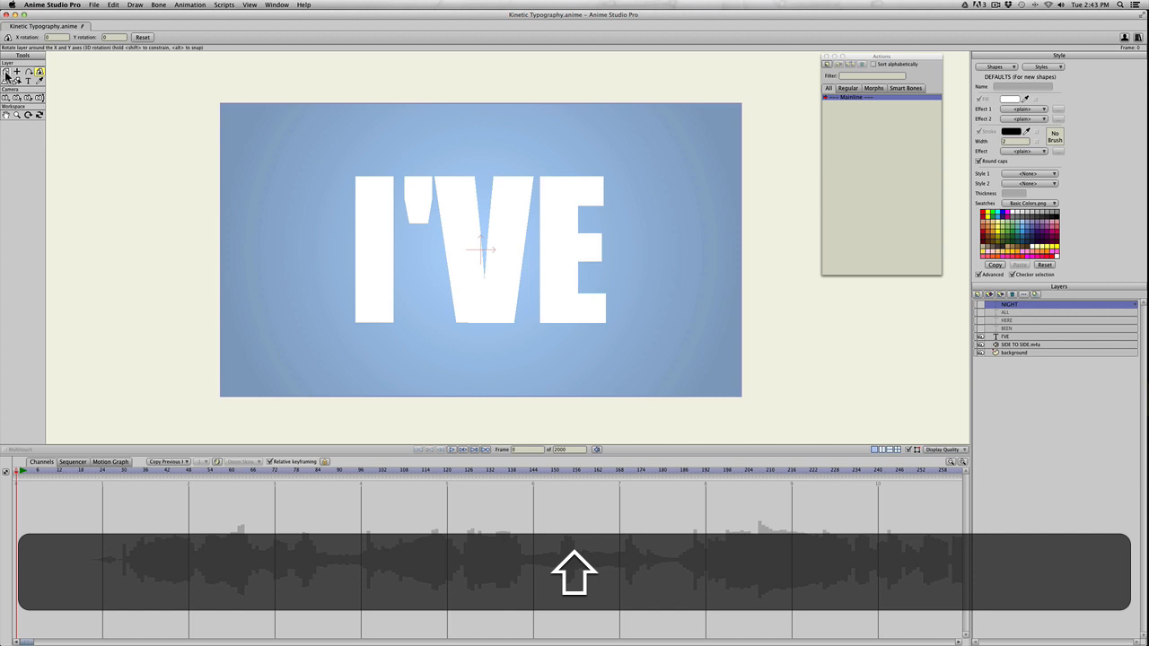
Step: Move I'VE into the top-left corner and slide the upright BEEN beside it
left_click(8, 72)
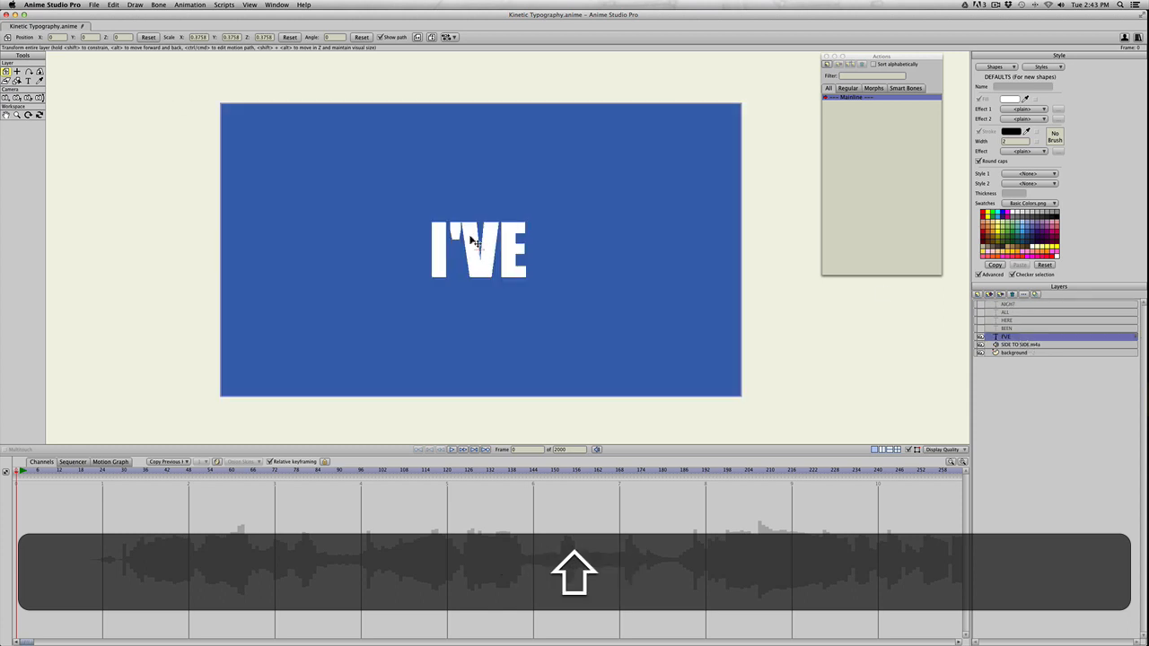
left_click_drag(478, 249, 281, 139)
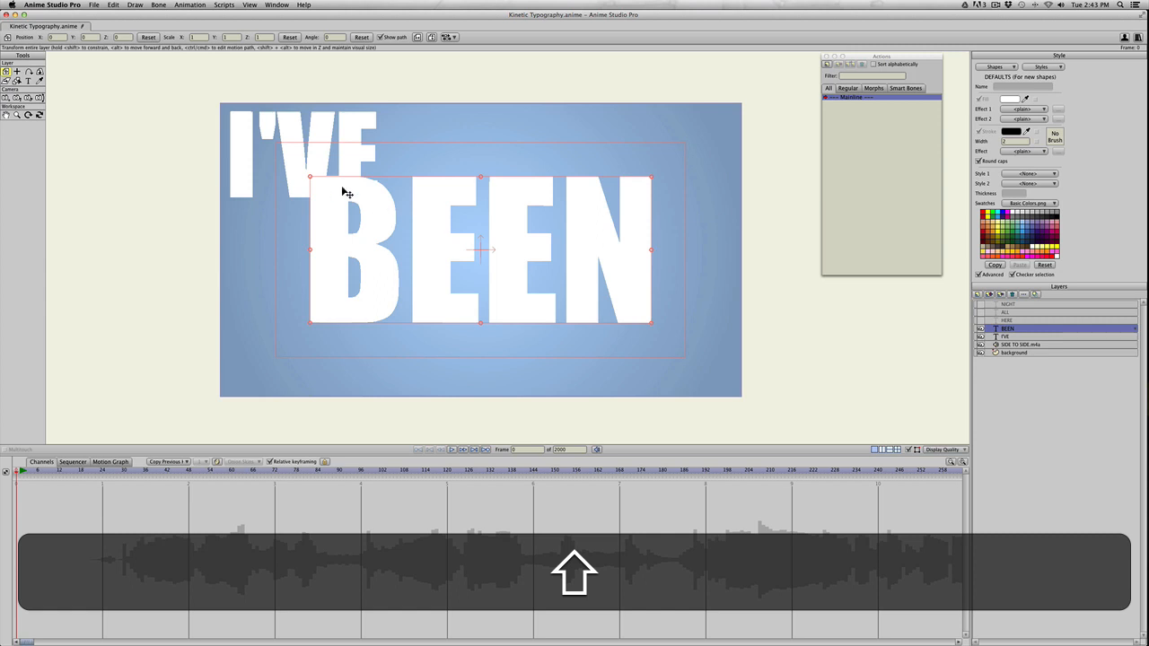
mouse_move(294, 164)
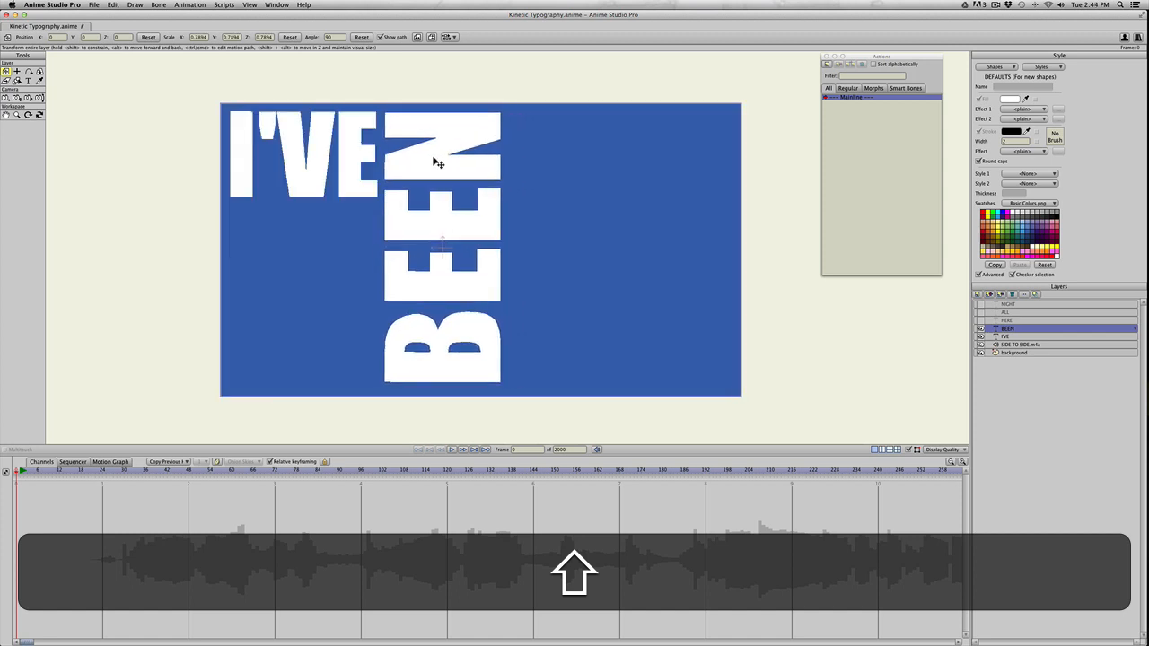
left_click_drag(440, 161, 493, 256)
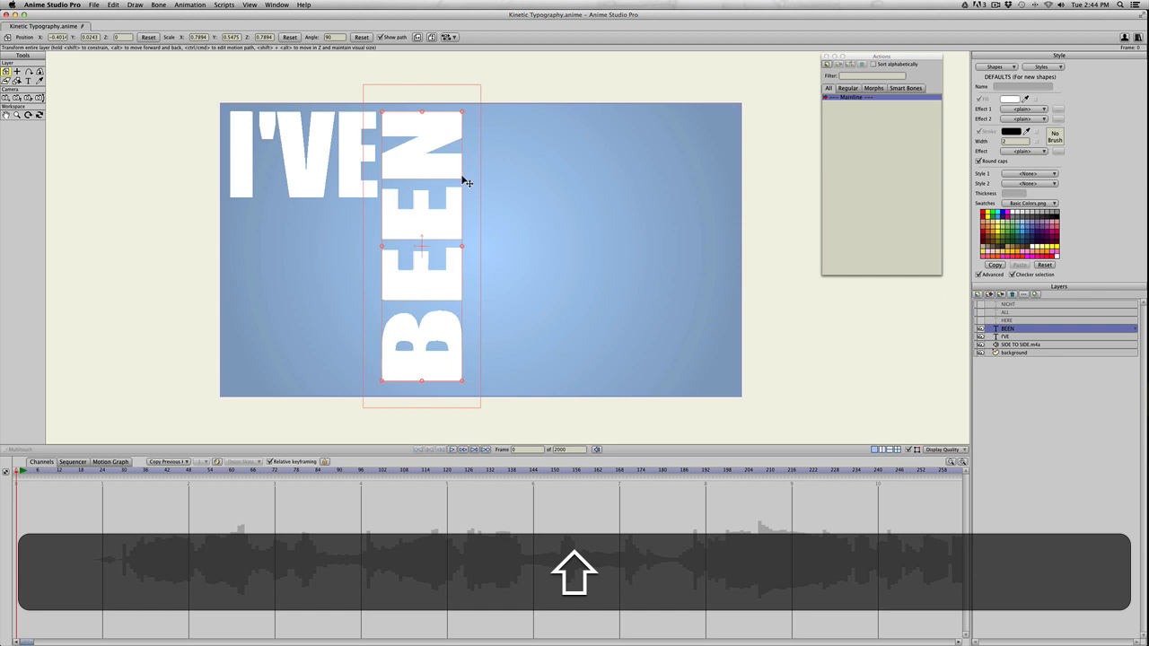
mouse_move(566, 223)
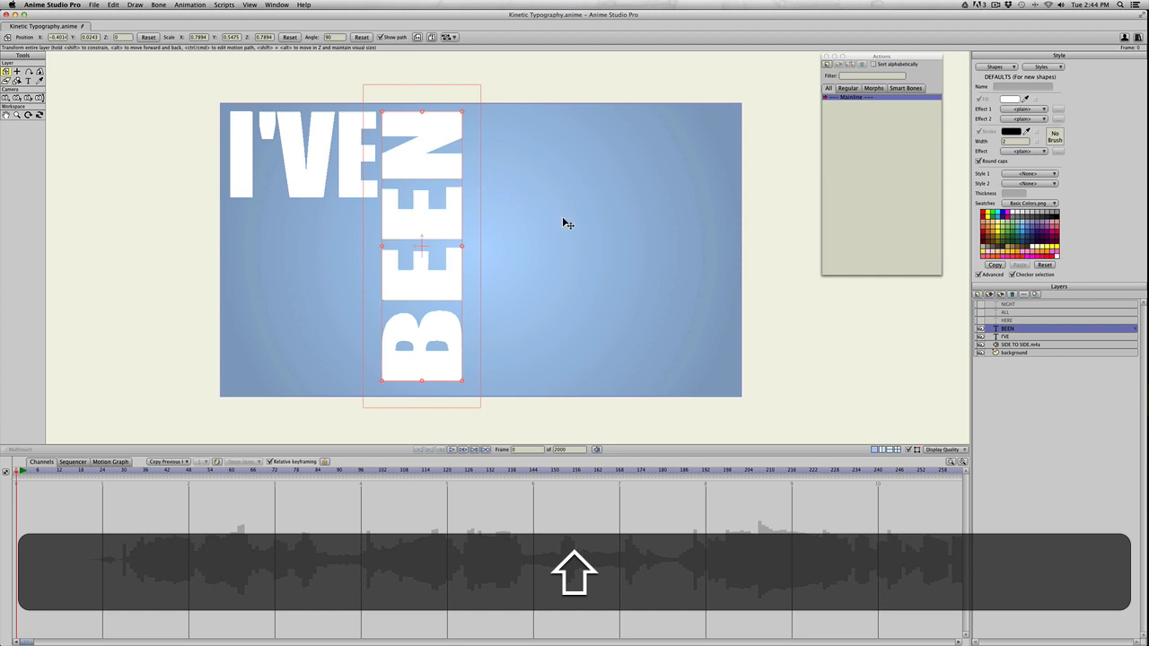
Step: Position HERE top right, ALL sideways under I'VE, and NIGHT under HERE
left_click(1010, 320)
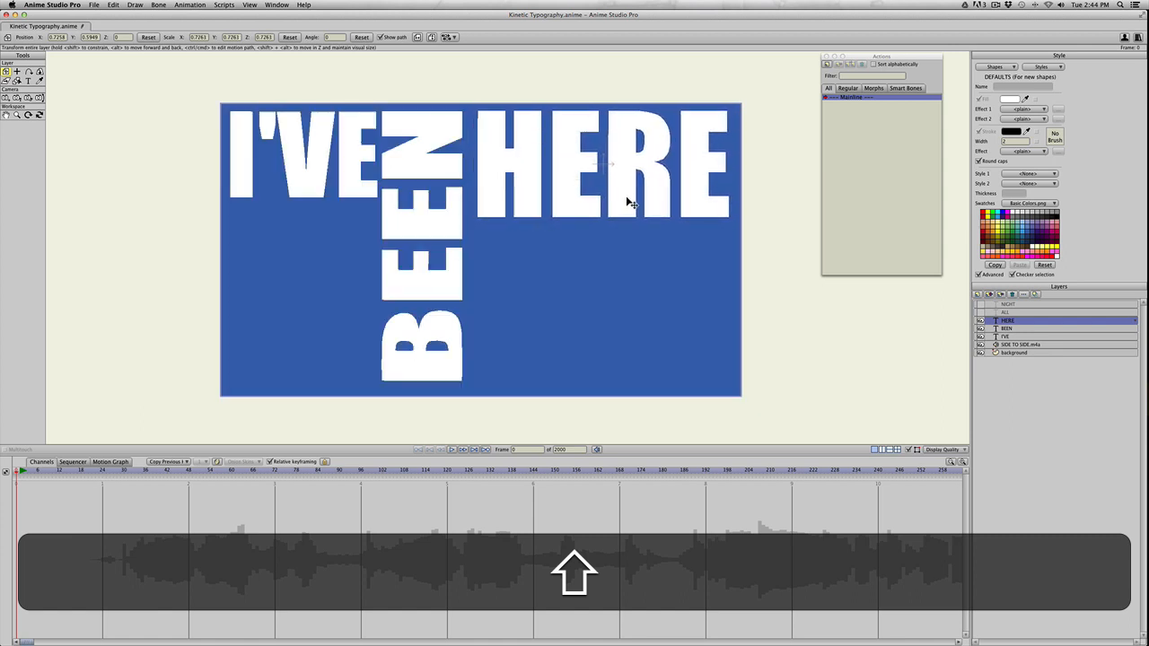
left_click(1008, 329)
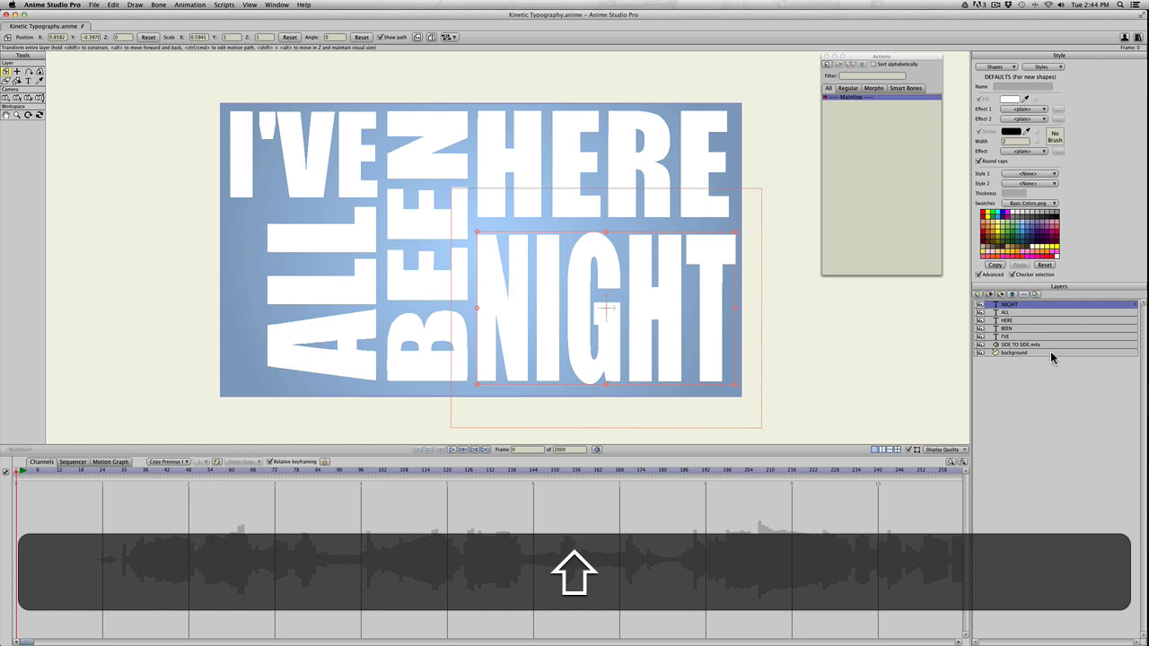
left_click(1010, 321)
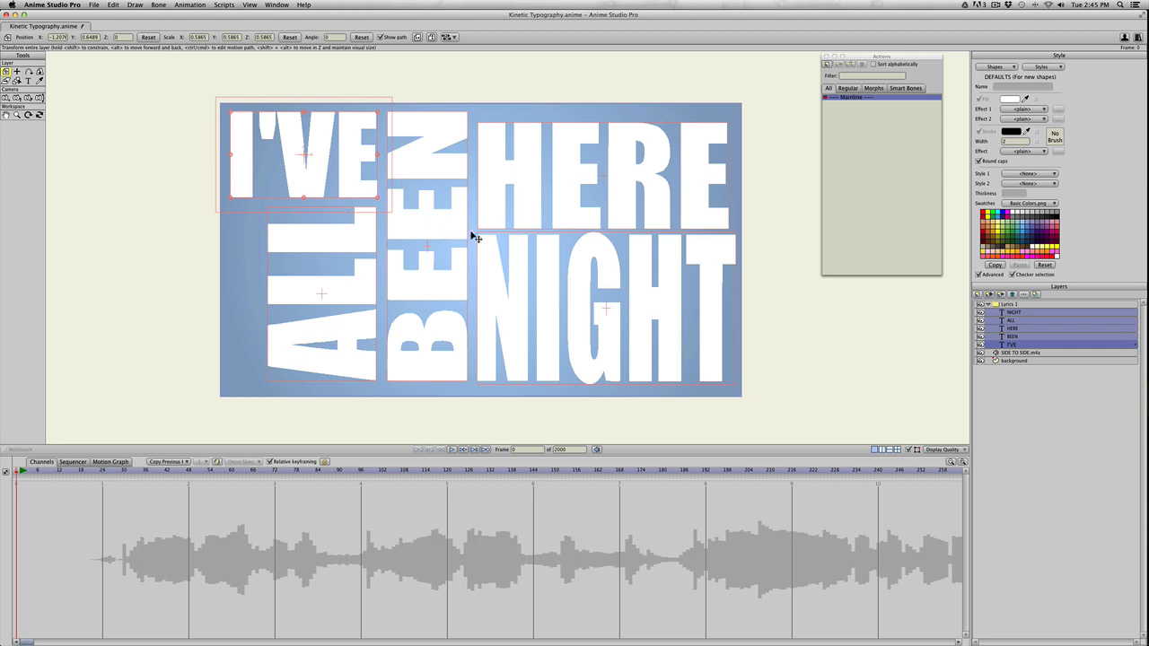
Step: Select the NIGHT word layer to group all five words as Lyrics 1
left_click(1014, 312)
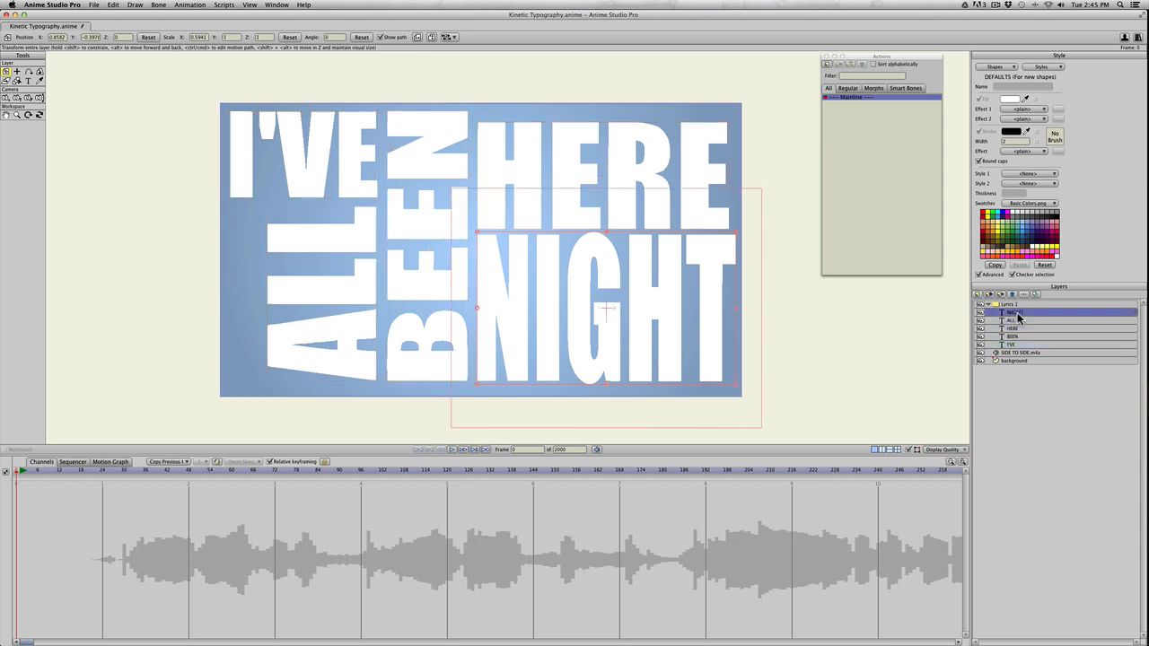
Step: Turn off Visible in Layer Settings for all five selected word layers
double_click(1014, 312)
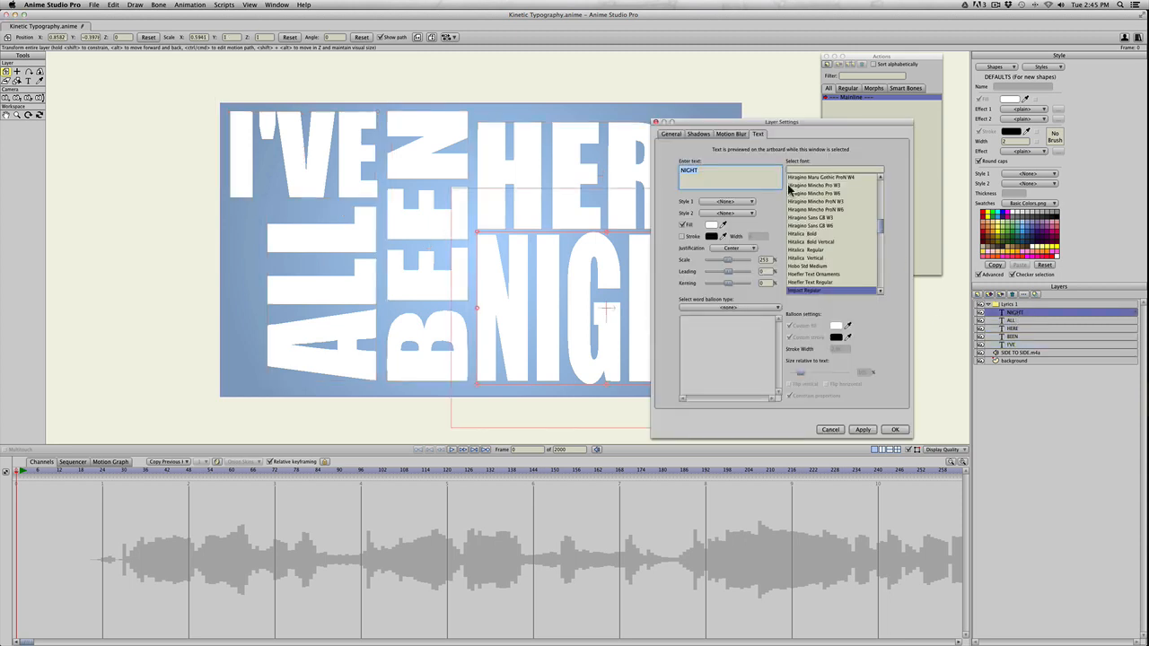
left_click_drag(779, 121, 685, 105)
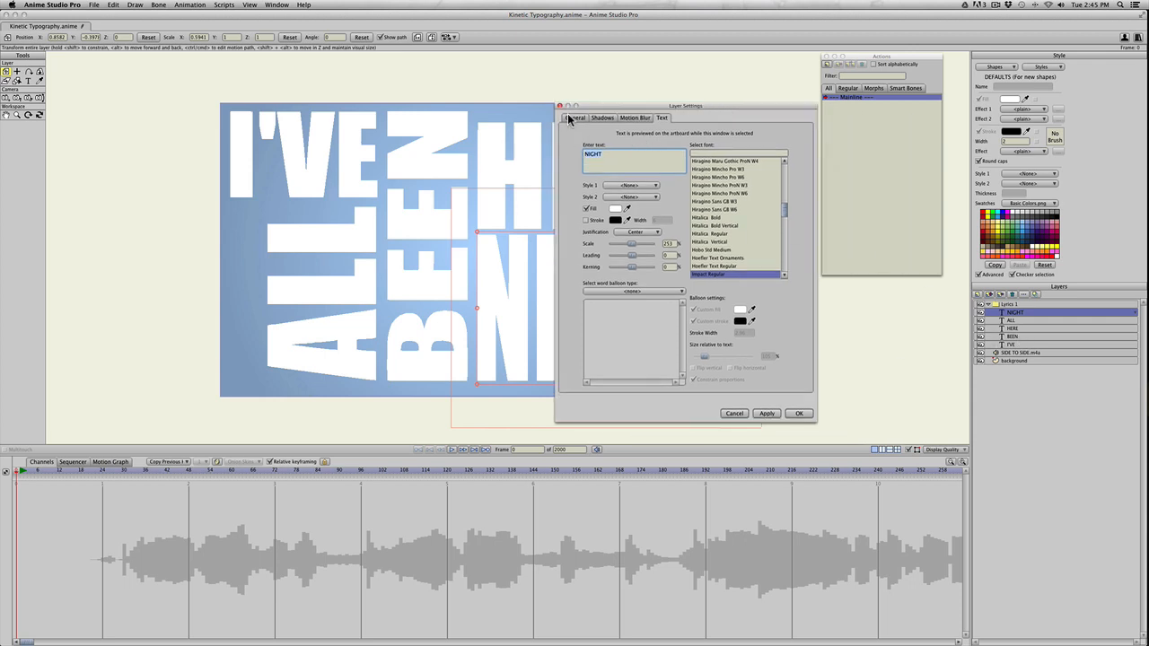
left_click(575, 117)
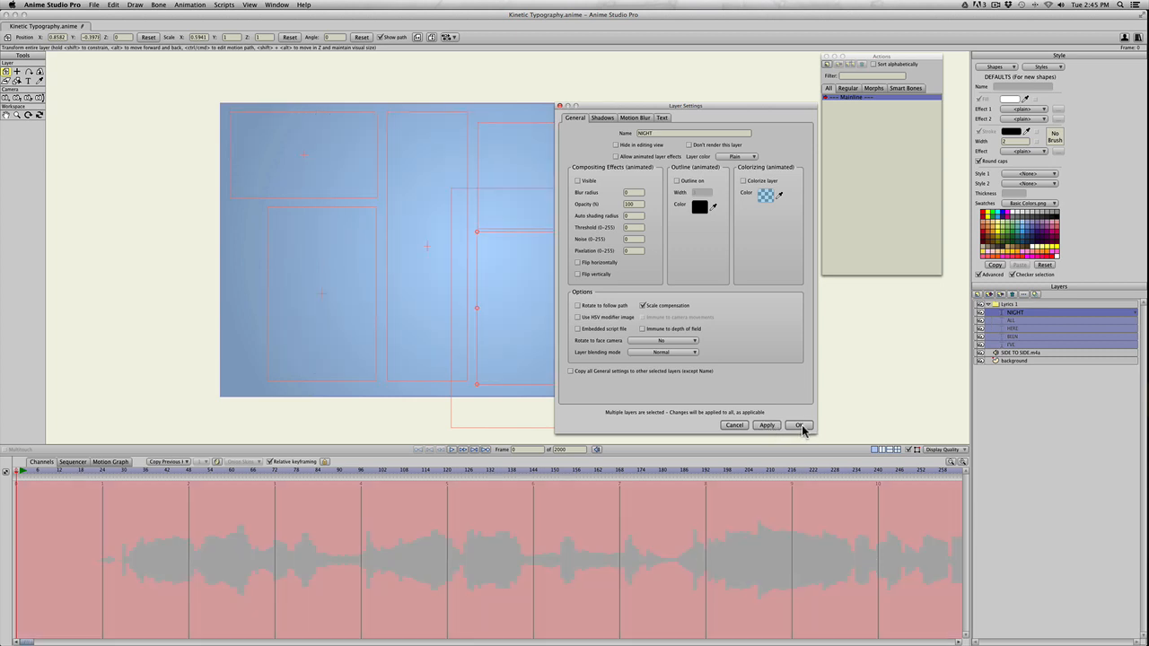
left_click(799, 425)
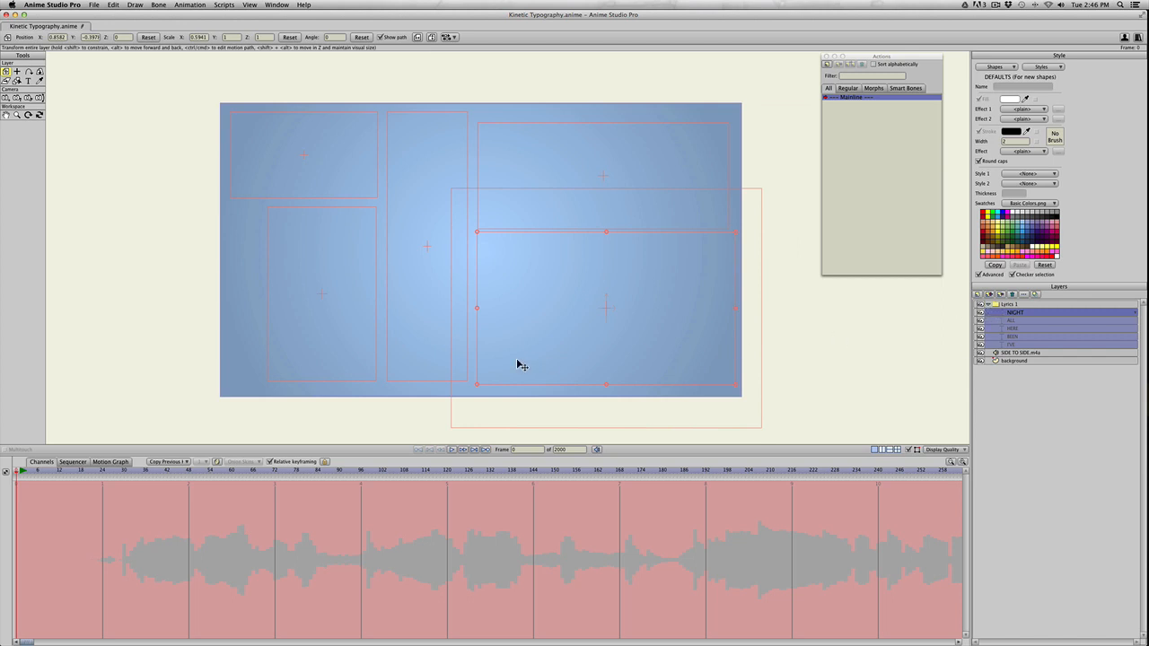
mouse_move(566, 359)
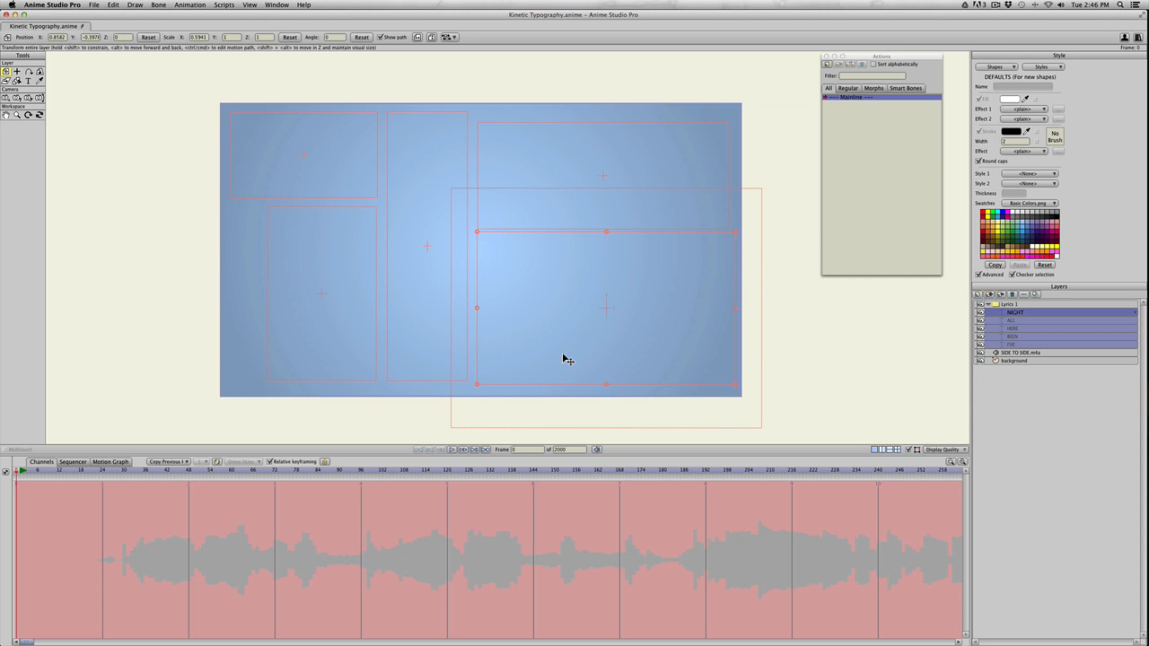
Step: Keyframe the I'VE word layer as visible at its later appearance frame
left_click(1033, 344)
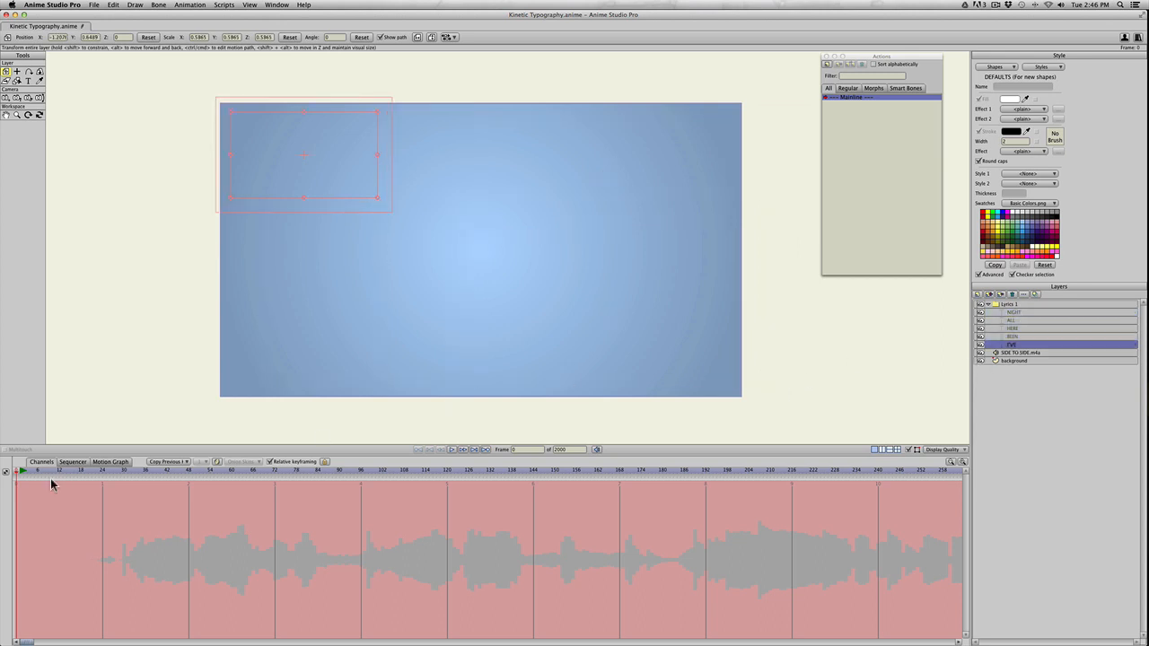
mouse_move(62, 480)
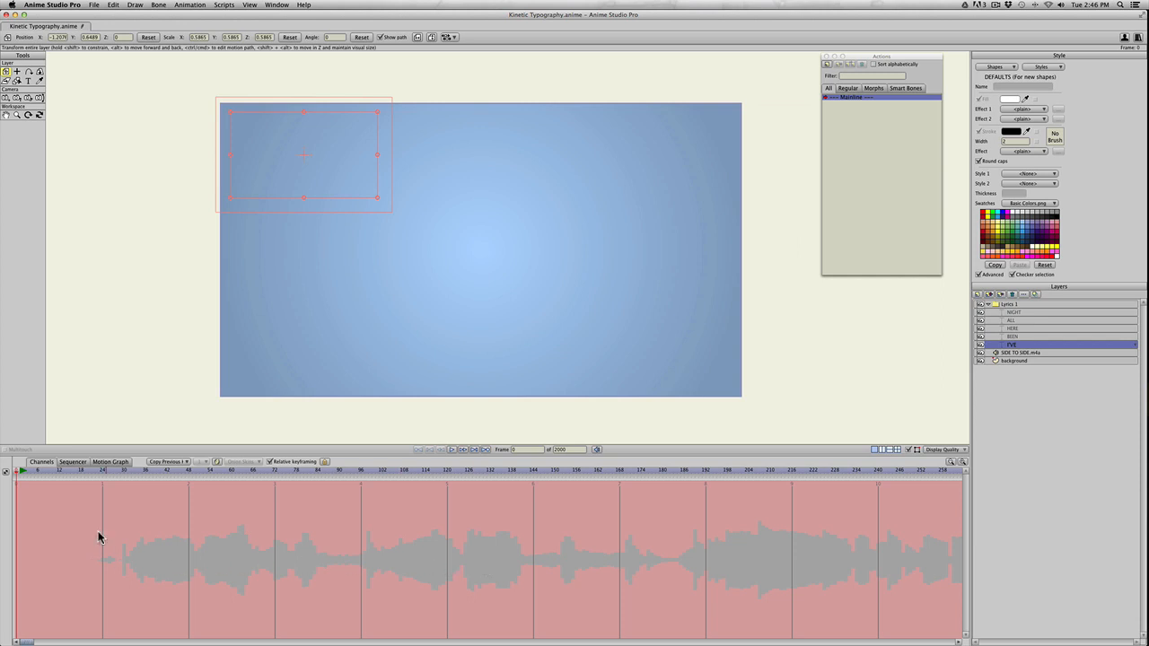
left_click(126, 471)
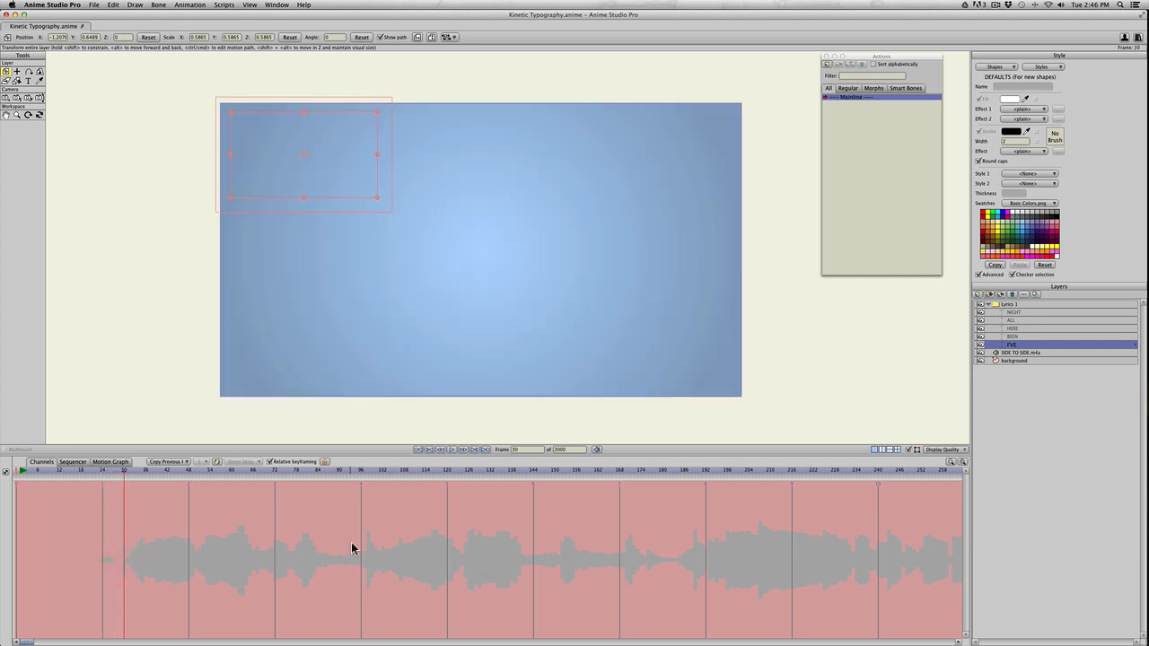
double_click(1012, 344)
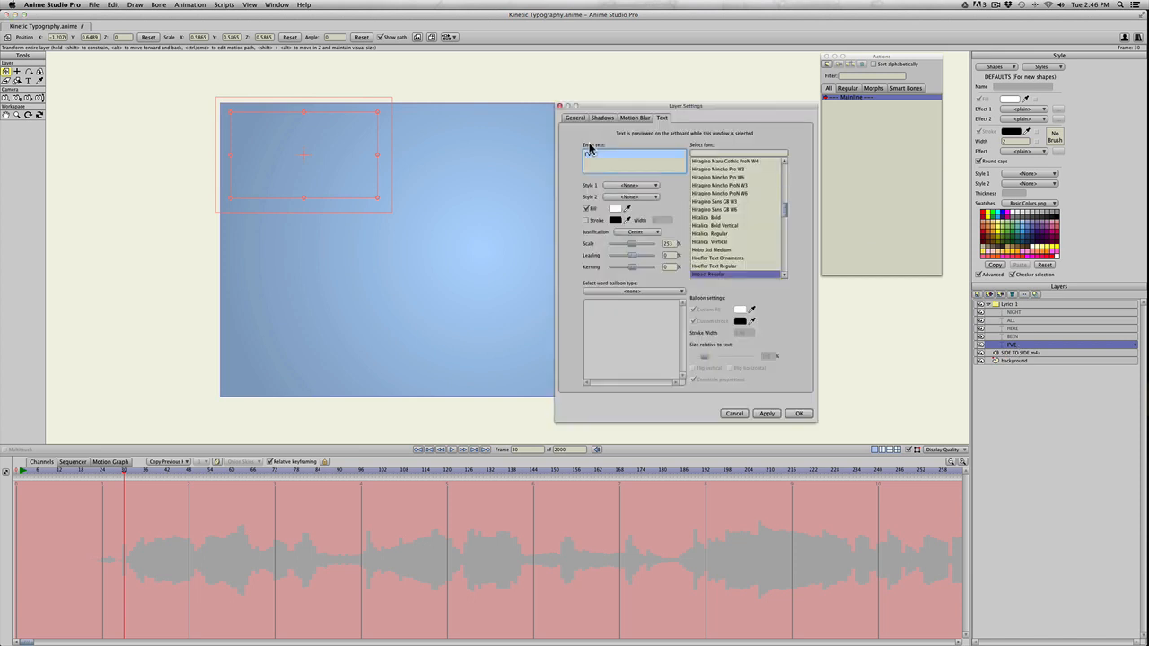
left_click(574, 118)
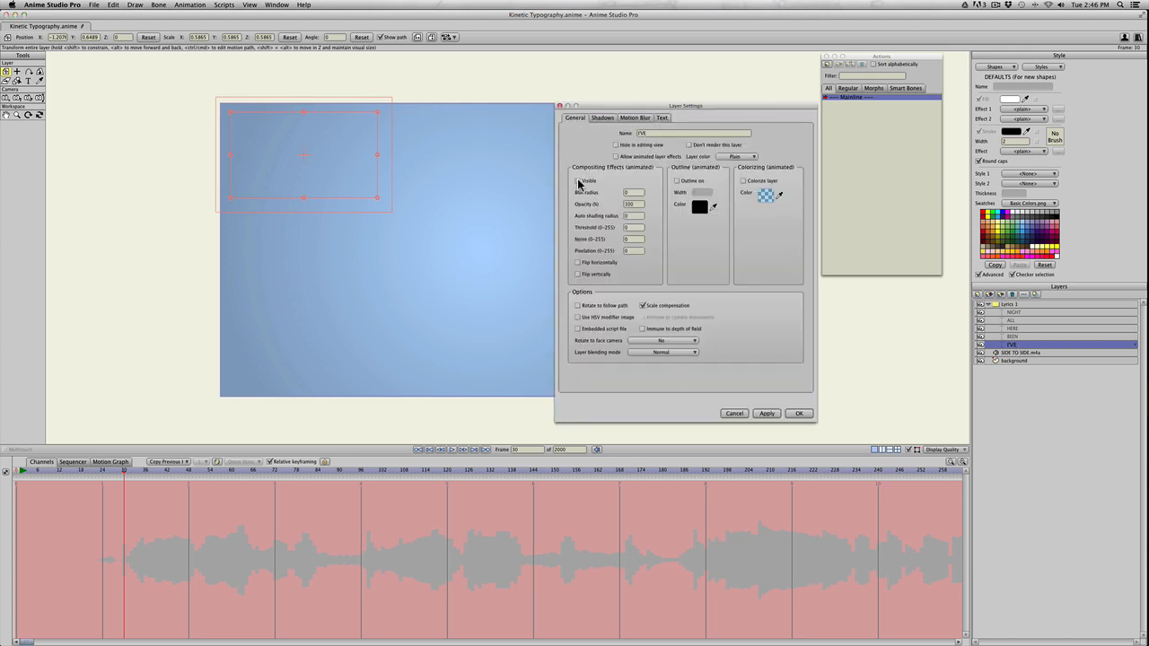
left_click(579, 181)
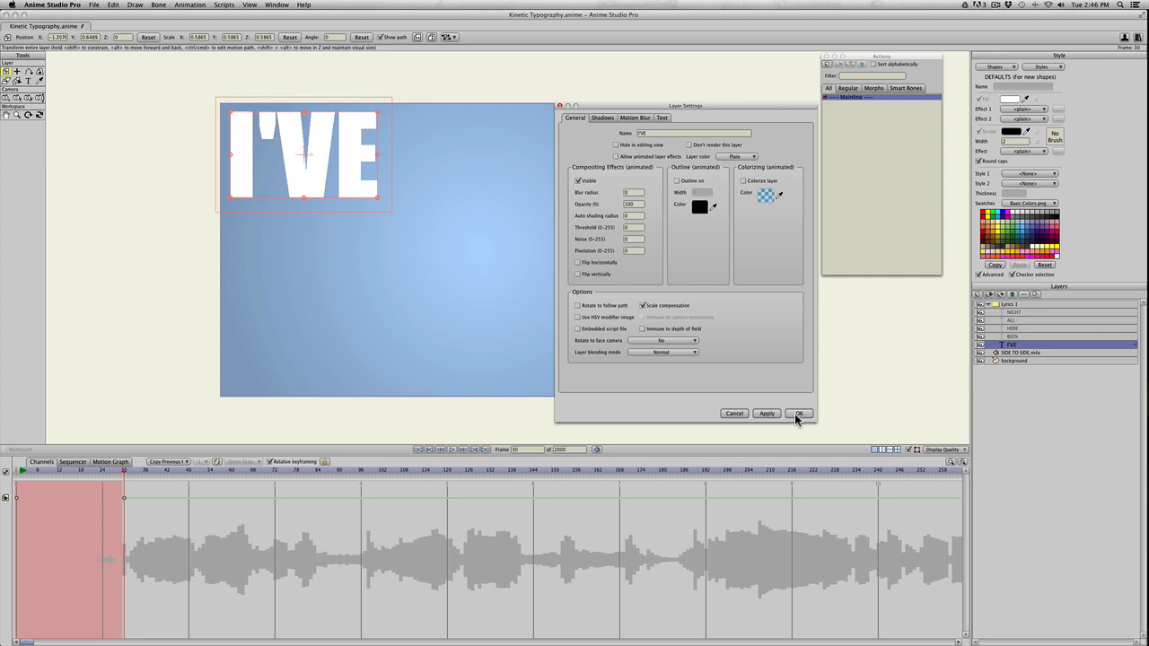
left_click(798, 413)
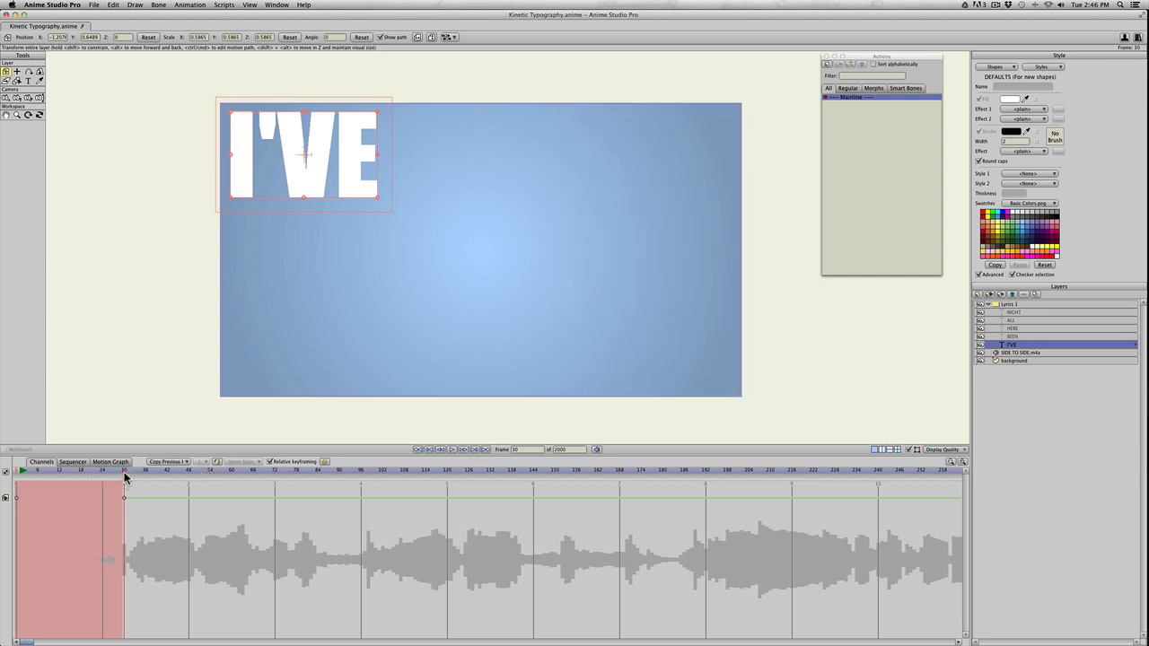
Step: Make the BEEN word visible at frame 34
left_click(140, 470)
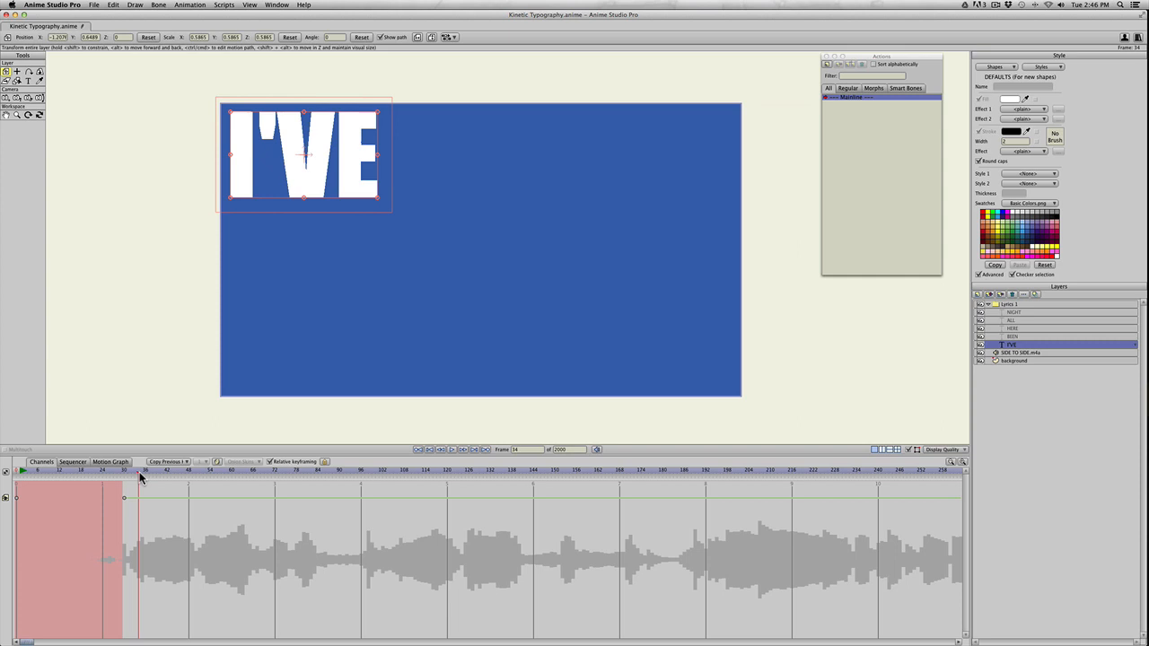
double_click(1033, 337)
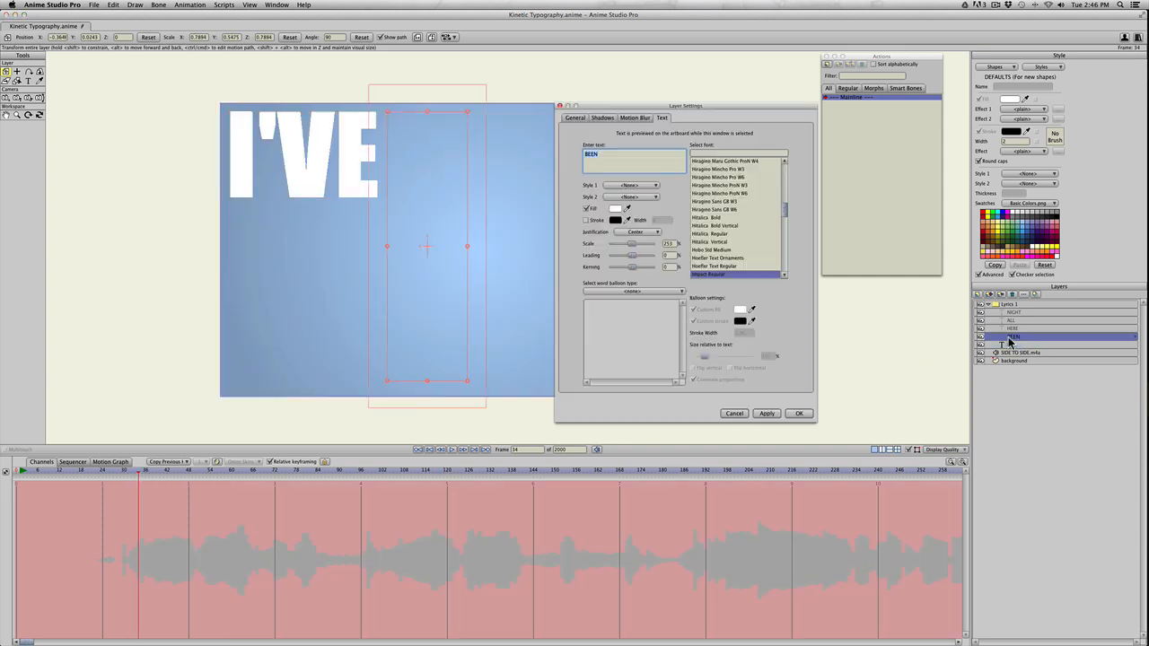
left_click(575, 118)
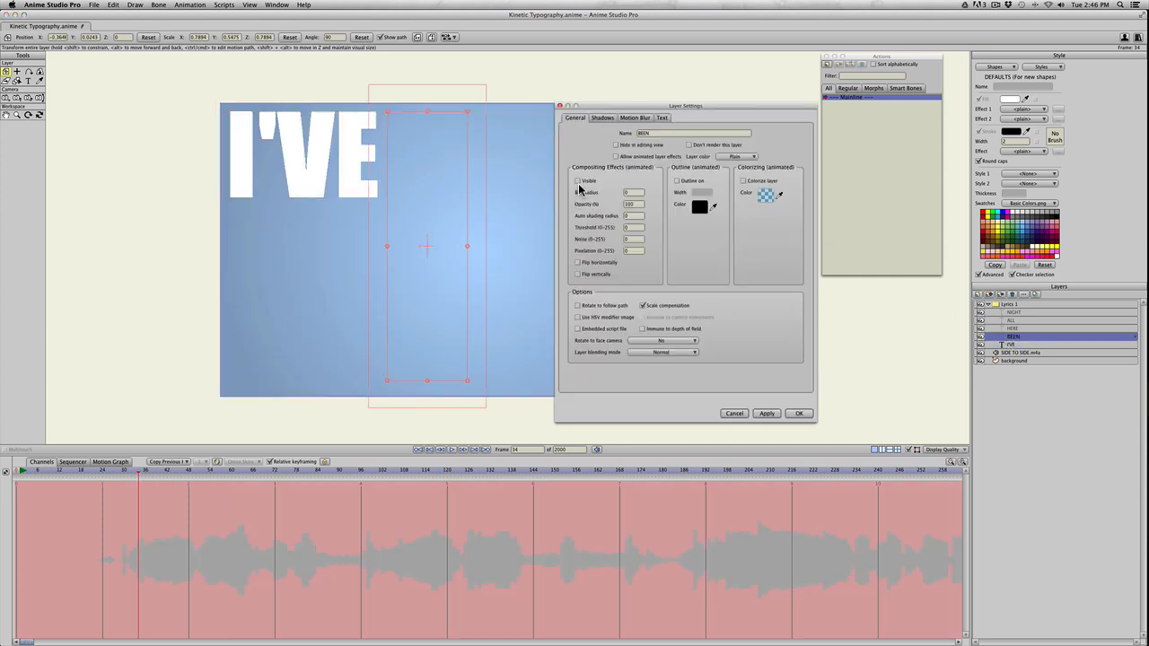
left_click(798, 413)
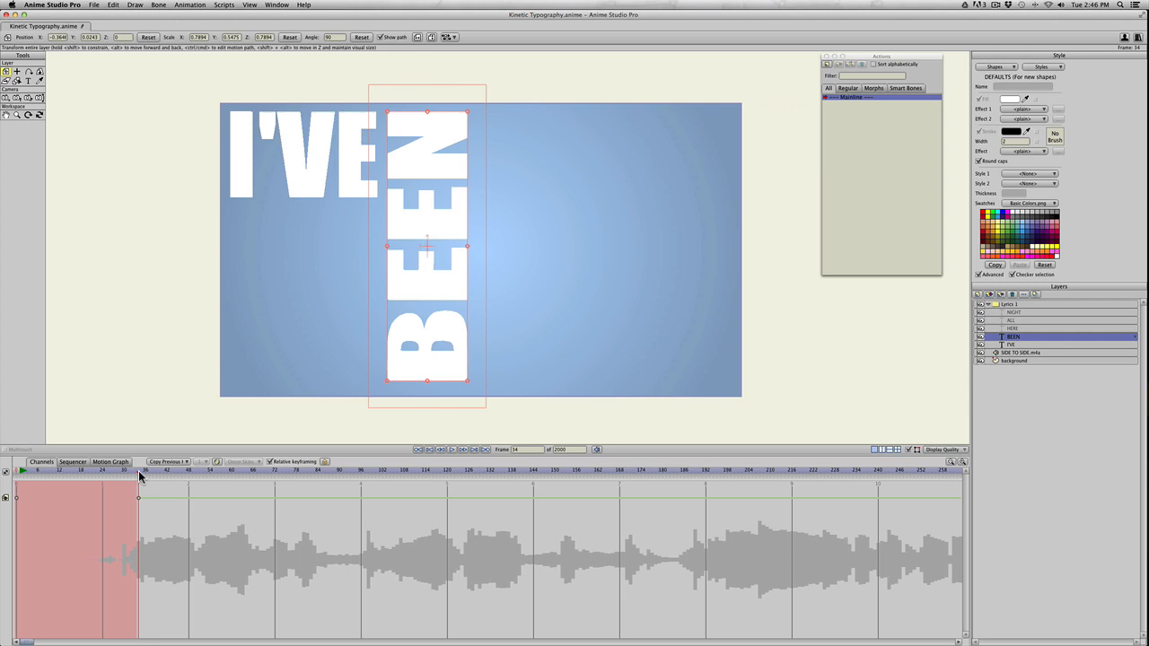
Step: Make the HERE word visible at frame 39
left_click(155, 470)
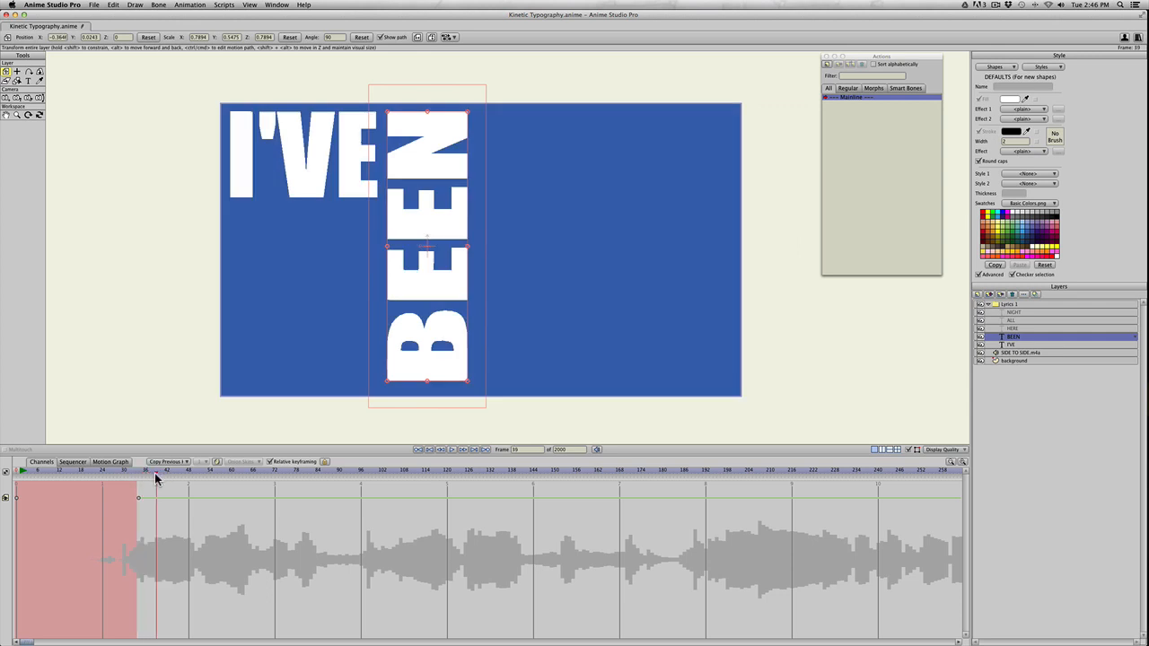
double_click(1032, 329)
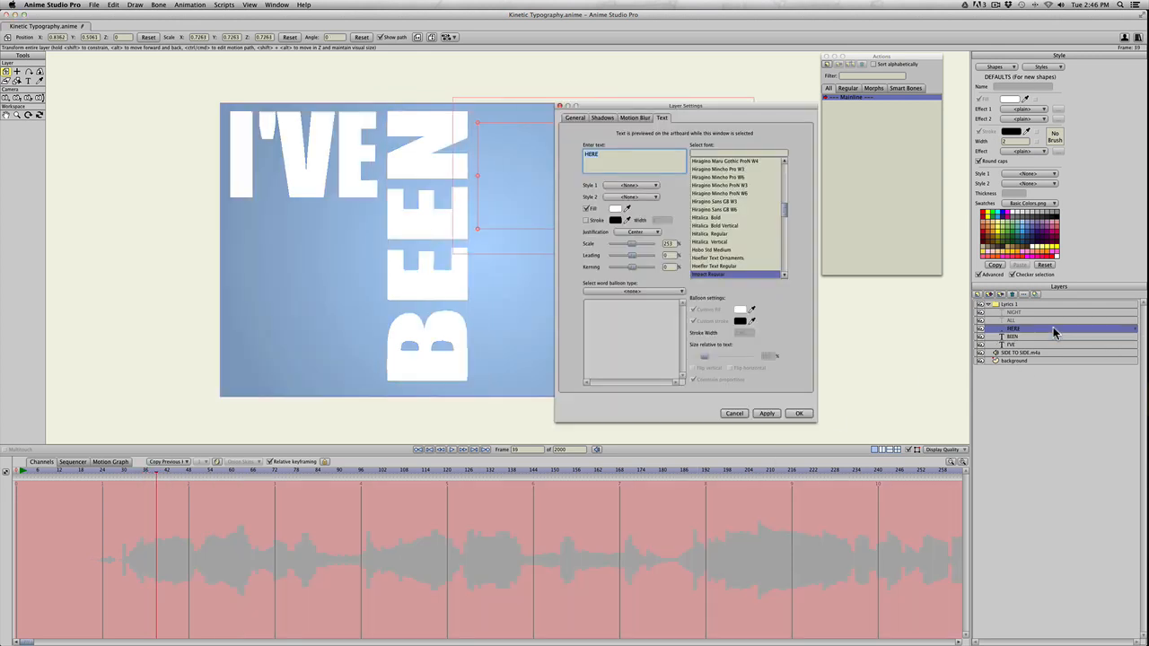
left_click(576, 118)
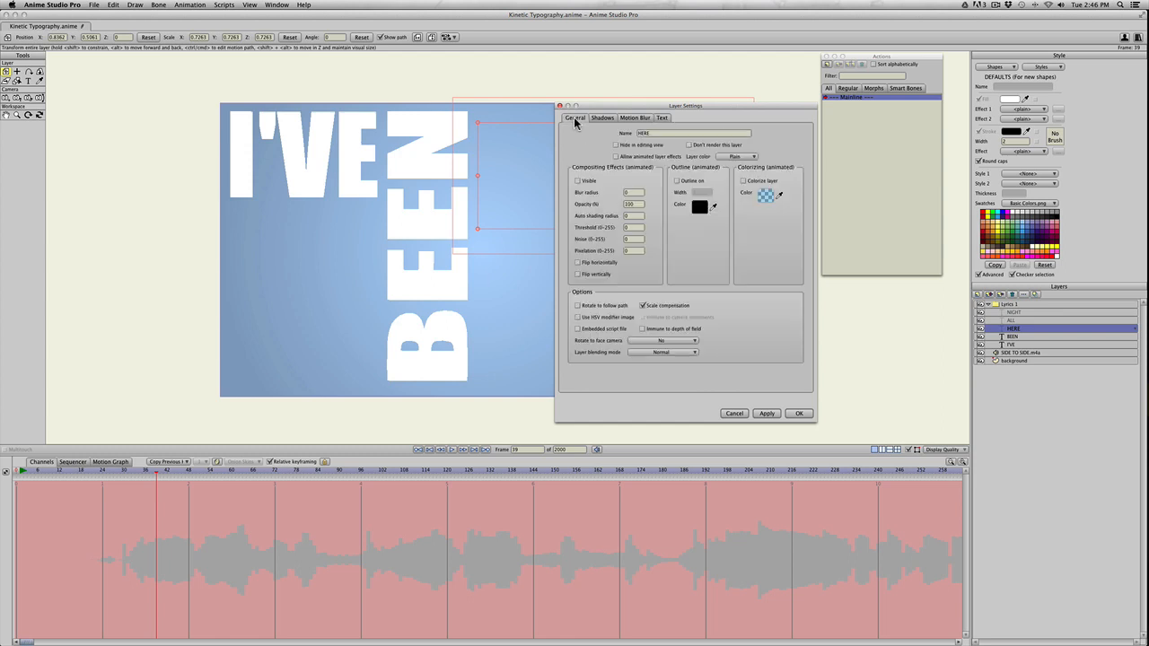
left_click(578, 180)
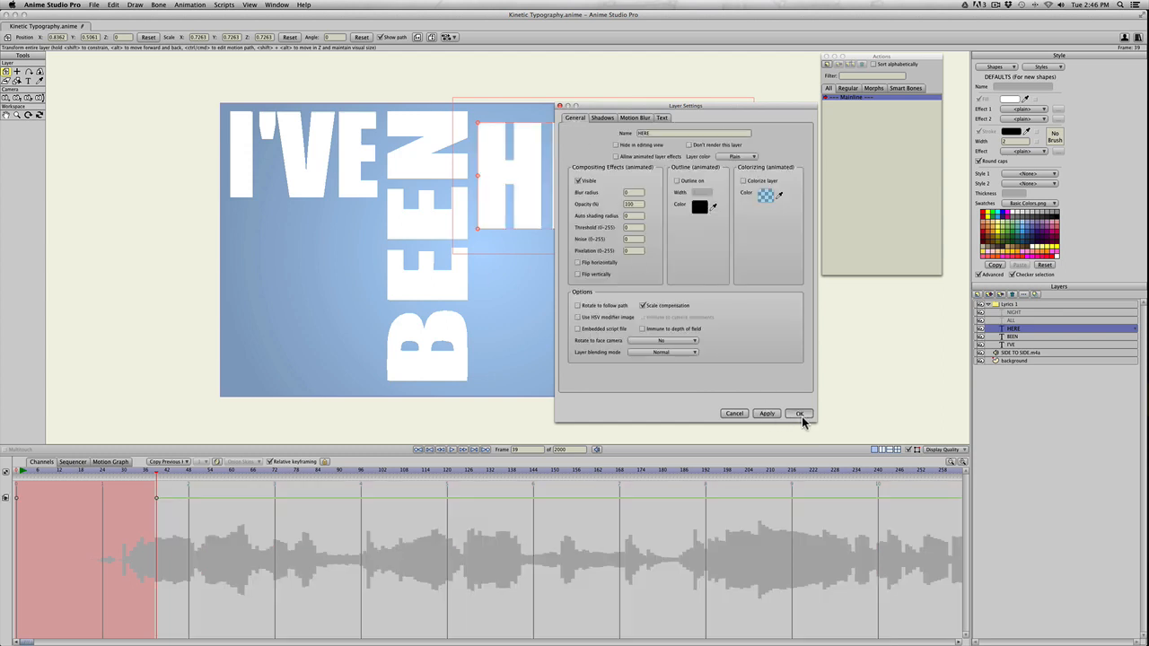
left_click(799, 414)
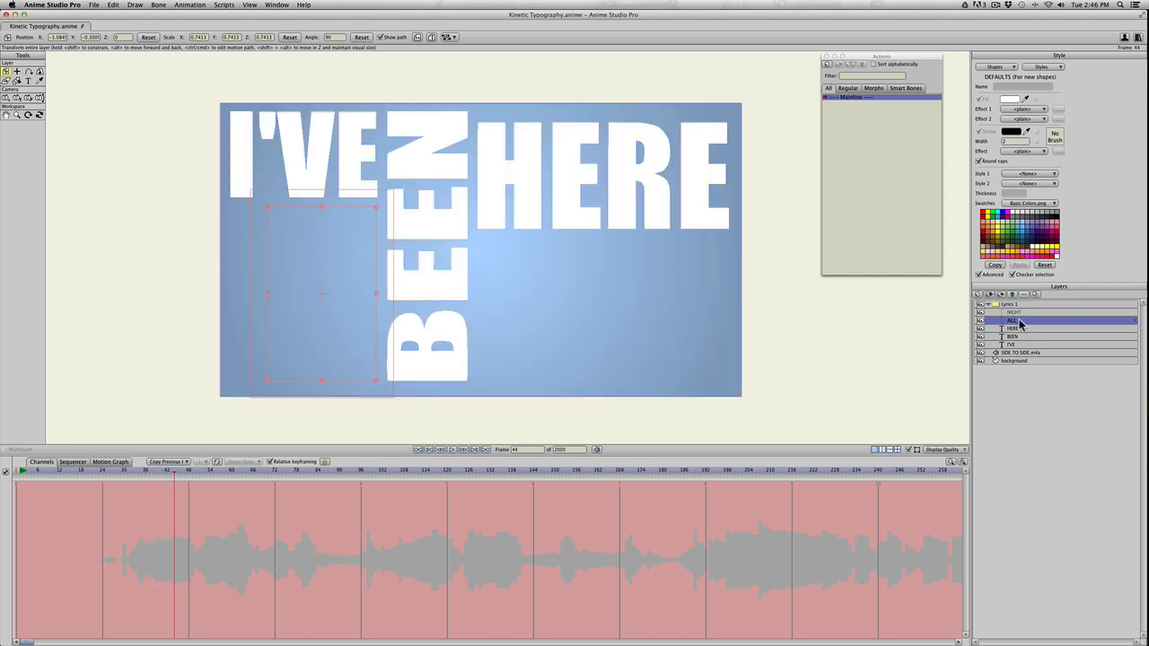
Step: Make the ALL and NIGHT words visible at their later frames
double_click(1012, 320)
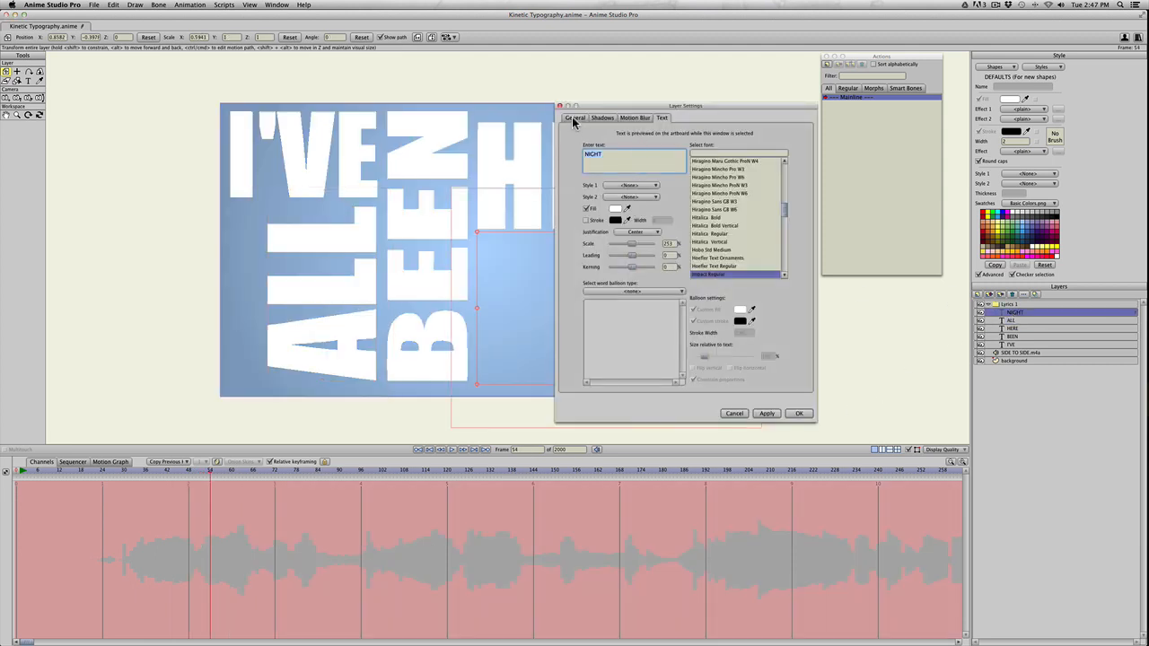
left_click(575, 118)
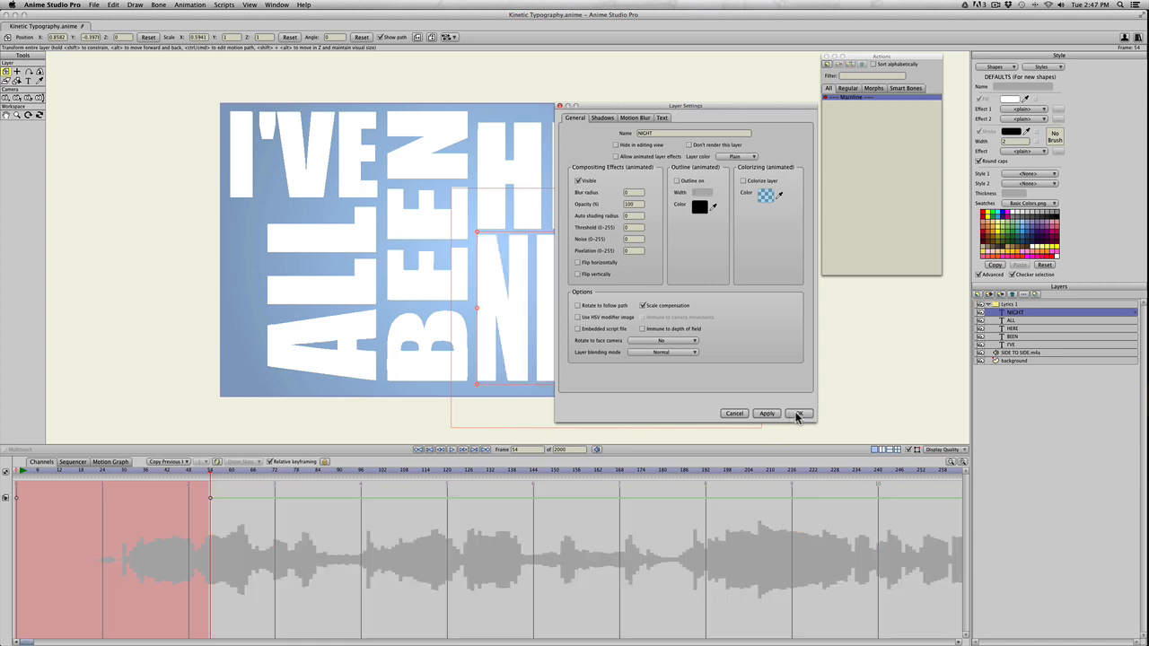
left_click(798, 413)
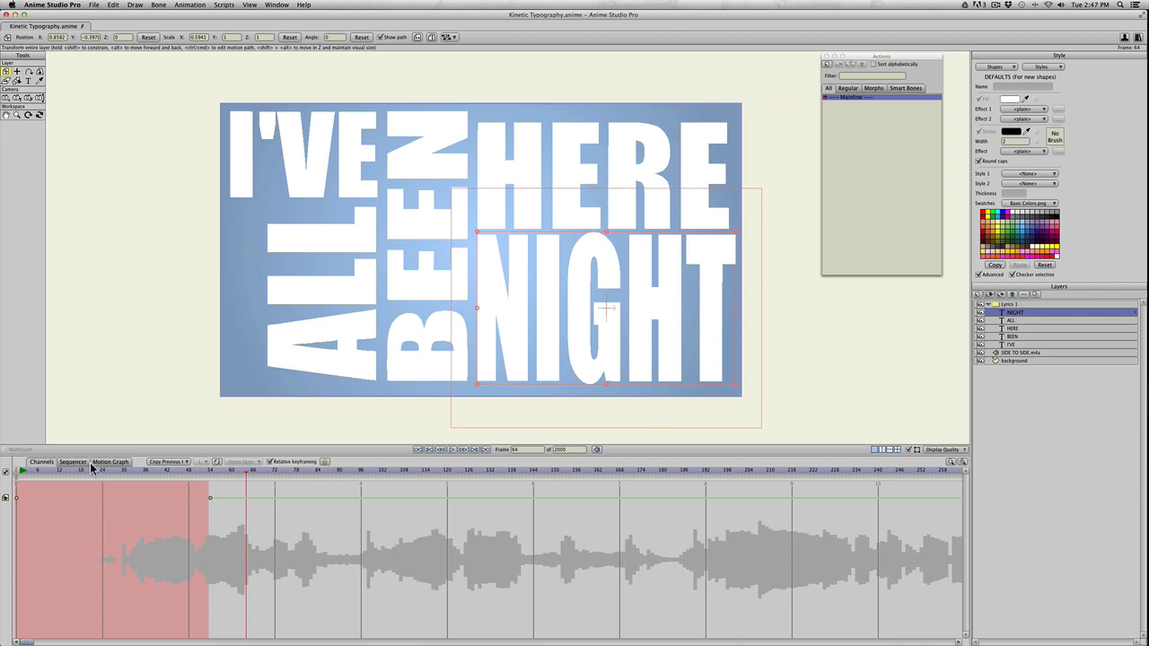
mouse_move(1118, 381)
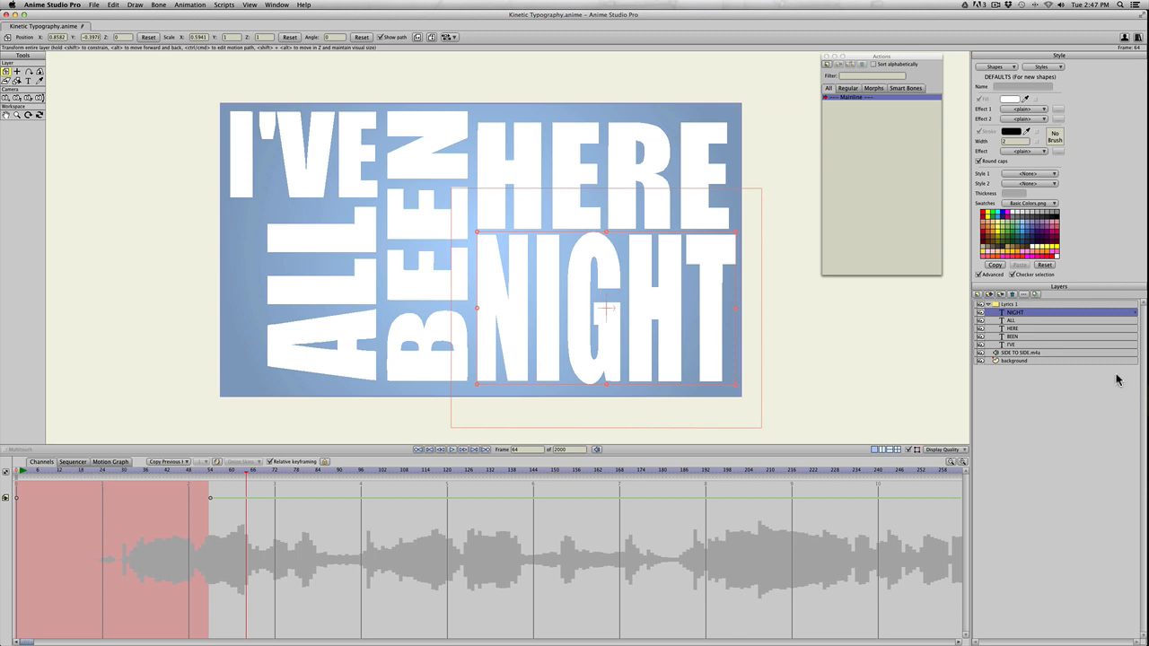
Step: Select I'VE and move back to frame 26, just before it appears
left_click(1012, 344)
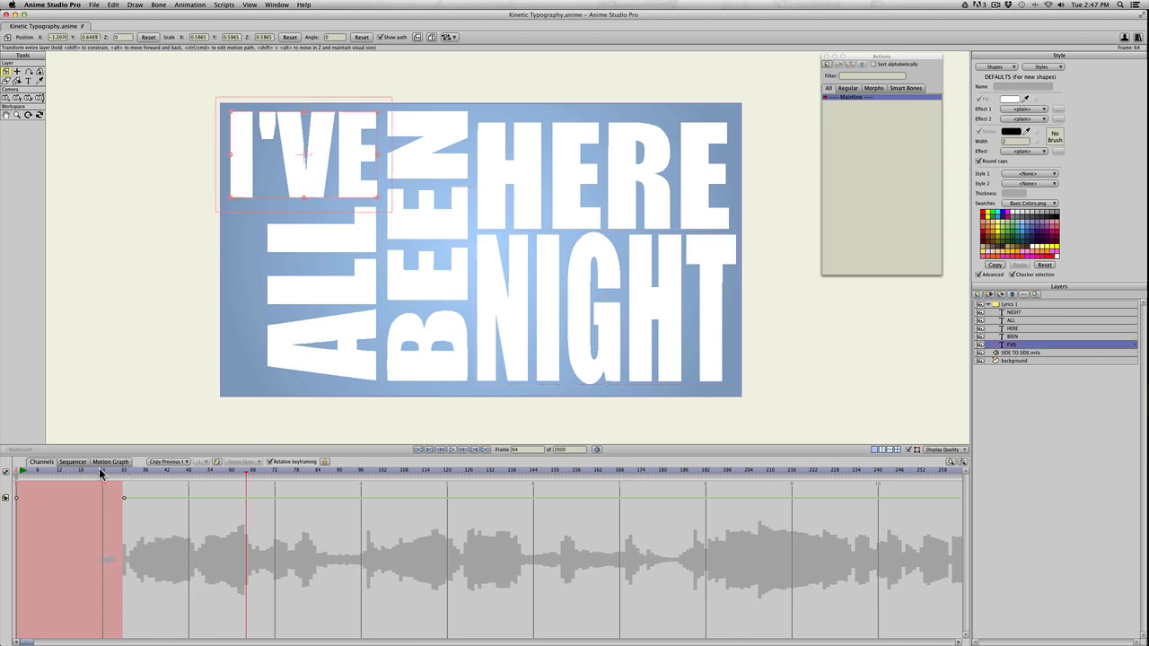
left_click(123, 470)
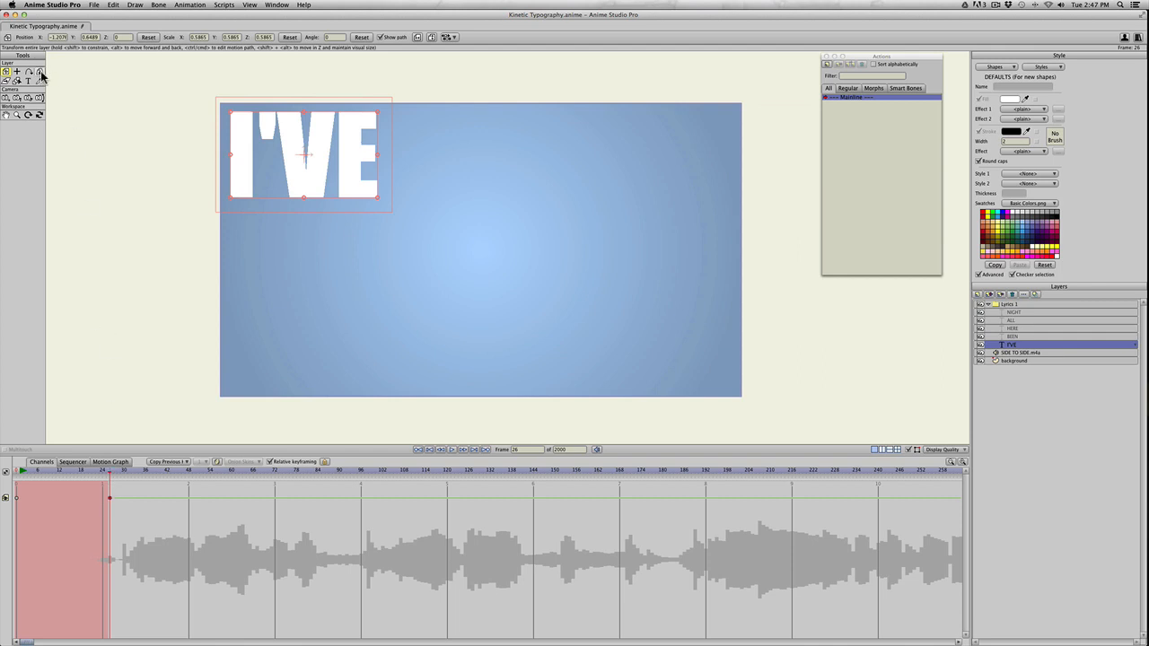
mouse_move(41, 73)
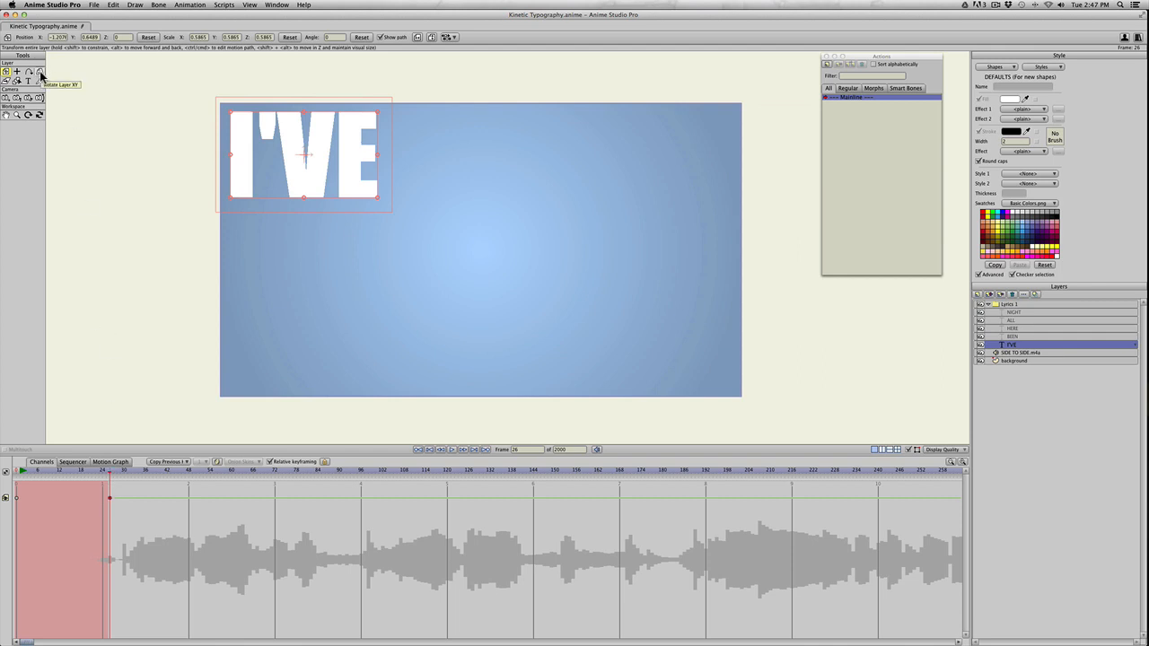
Step: Choose the Rotate Layer XY tool to give I'VE -45° Y rotation
left_click(40, 71)
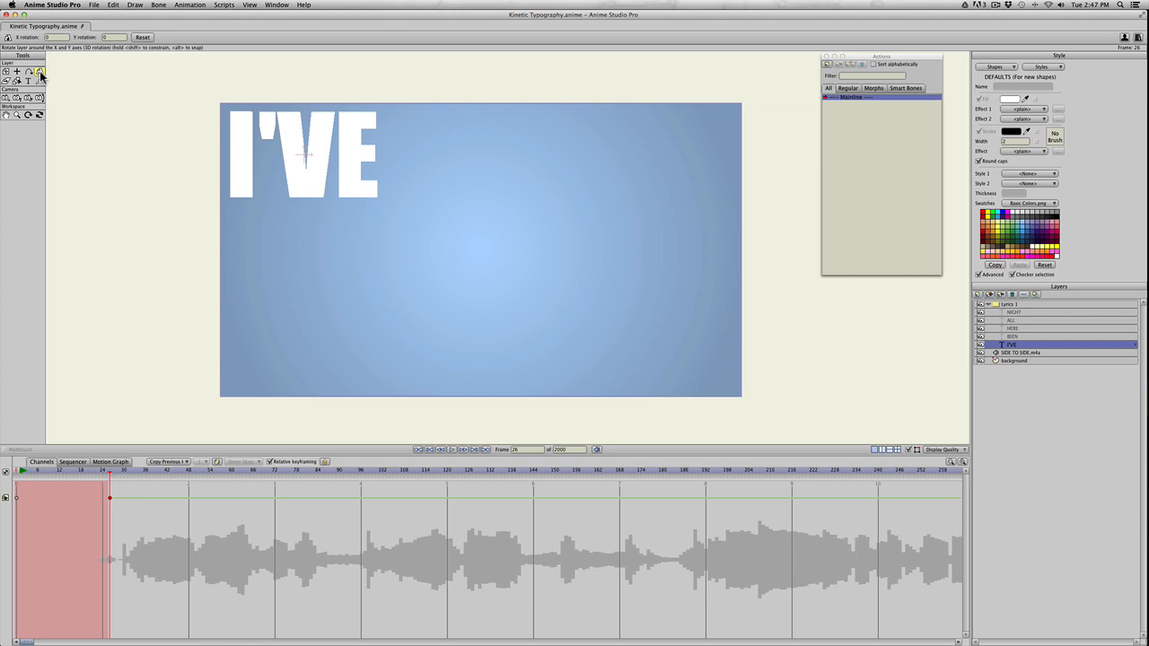
mouse_move(314, 198)
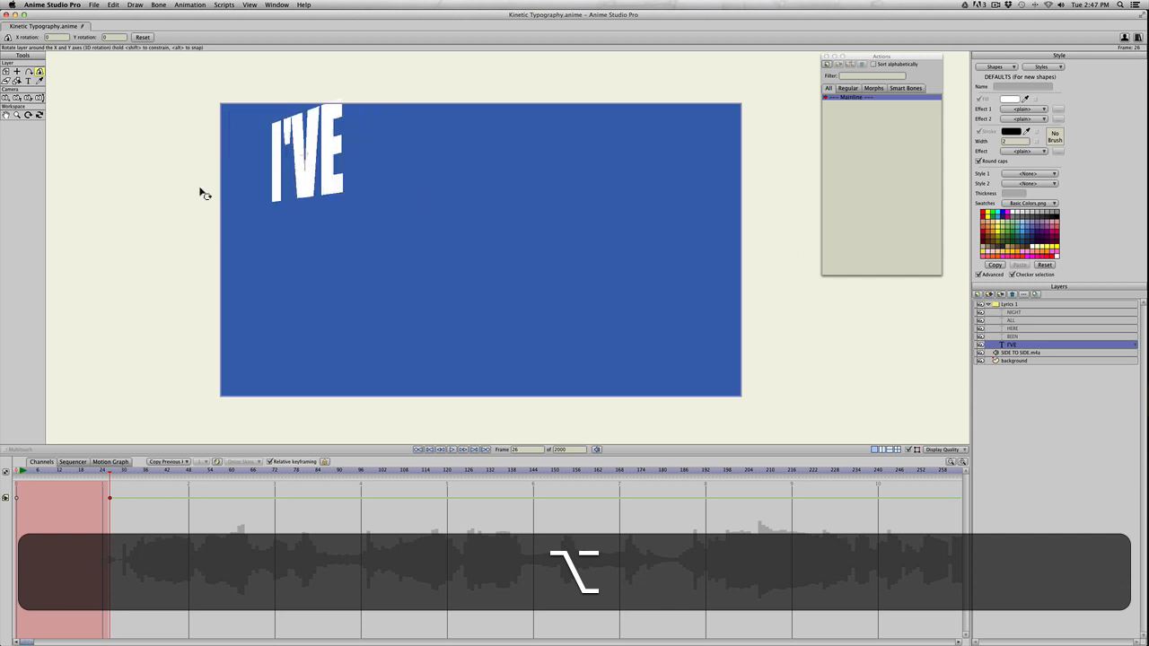
mouse_move(175, 195)
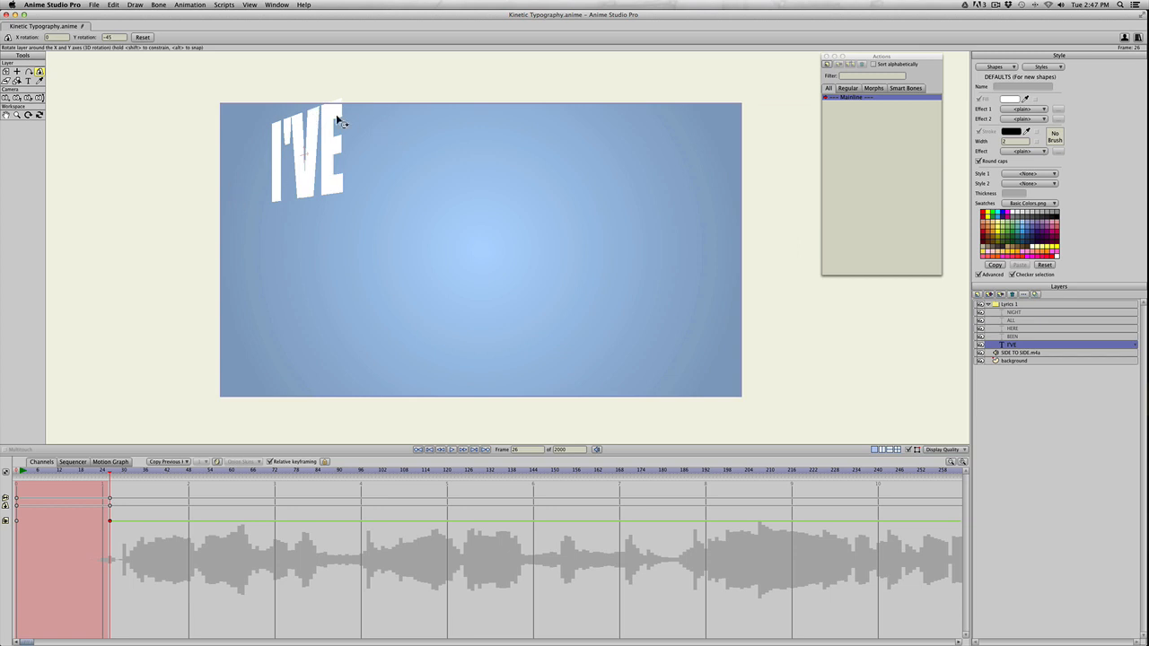
mouse_move(293, 310)
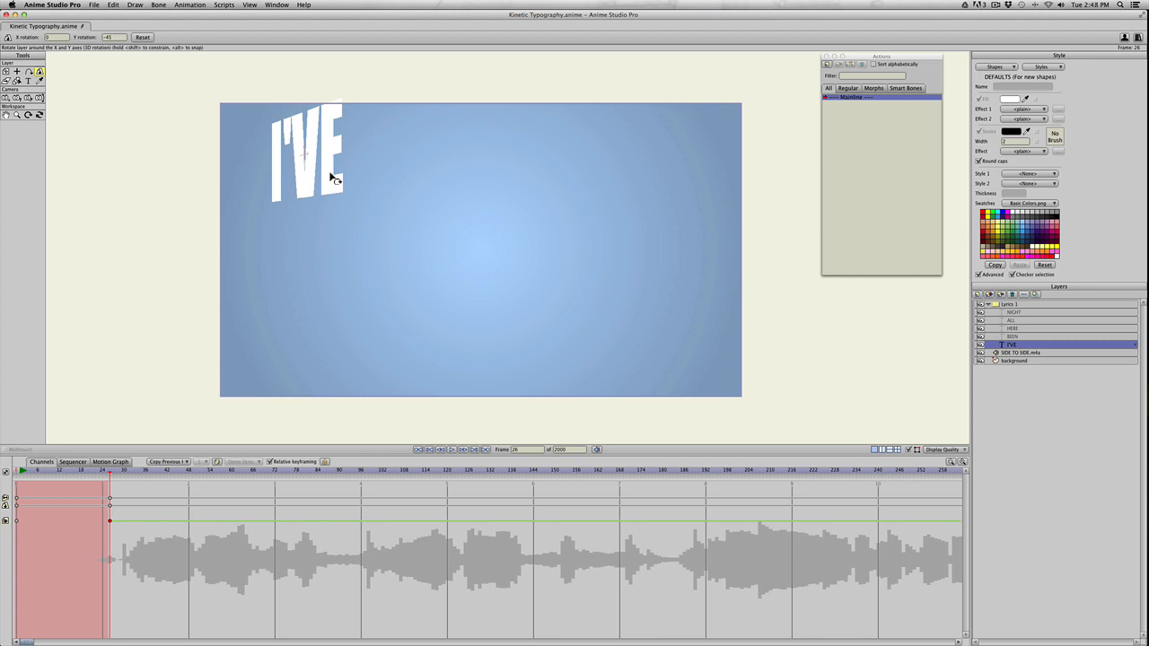
mouse_move(1000, 326)
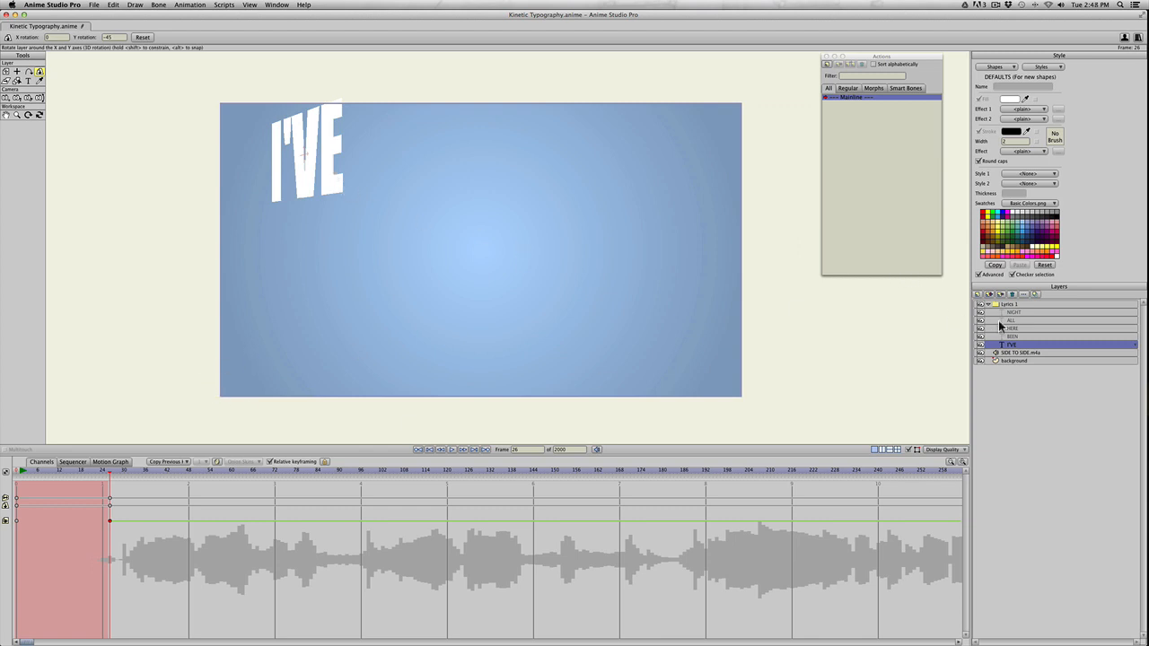
mouse_move(925, 368)
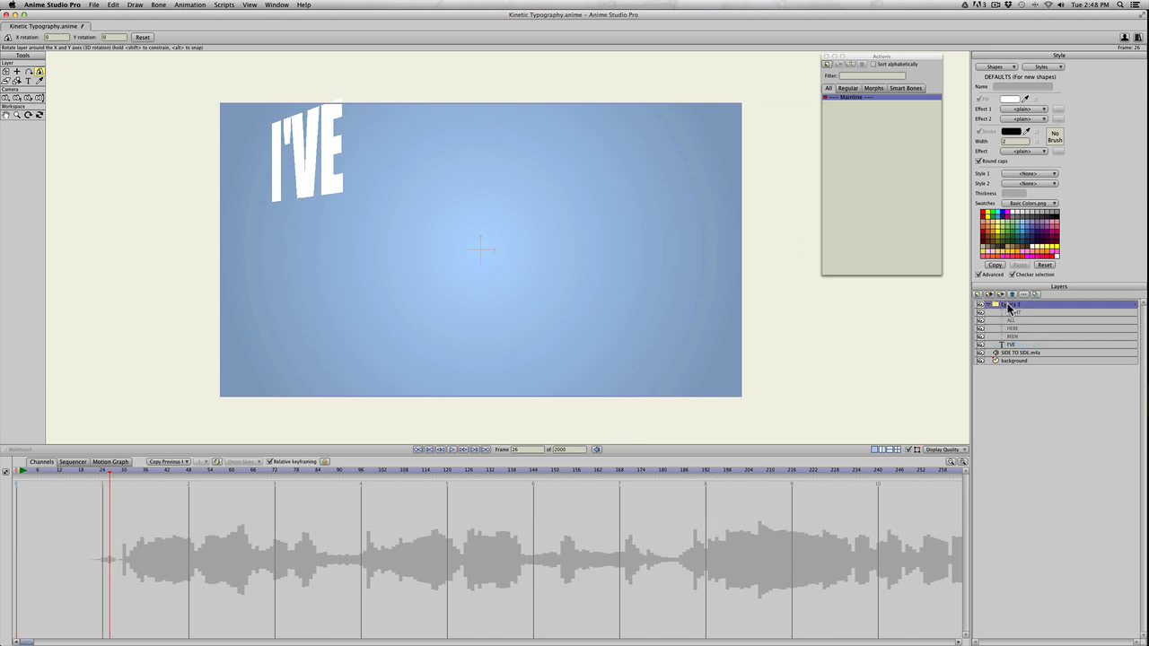
Step: In the Lyrics 1 group settings, tick Immune to camera movements and apply
double_click(1014, 304)
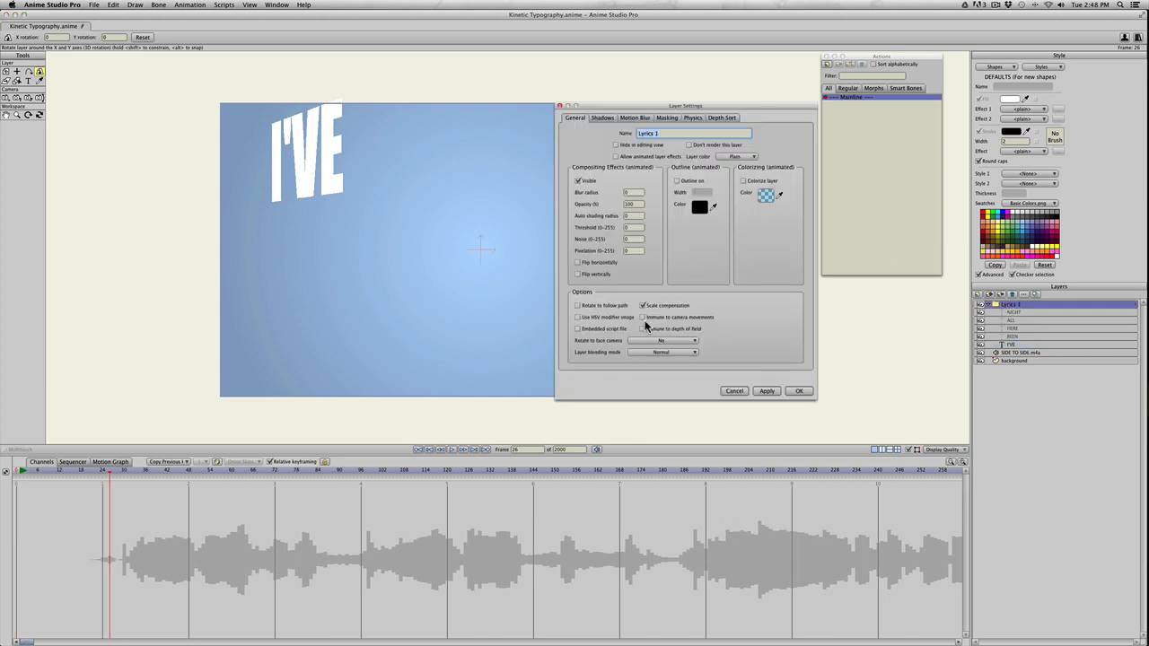
left_click(766, 390)
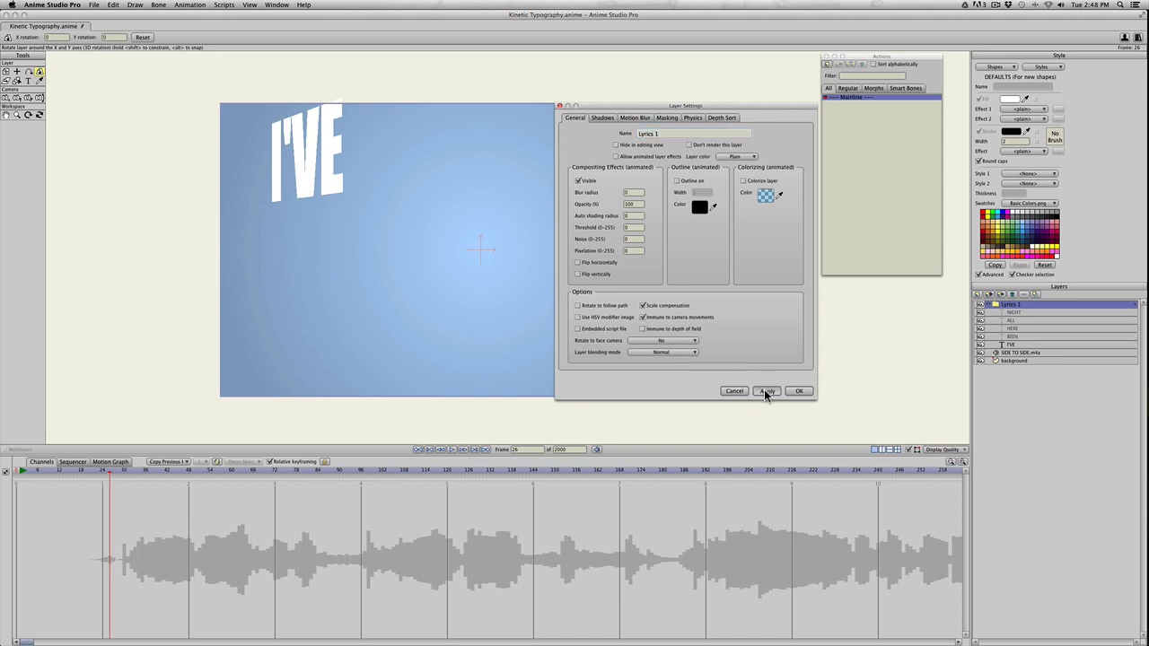
left_click(798, 391)
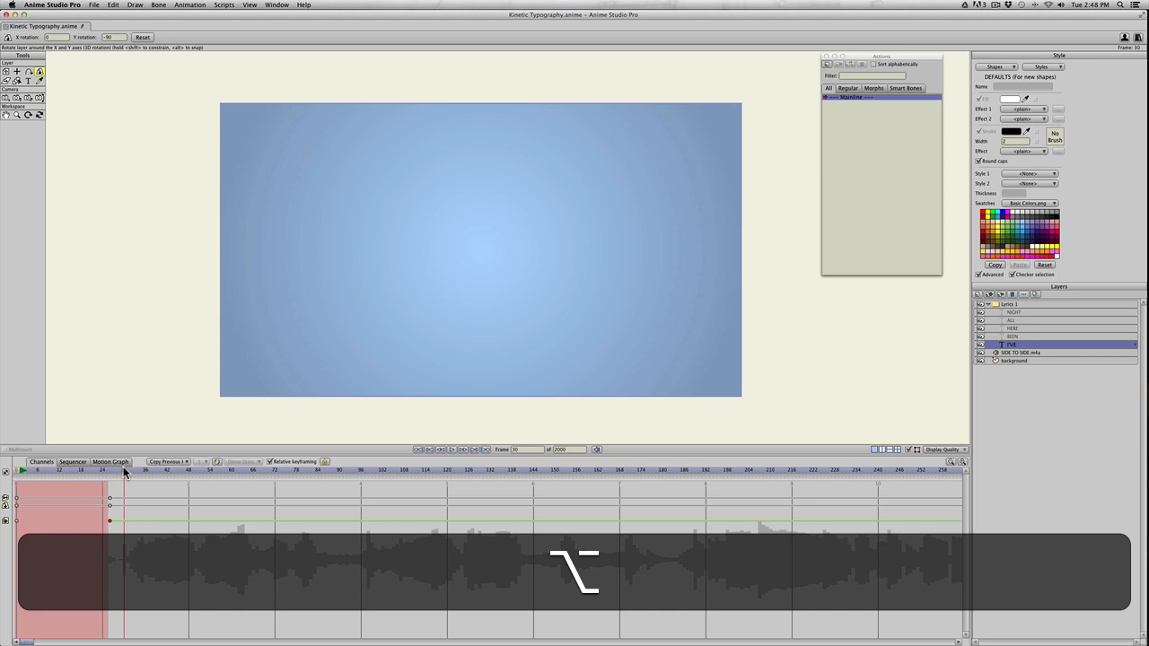
mouse_move(281, 164)
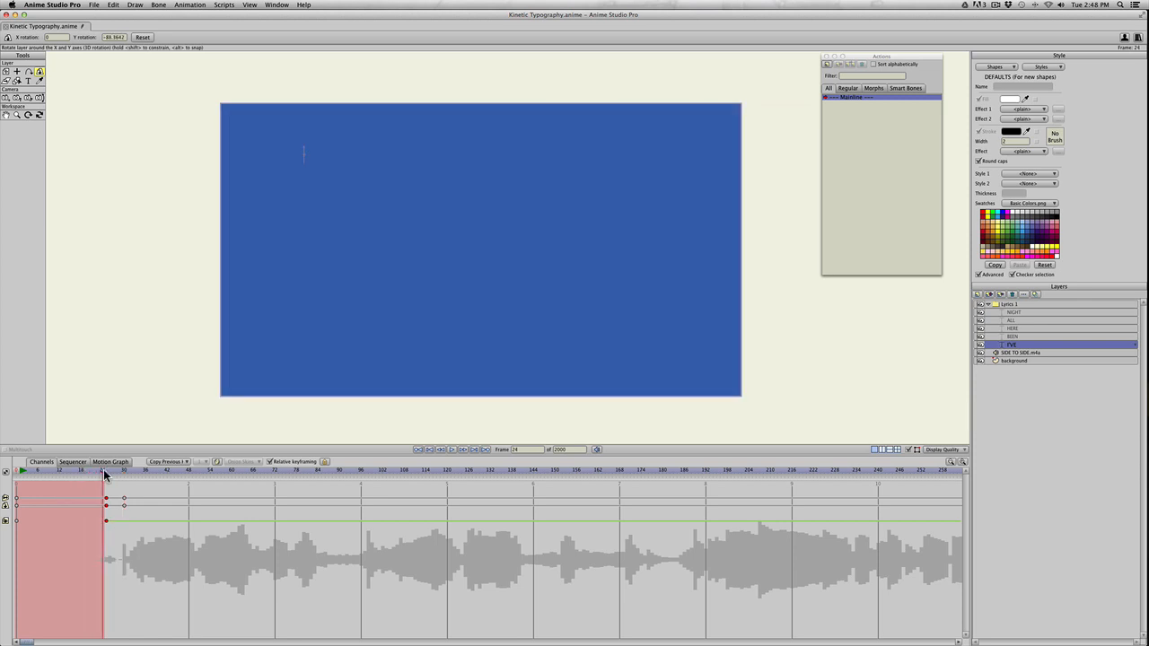
Step: Check the I'VE word's rotation at frame 24
left_click(112, 471)
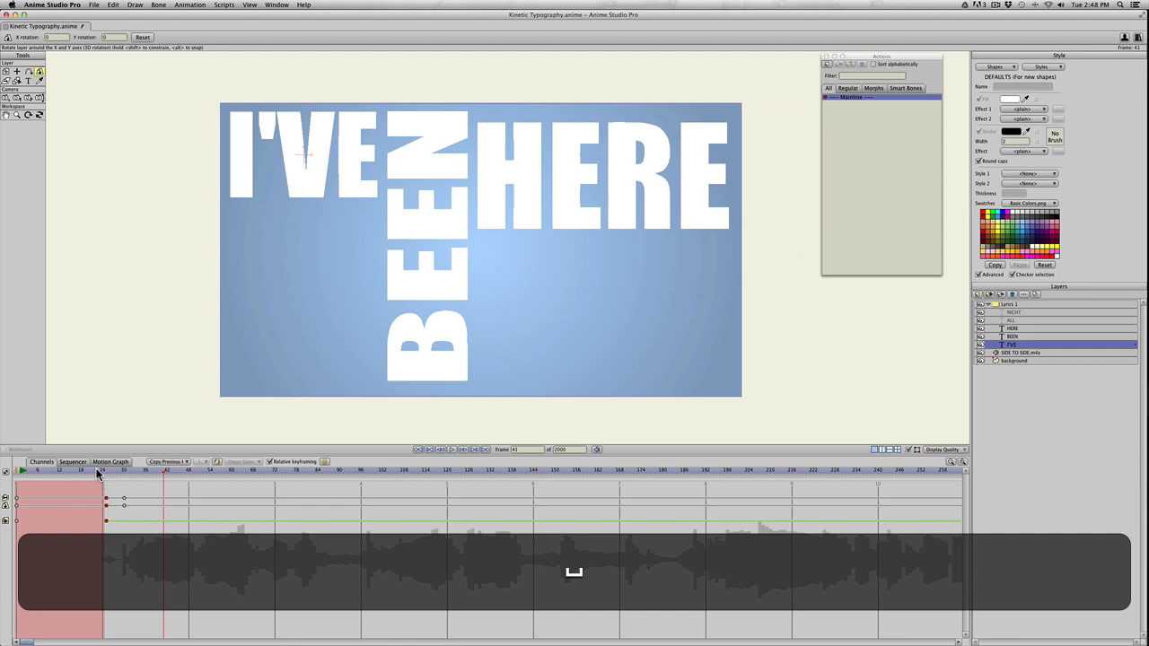
Step: Select the BEEN text layer in the Layers panel
left_click(1032, 337)
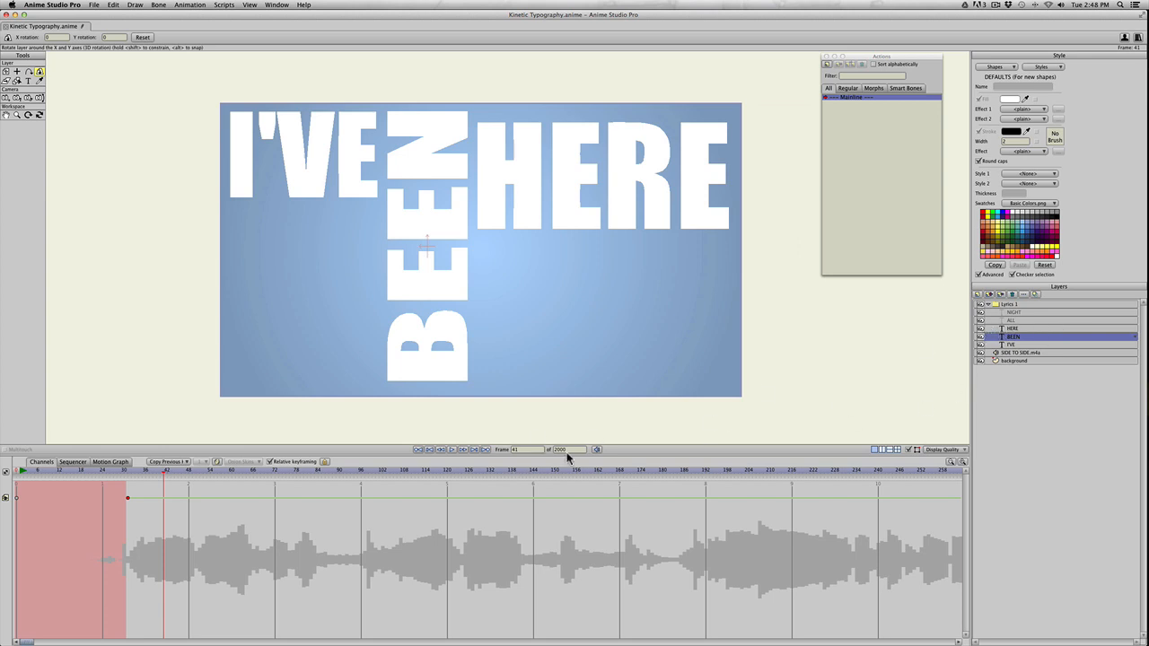
mouse_move(114, 469)
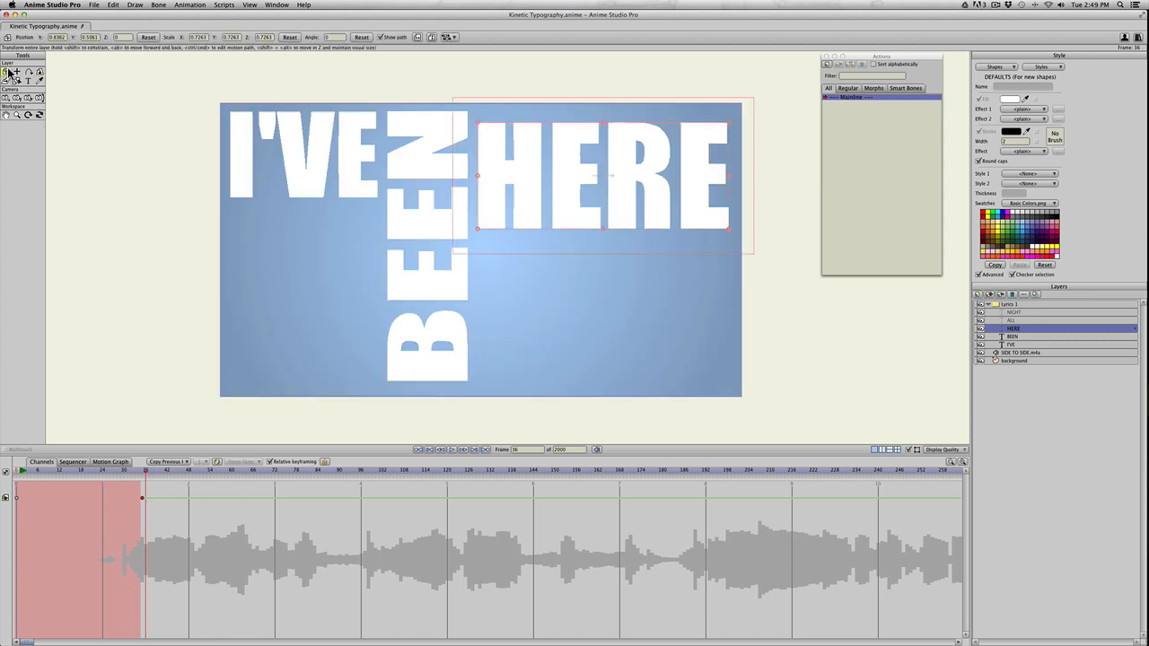
mouse_move(384, 77)
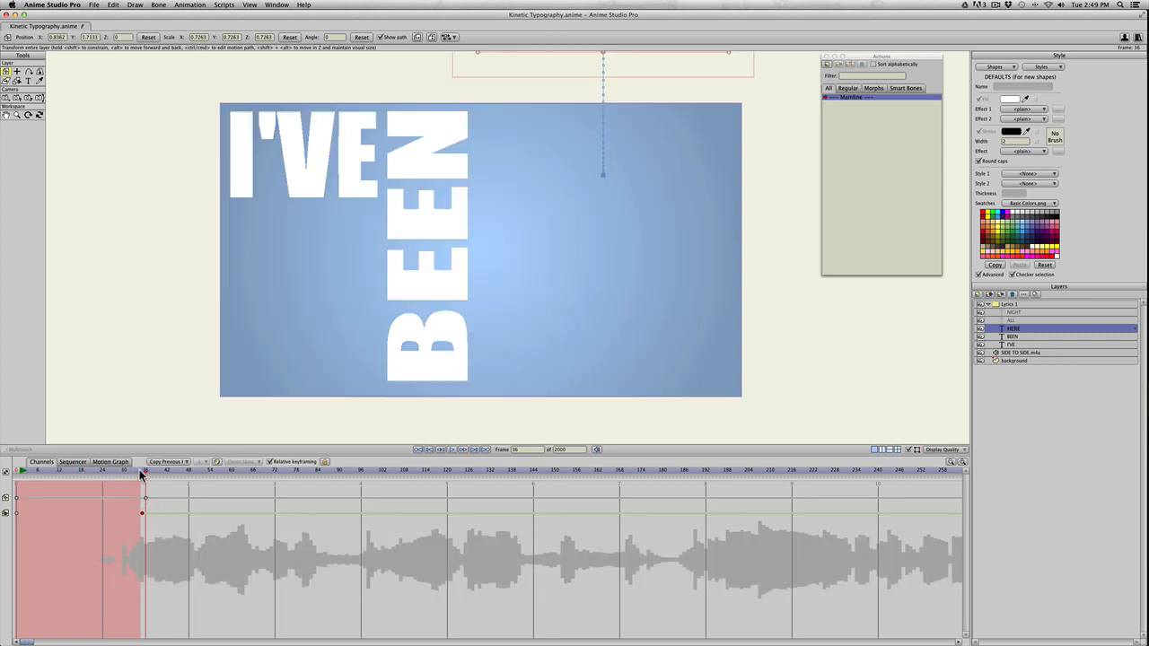
Step: Move the timeline to HERE's landing frame, then back to an earlier frame
left_click(159, 471)
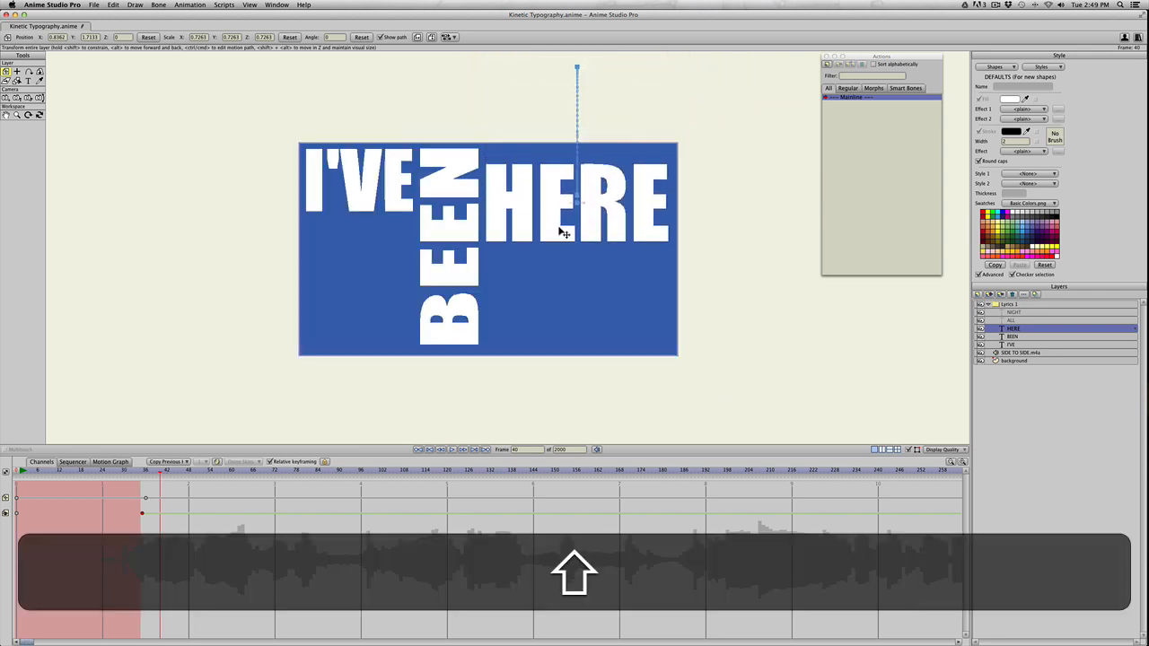
left_click(79, 471)
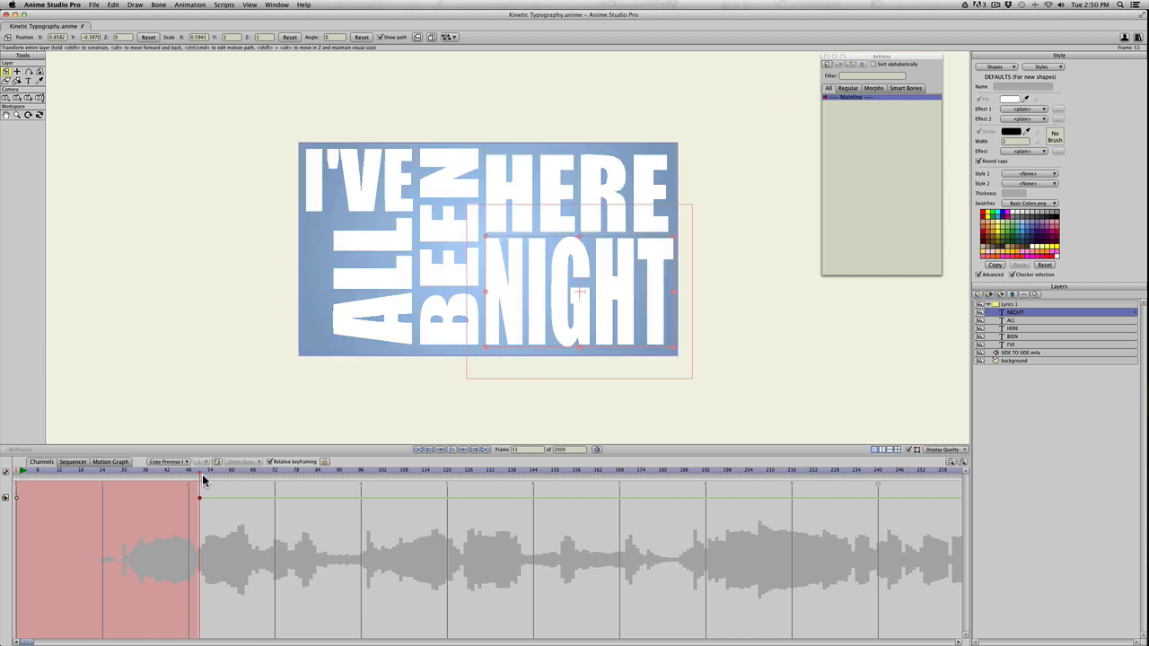
mouse_move(476, 259)
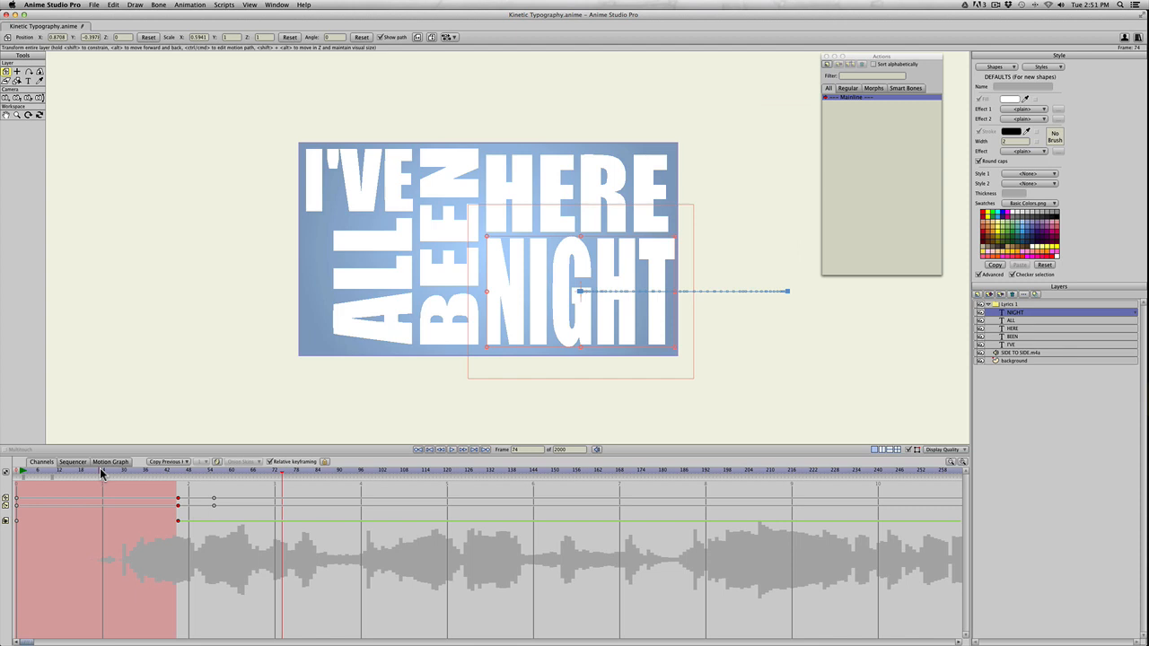
mouse_move(666, 255)
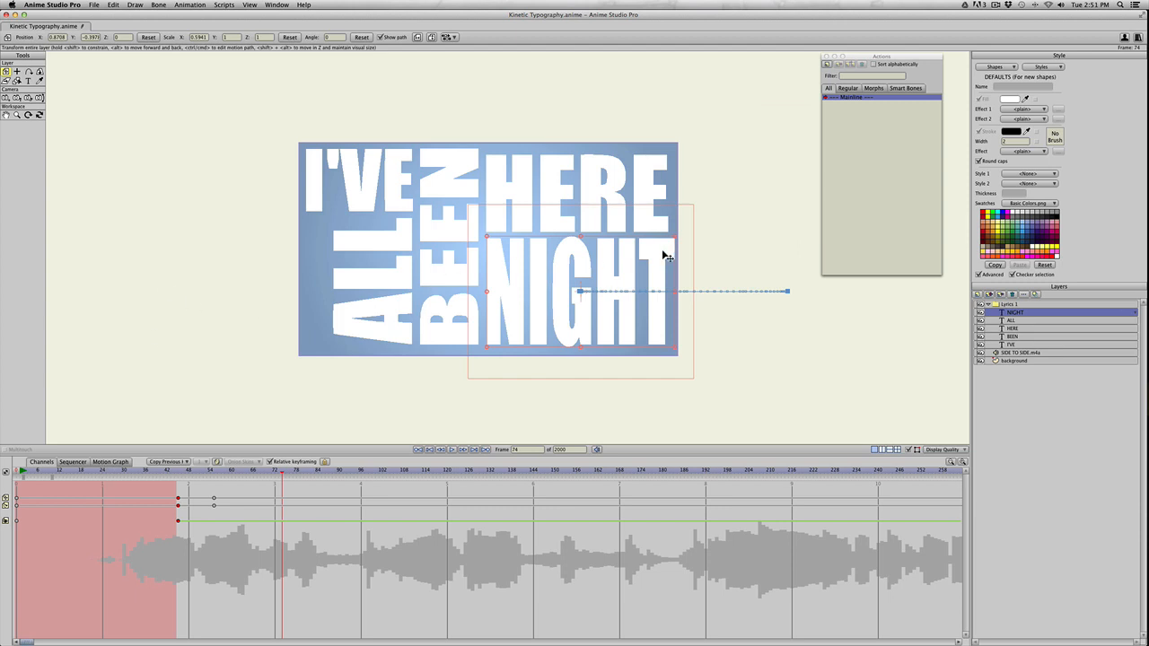
mouse_move(893, 320)
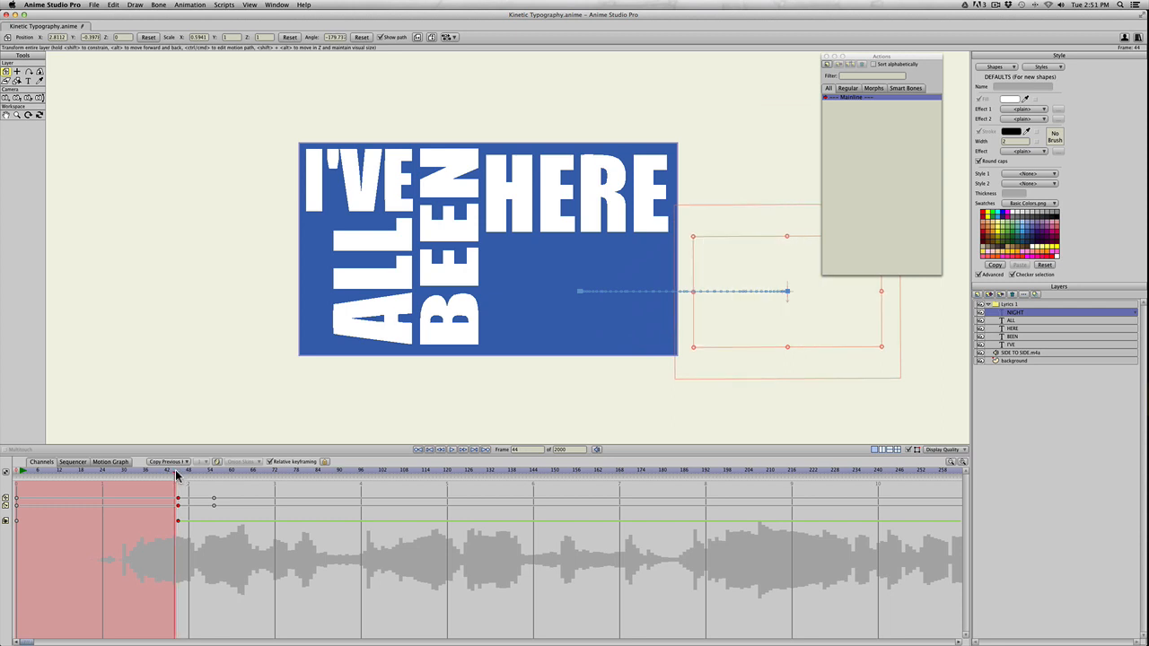
Step: Select a layer in the Lyrics 1 group to receive the moon image
left_click(978, 294)
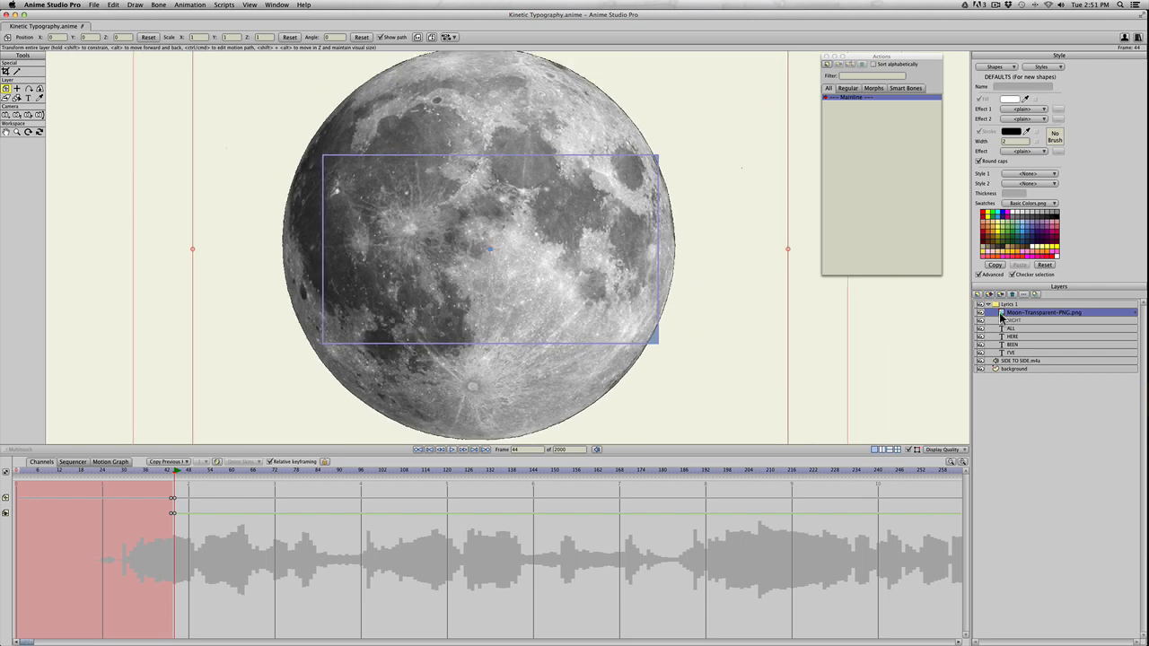
mouse_move(1003, 316)
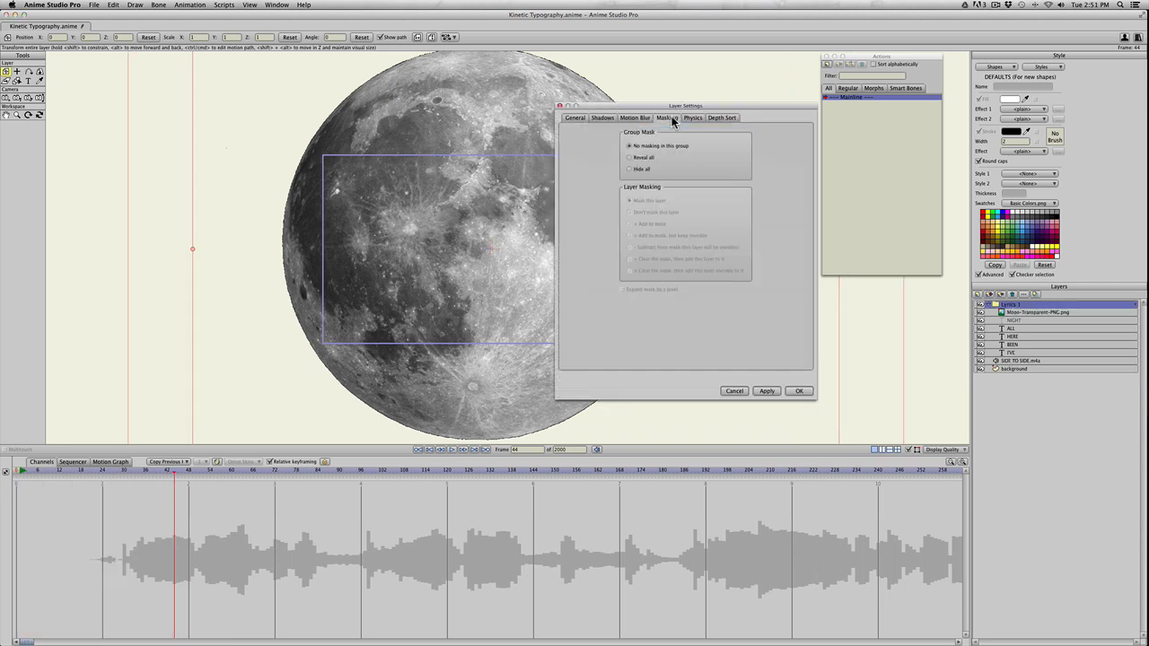
Step: Set the Lyrics 1 group mask to Hide all and apply
left_click(630, 168)
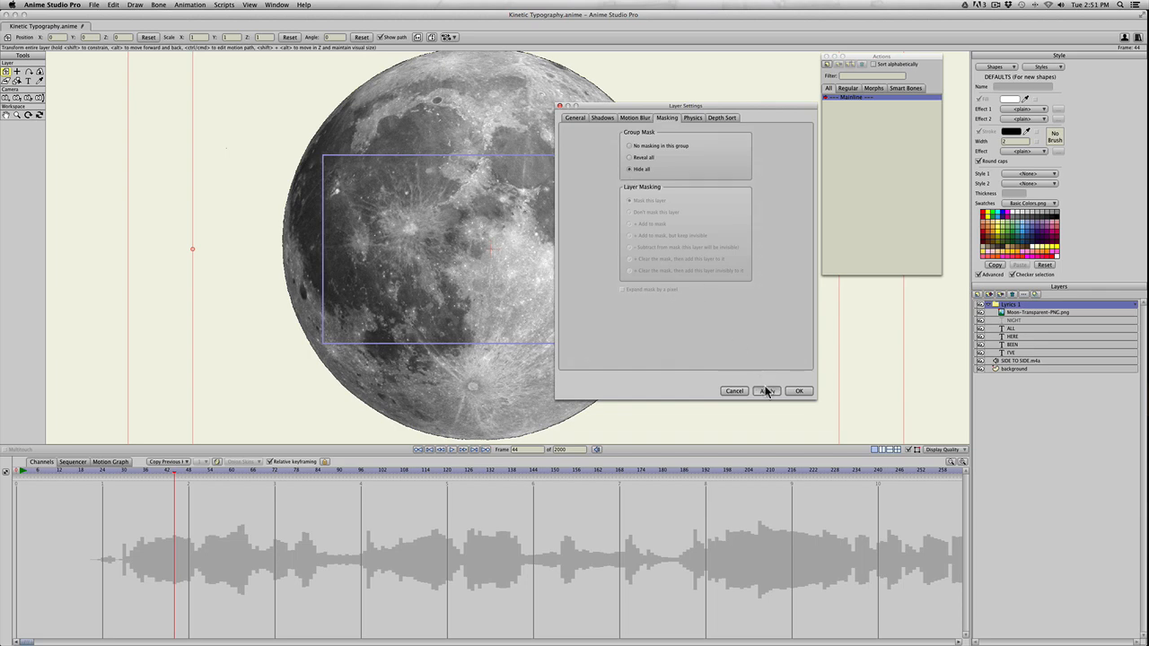
left_click(798, 391)
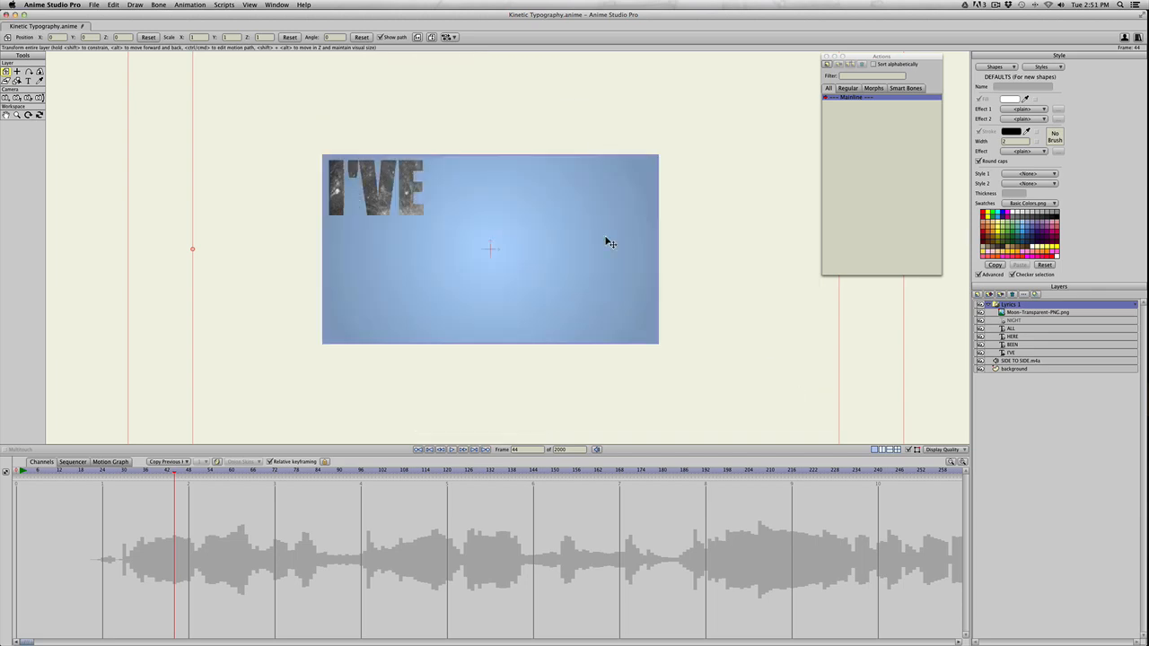
mouse_move(377, 180)
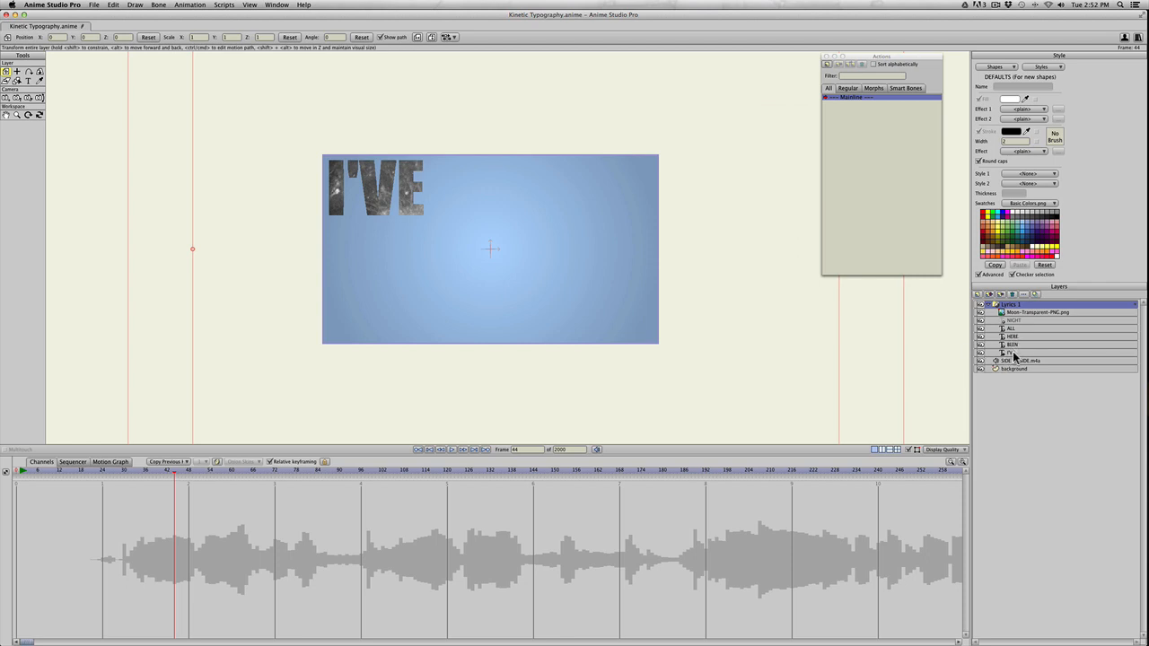
Step: Set the selected word layers, then the remaining word layers, to '+ Add to mask'
double_click(1019, 353)
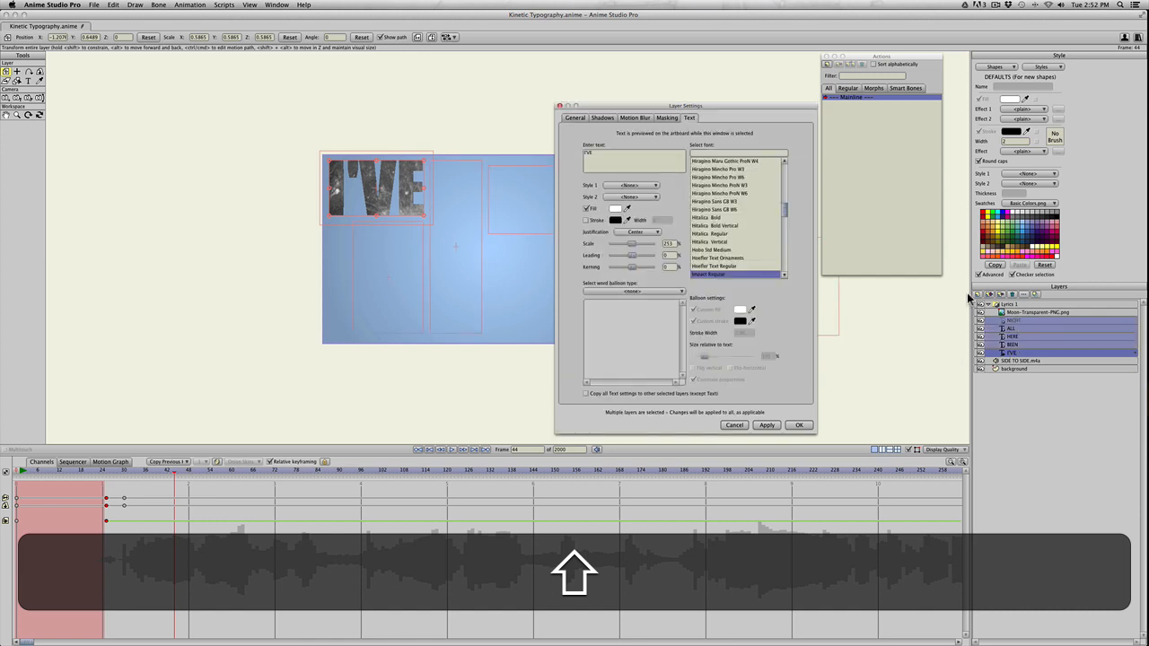
left_click(666, 117)
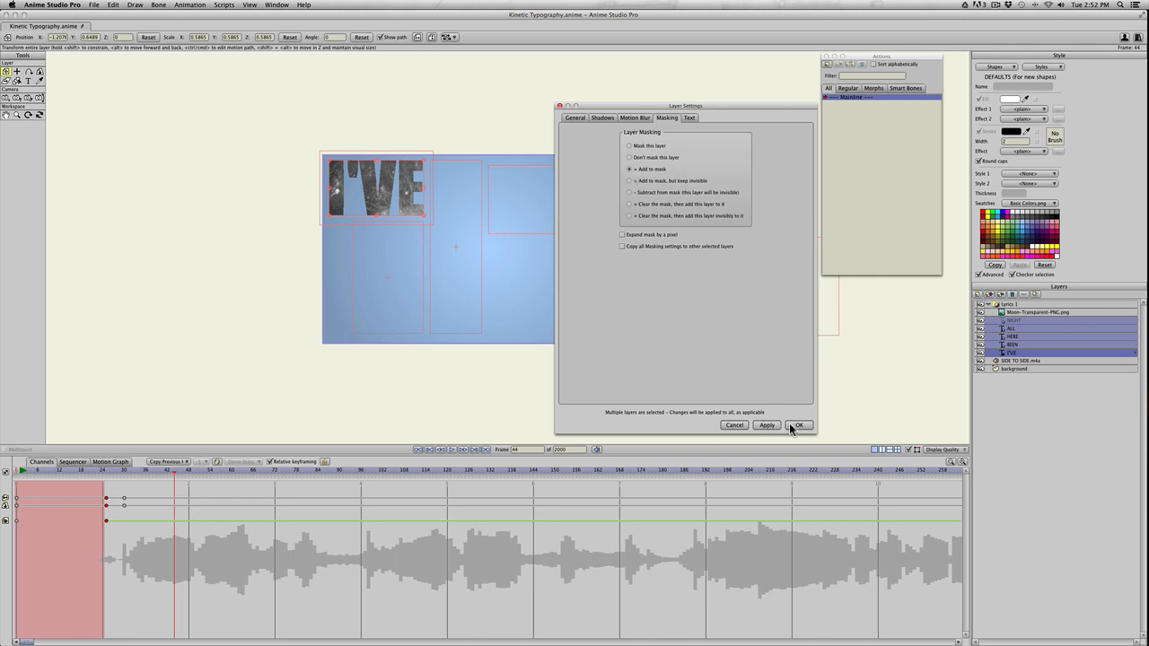
left_click(798, 425)
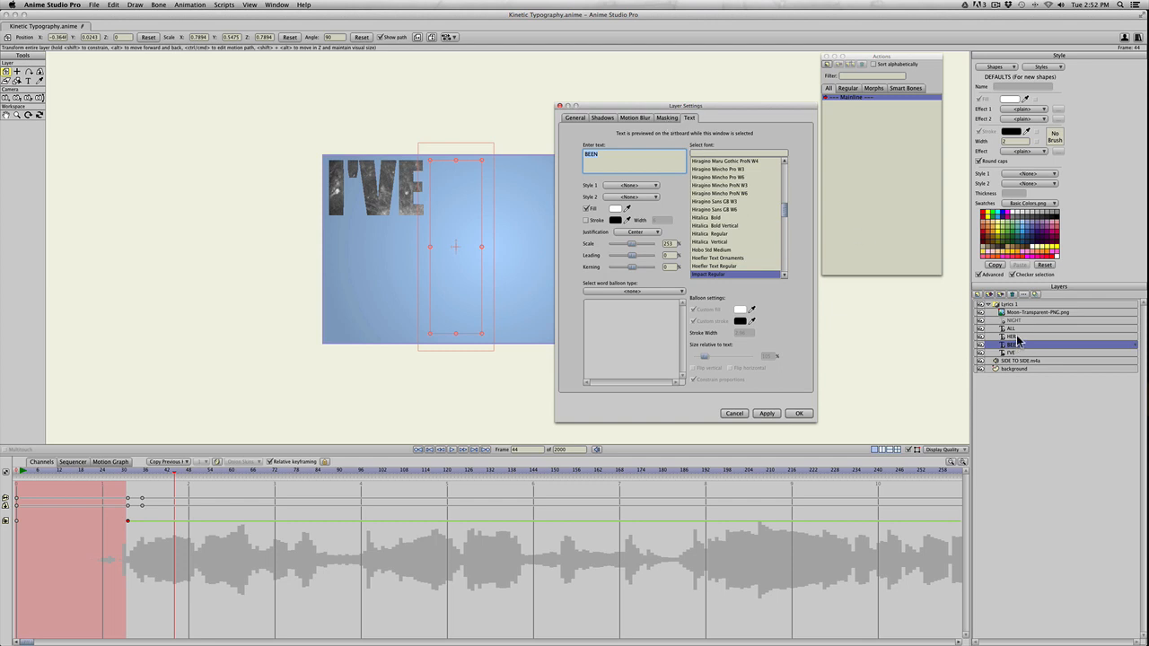
left_click(1013, 345)
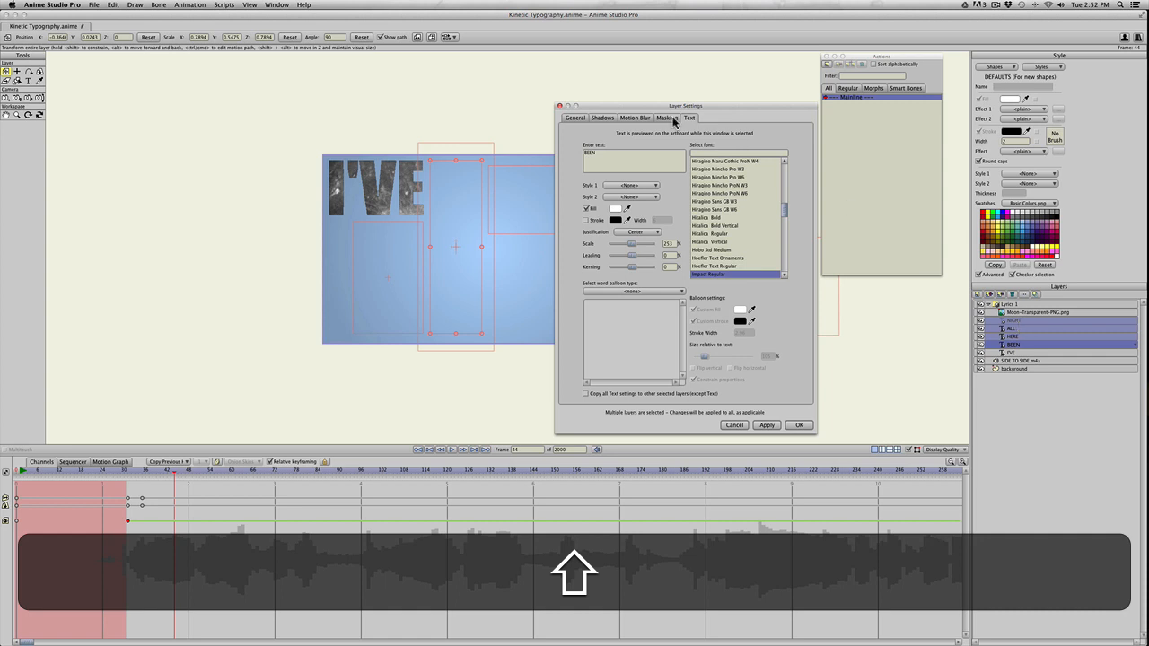
left_click(666, 118)
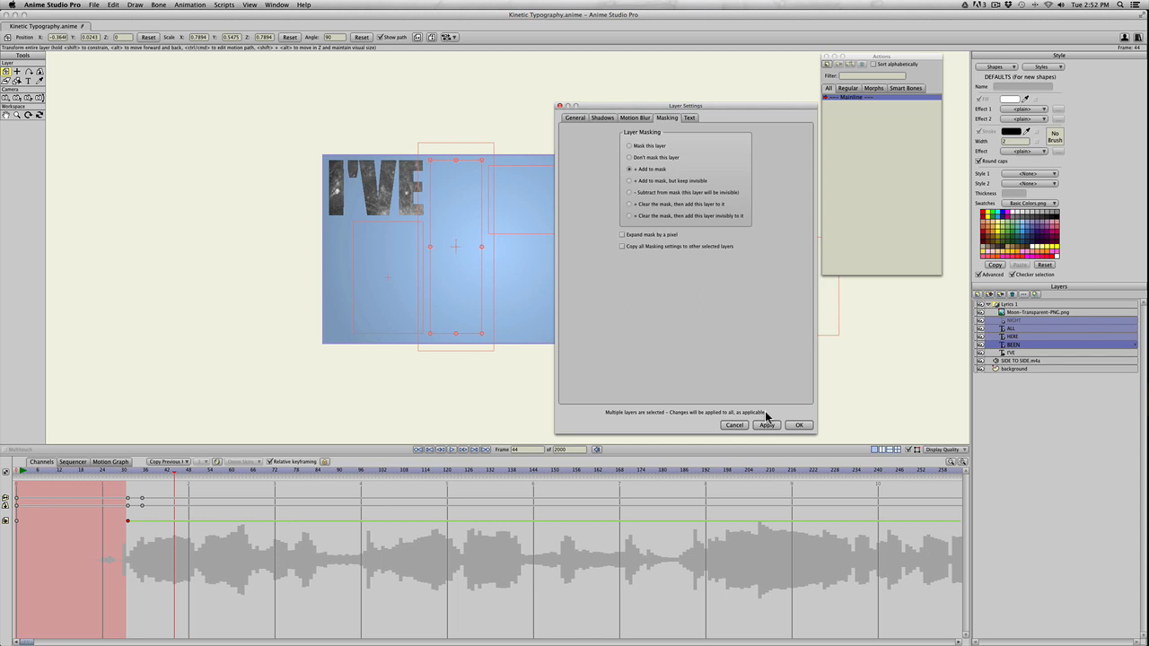
left_click(766, 425)
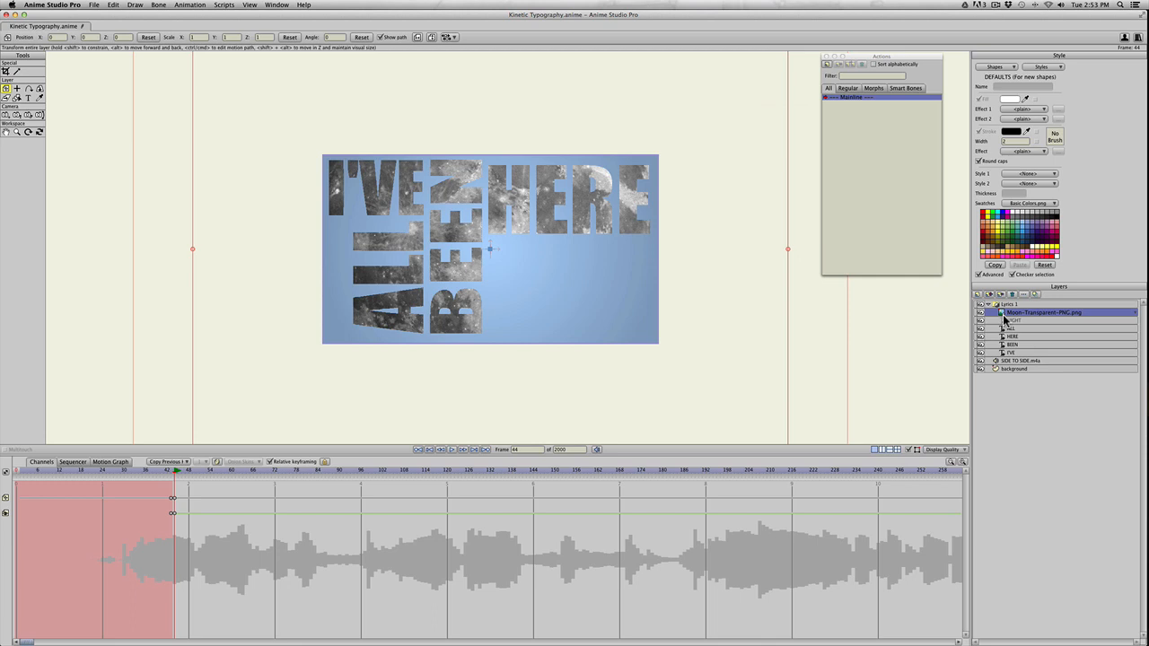
mouse_move(561, 278)
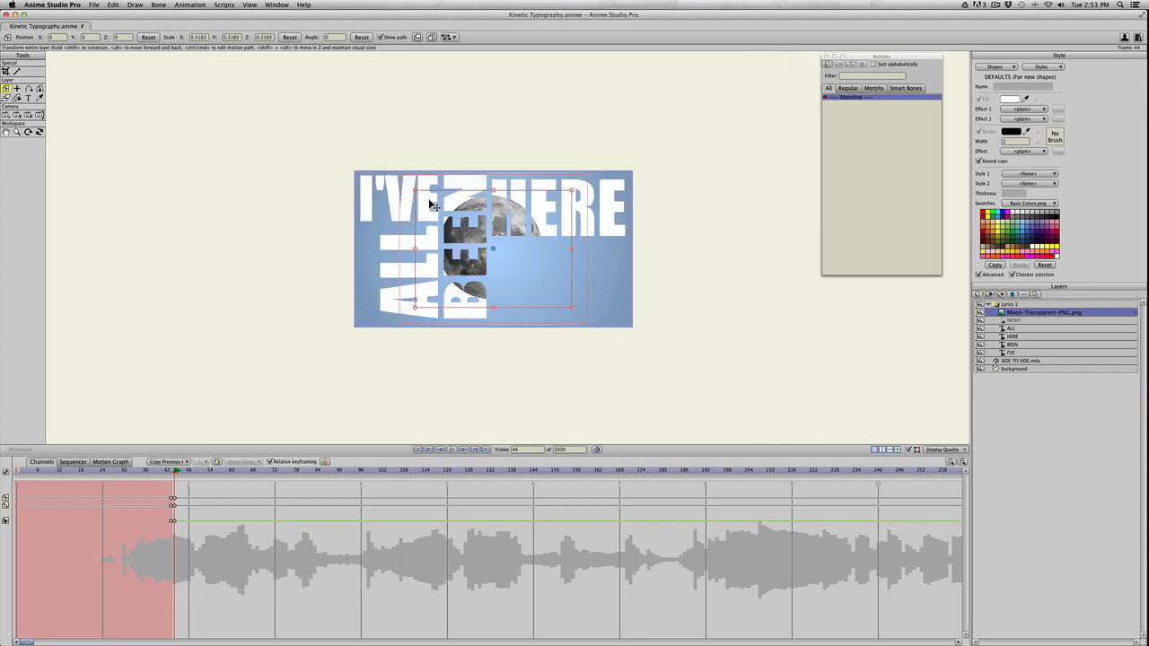
Step: Set the current frame on the timeline before scaling the moon layer
left_click(348, 470)
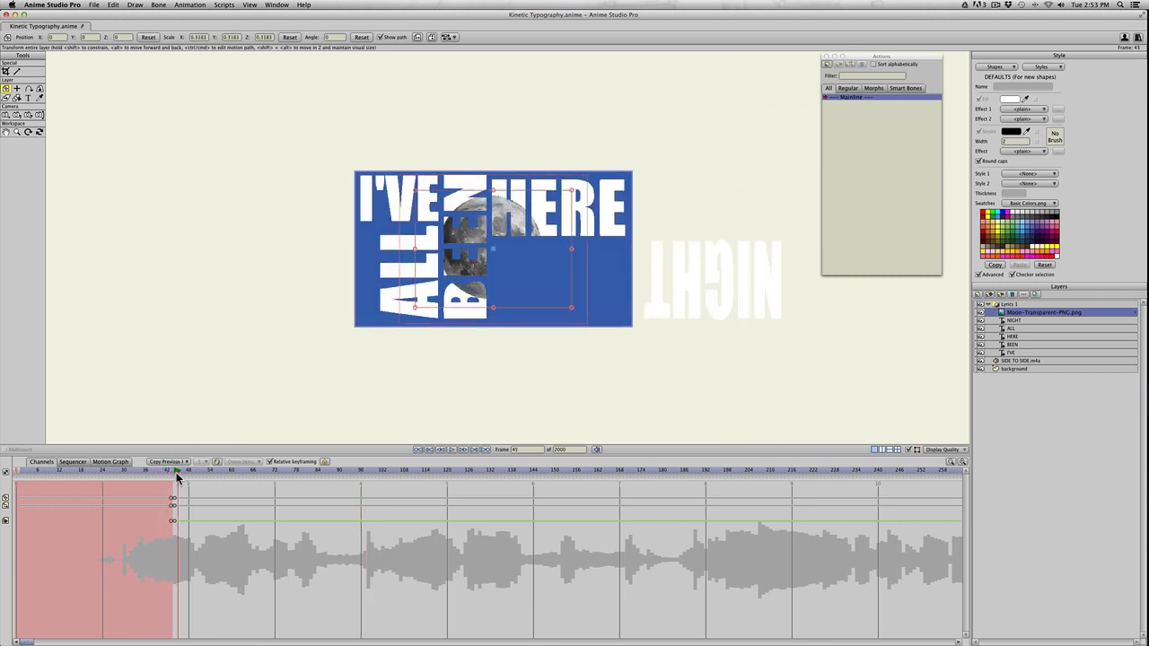
Step: Set the moon's keyframe frame, then play and stop the rising-moon preview
left_click(175, 469)
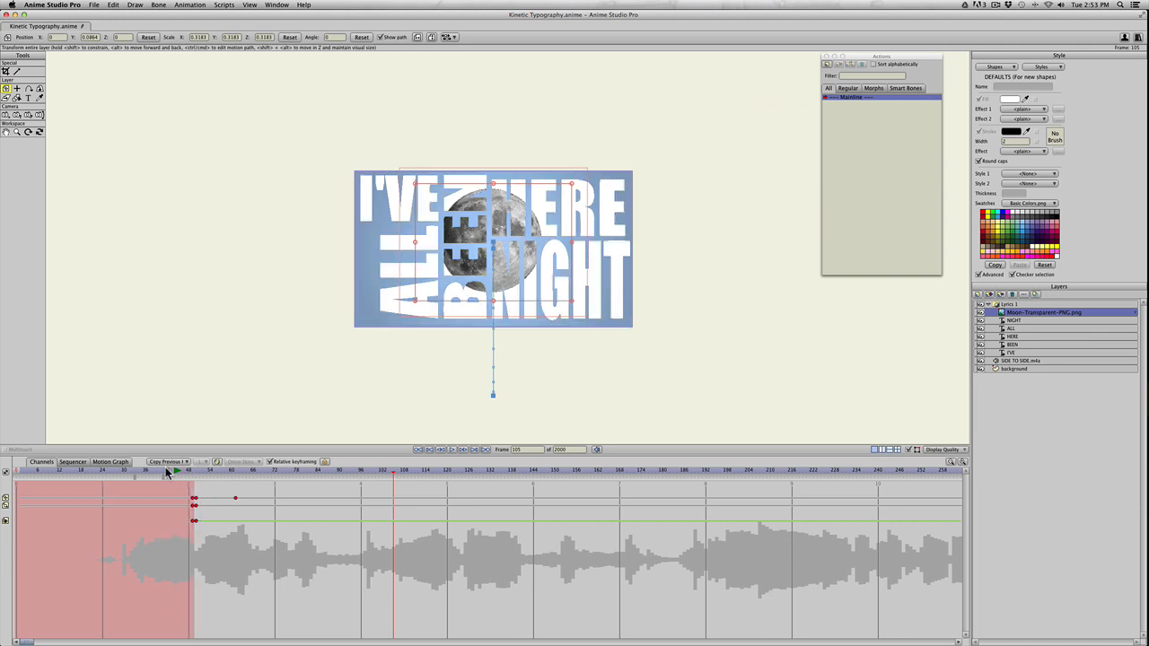
left_click(287, 471)
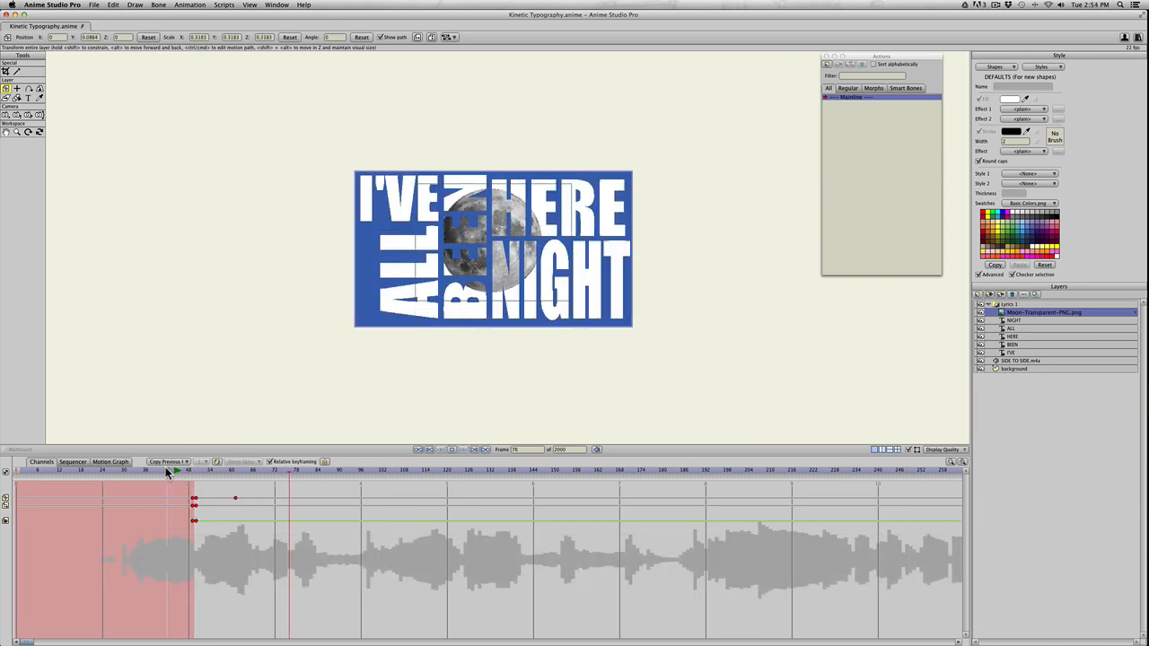
left_click(213, 470)
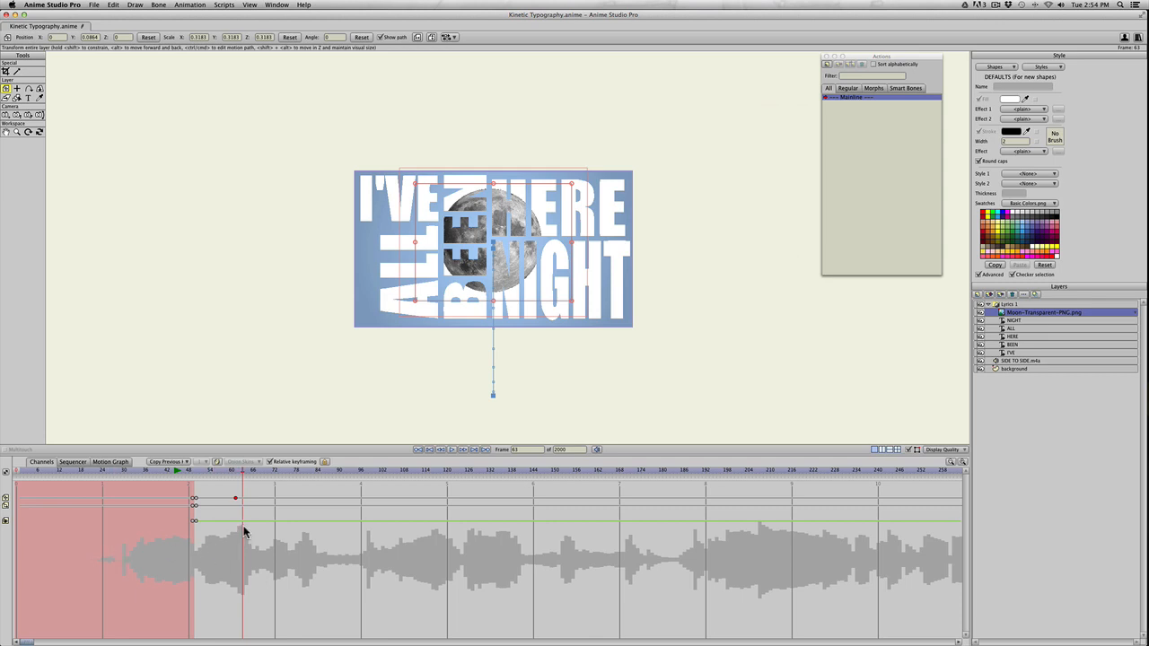
mouse_move(241, 499)
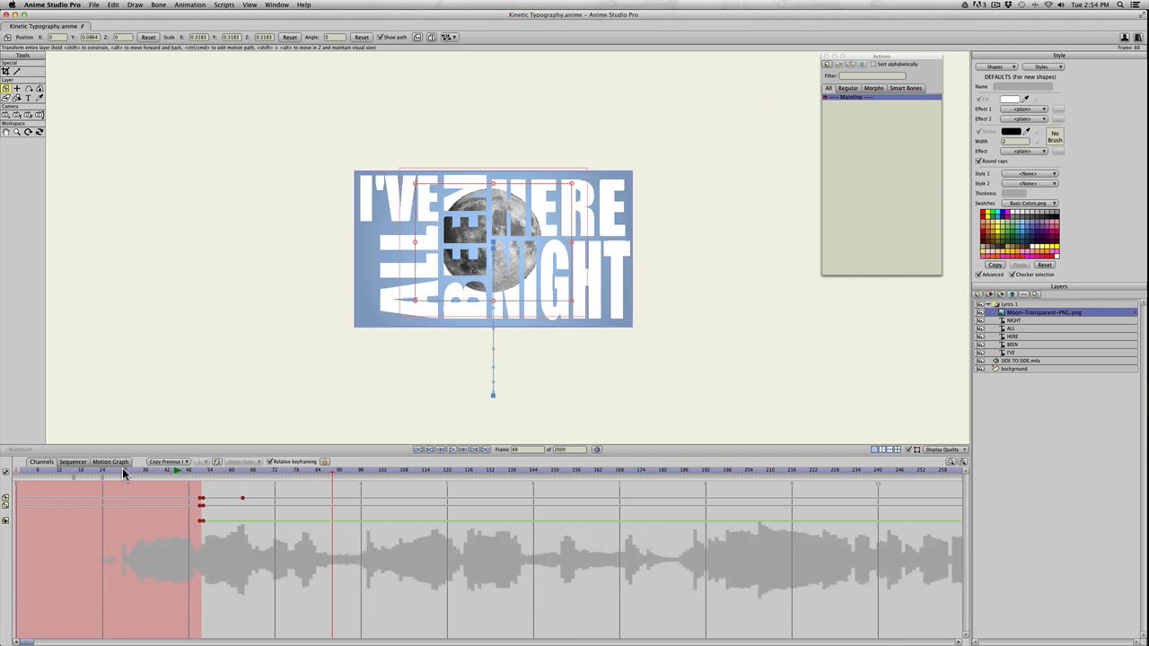
mouse_move(236, 455)
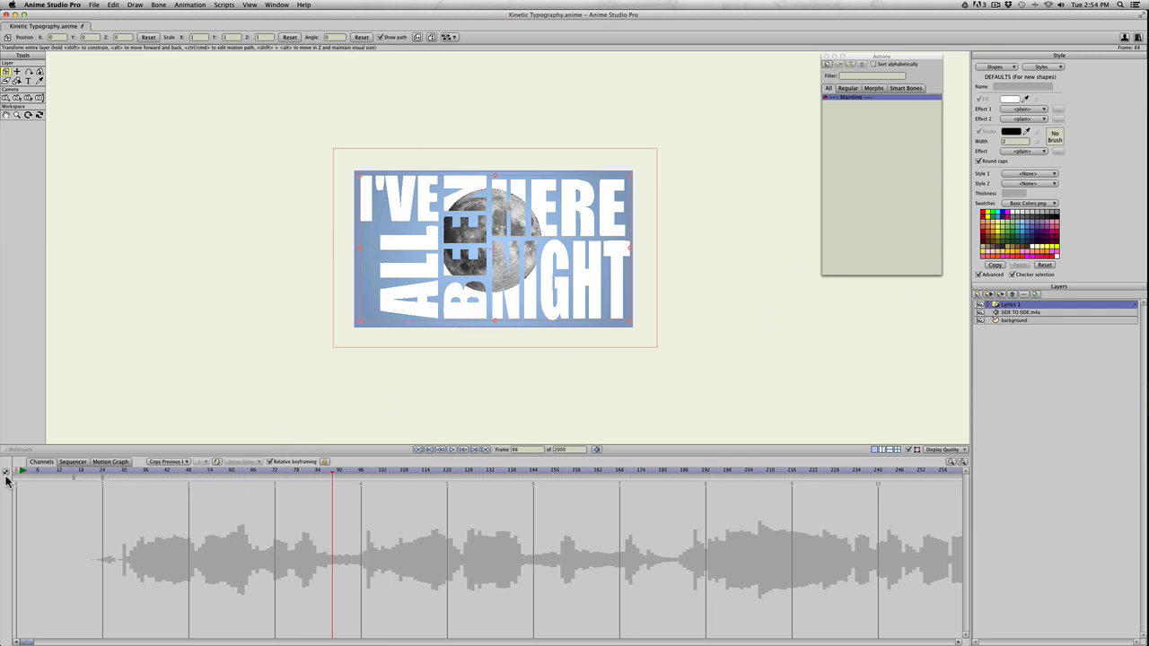
mouse_move(163, 563)
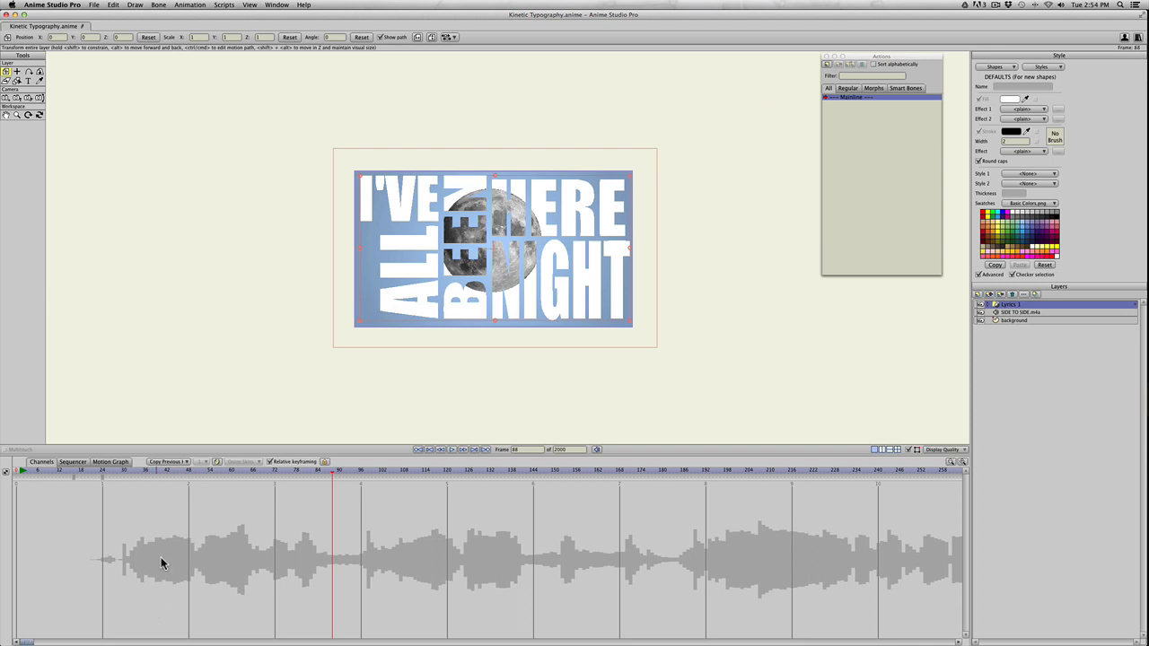
mouse_move(173, 477)
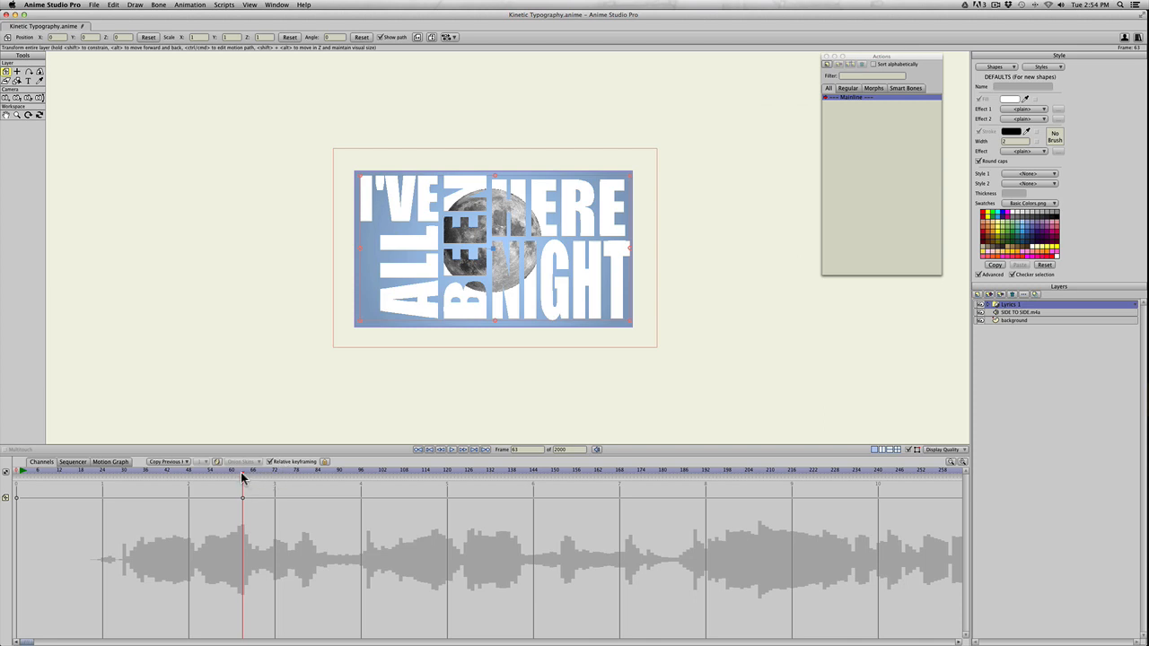
Step: Go to the group's slide-start frame and preview the slide-off to the left
left_click(275, 471)
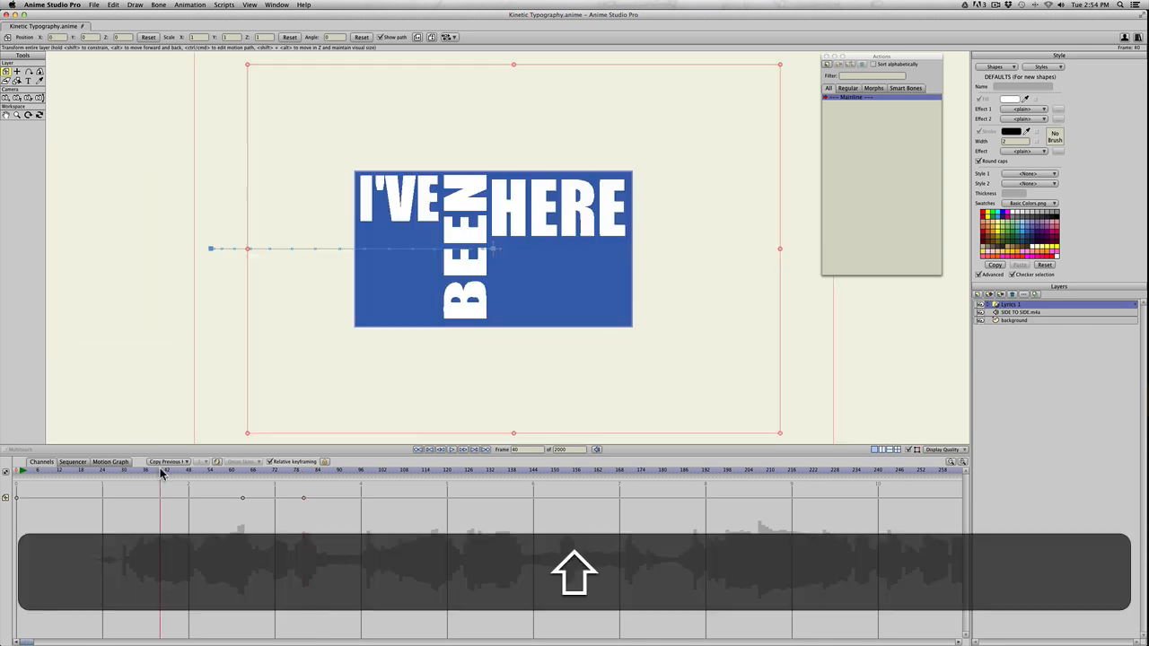
left_click(296, 470)
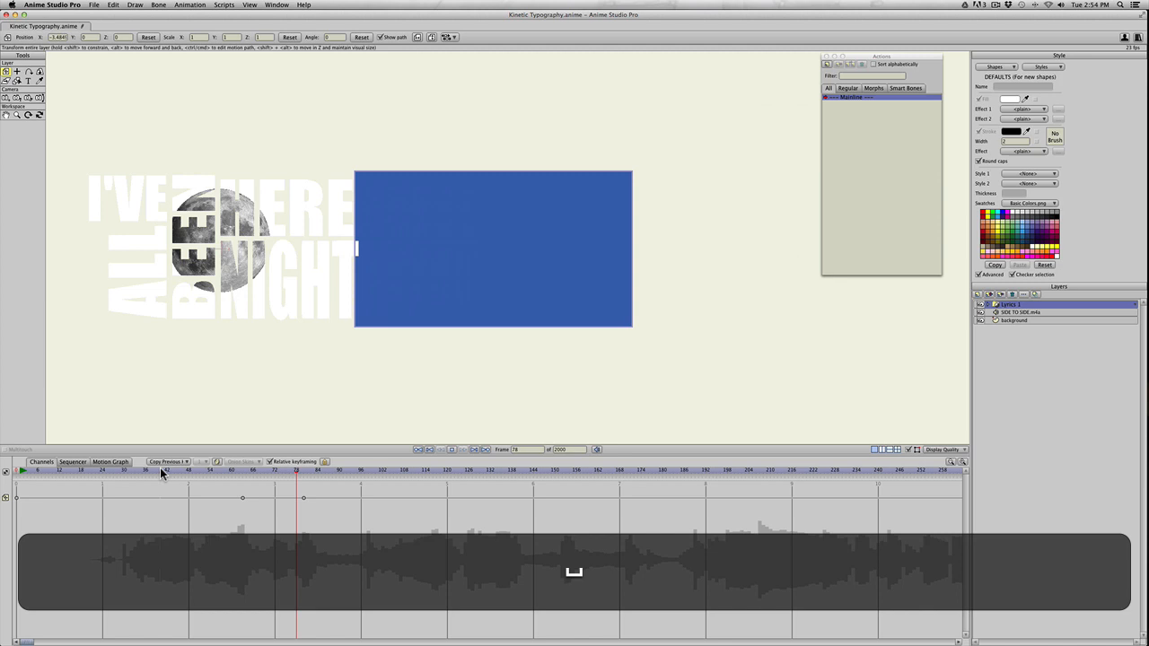